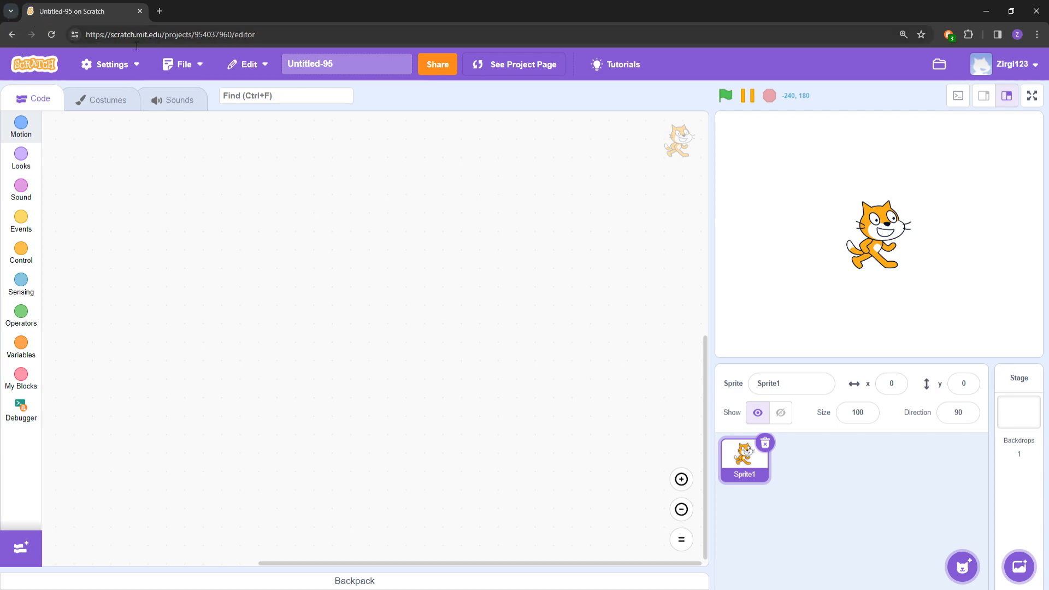
{"action": "mouse_move", "coordinate": [407, 110]}
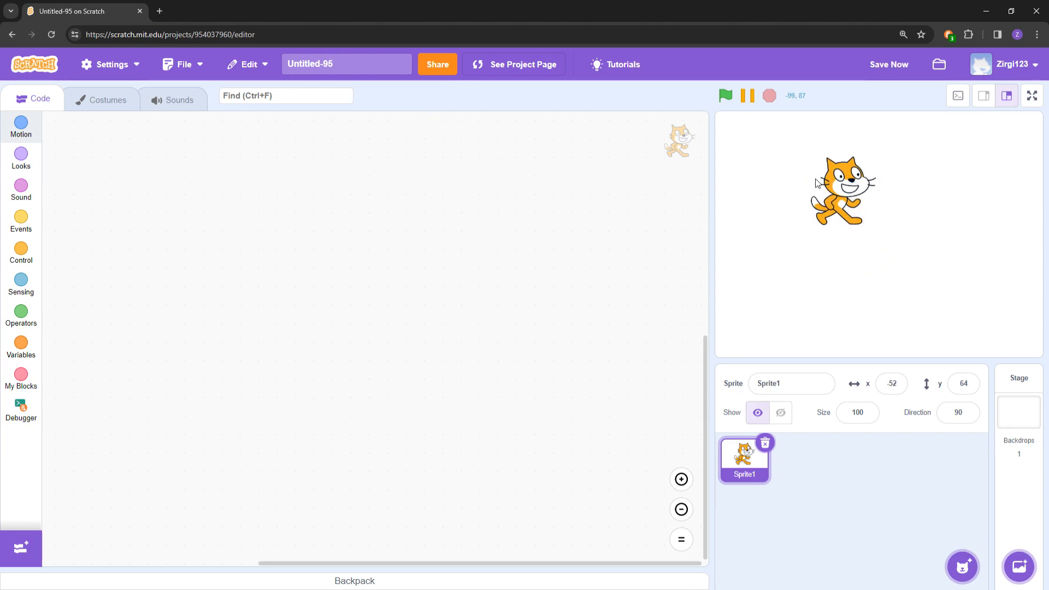
{"action": "mouse_move", "coordinate": [902, 124]}
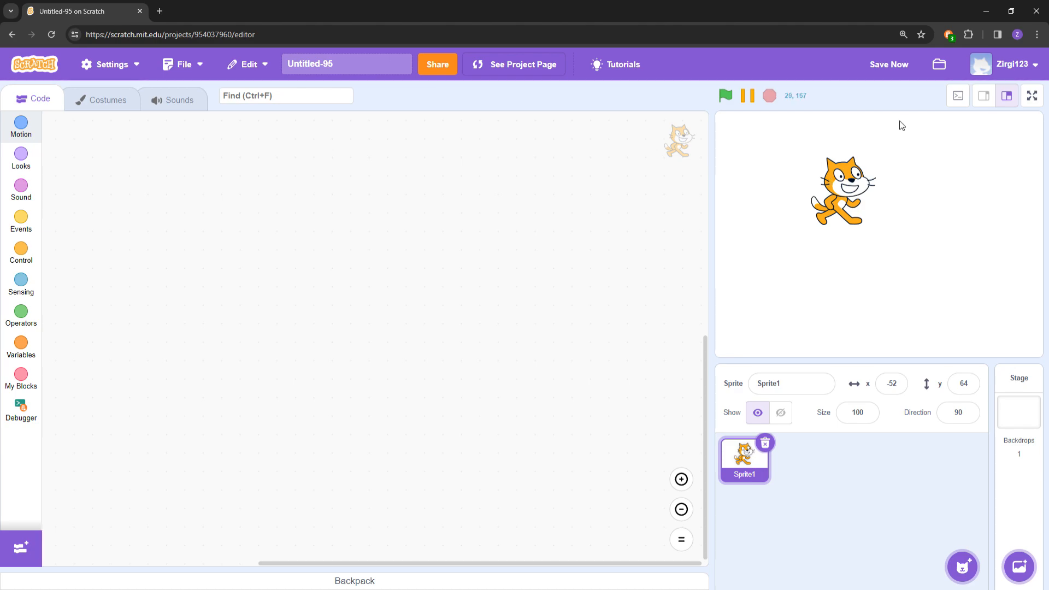
{"action": "mouse_move", "coordinate": [979, 125]}
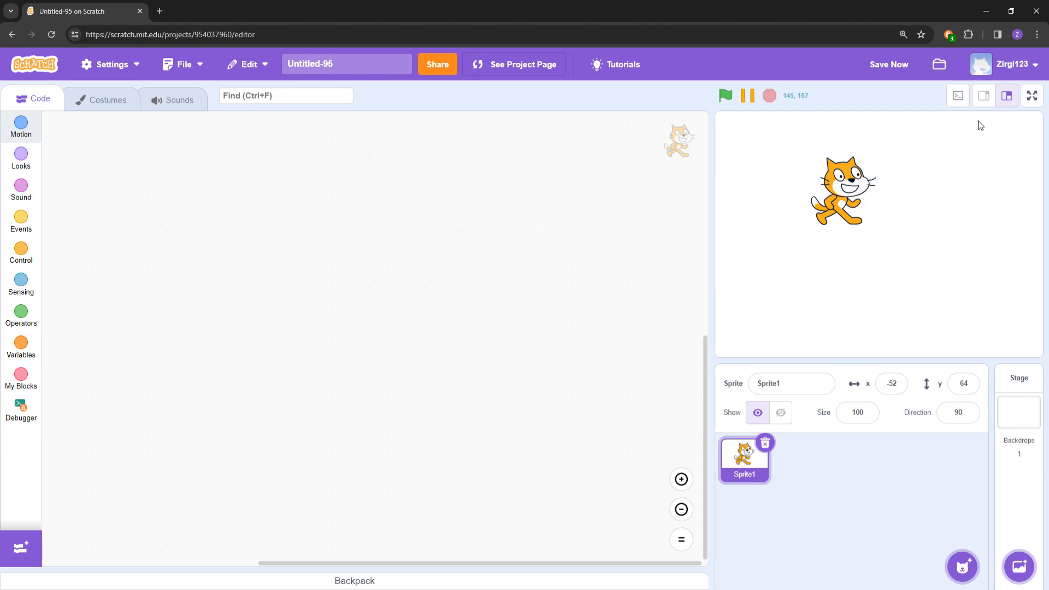
{"action": "mouse_move", "coordinate": [1044, 133]}
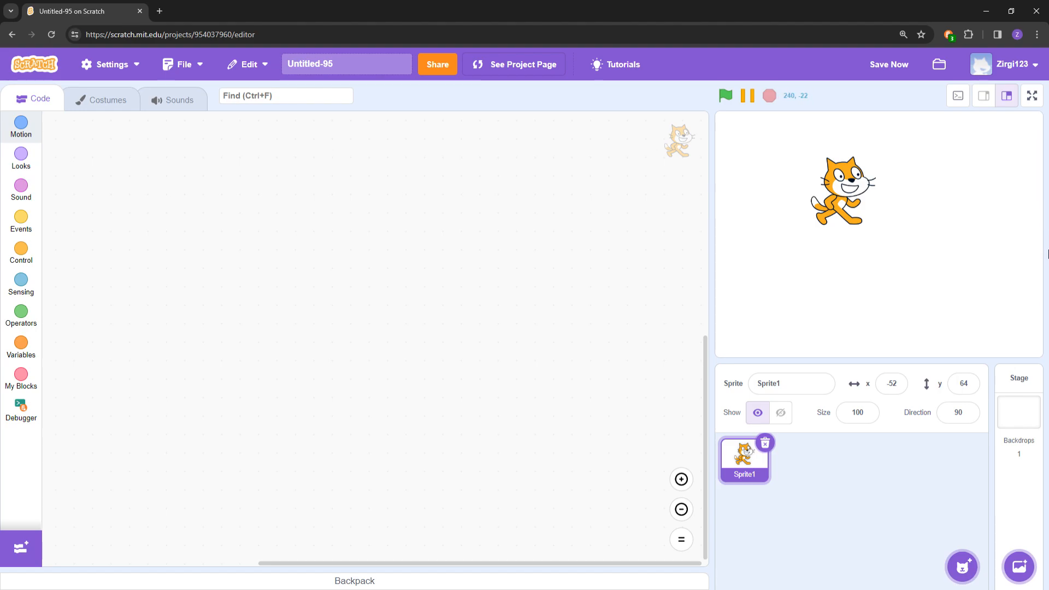
{"action": "mouse_move", "coordinate": [1008, 350]}
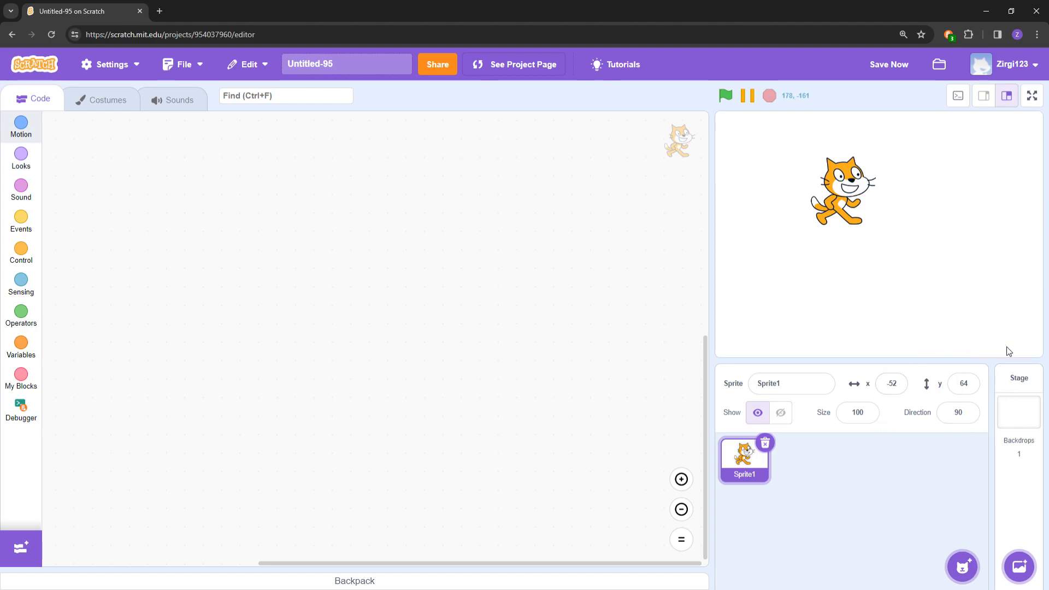
{"action": "mouse_move", "coordinate": [804, 416]}
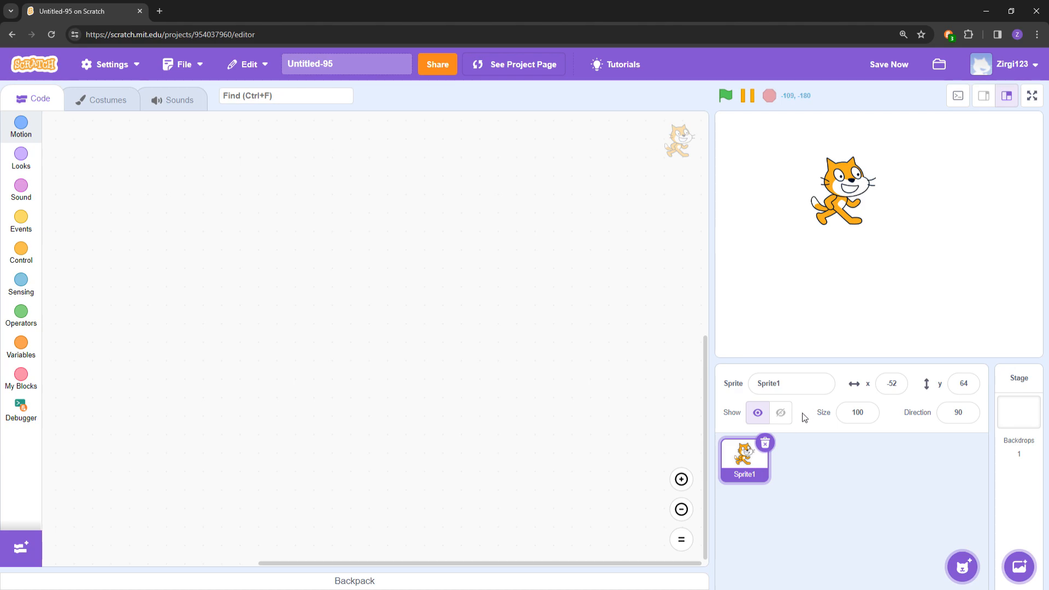
{"action": "mouse_move", "coordinate": [768, 548]}
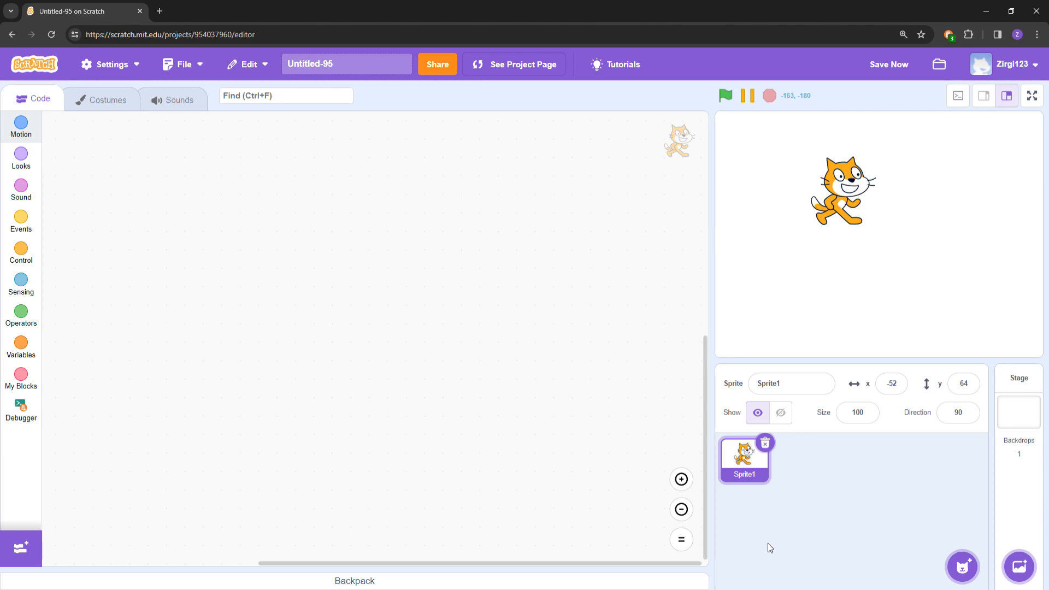
{"action": "mouse_move", "coordinate": [1018, 561]}
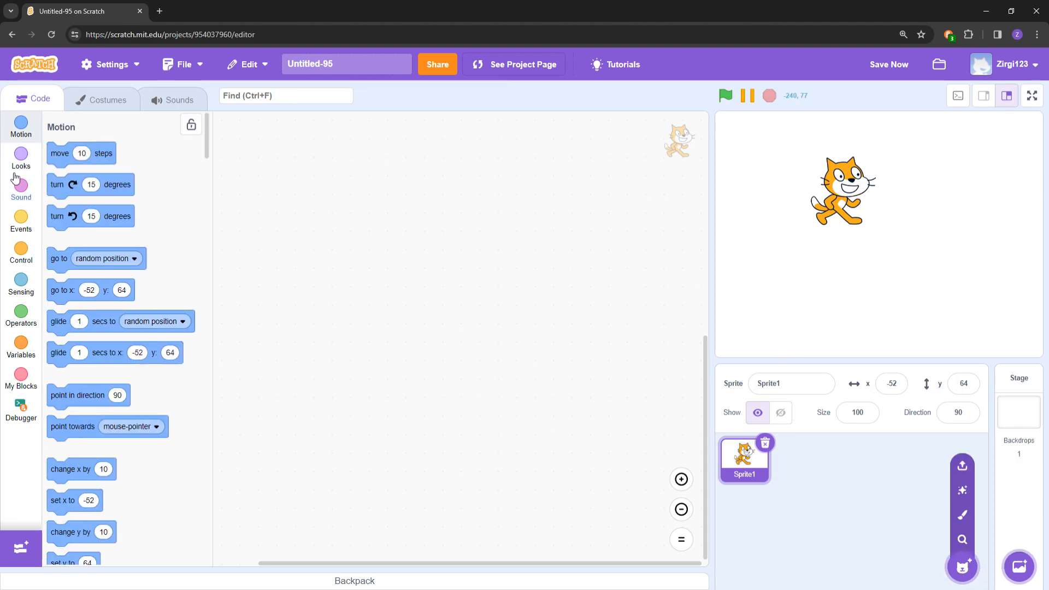
Browse the Events and Control block categories for the cat sprite, searching 'even', without building a script.
{"action": "left_click", "coordinate": [20, 223]}
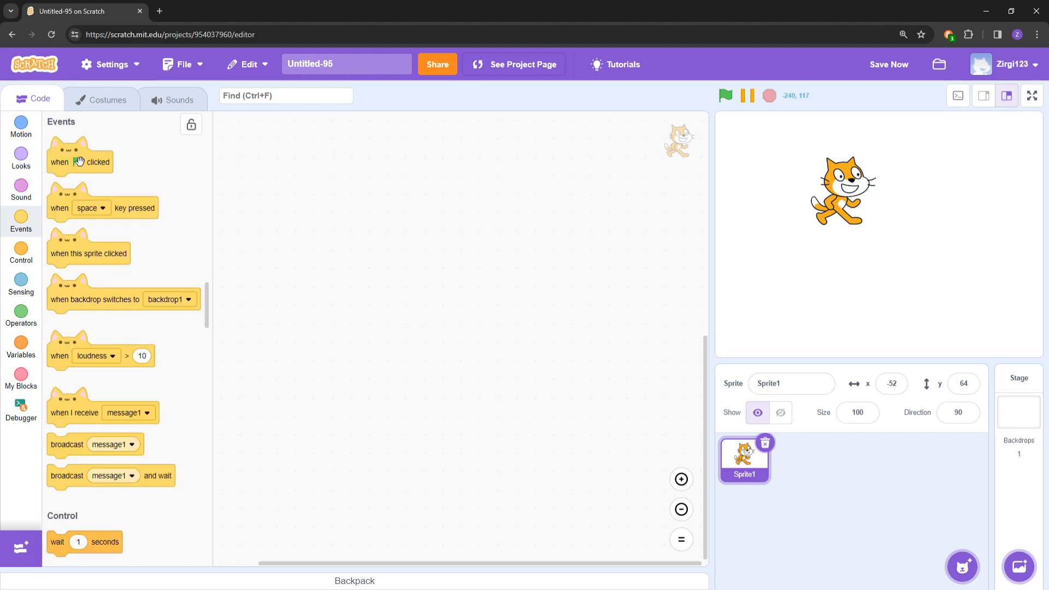
{"action": "left_click_drag", "start_coordinate": [80, 162], "coordinate": [288, 182]}
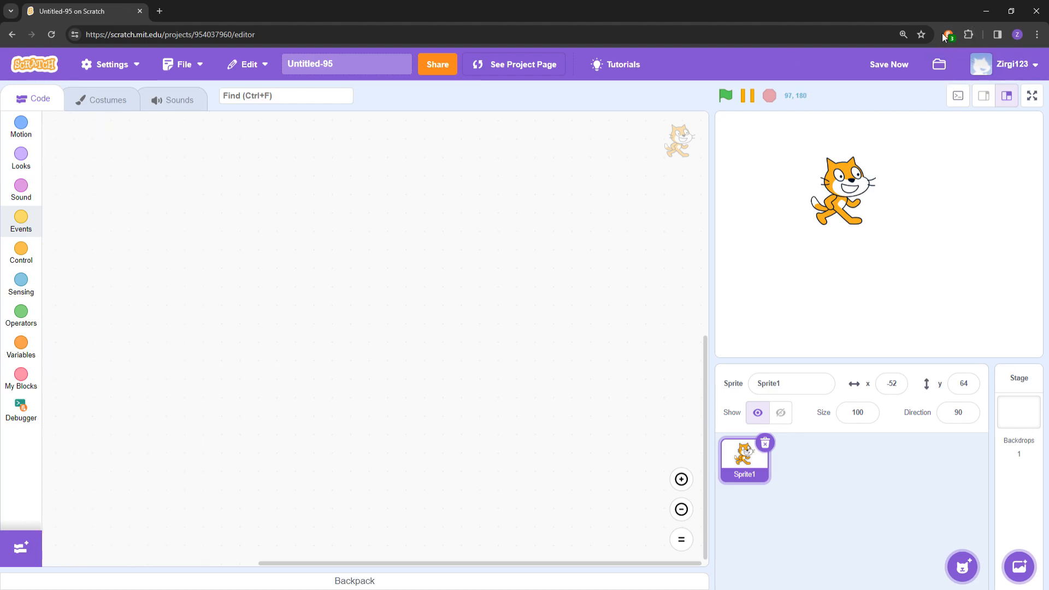
{"action": "mouse_move", "coordinate": [950, 40]}
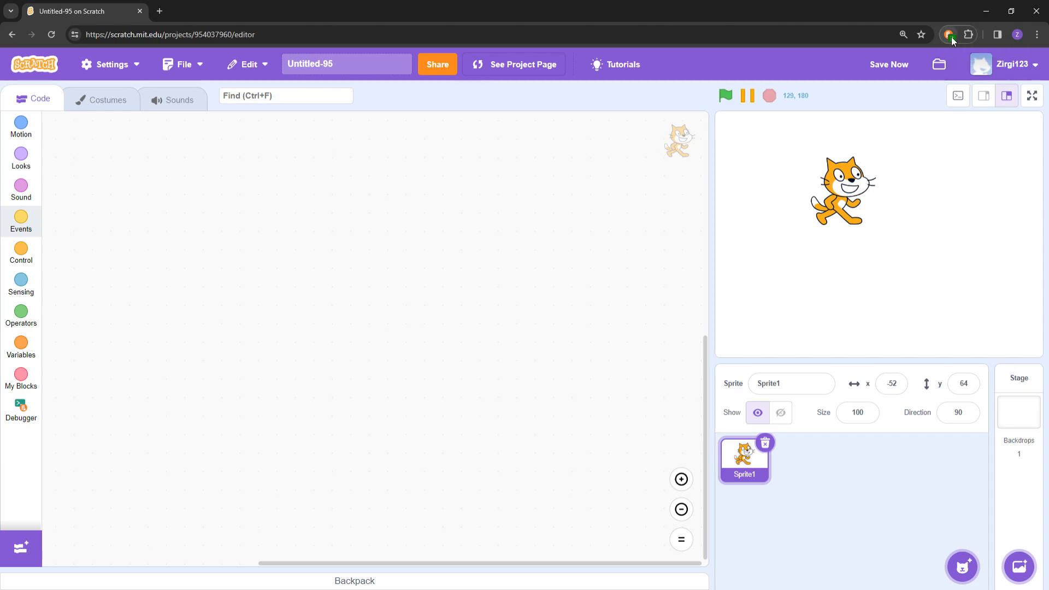
{"action": "mouse_move", "coordinate": [767, 256]}
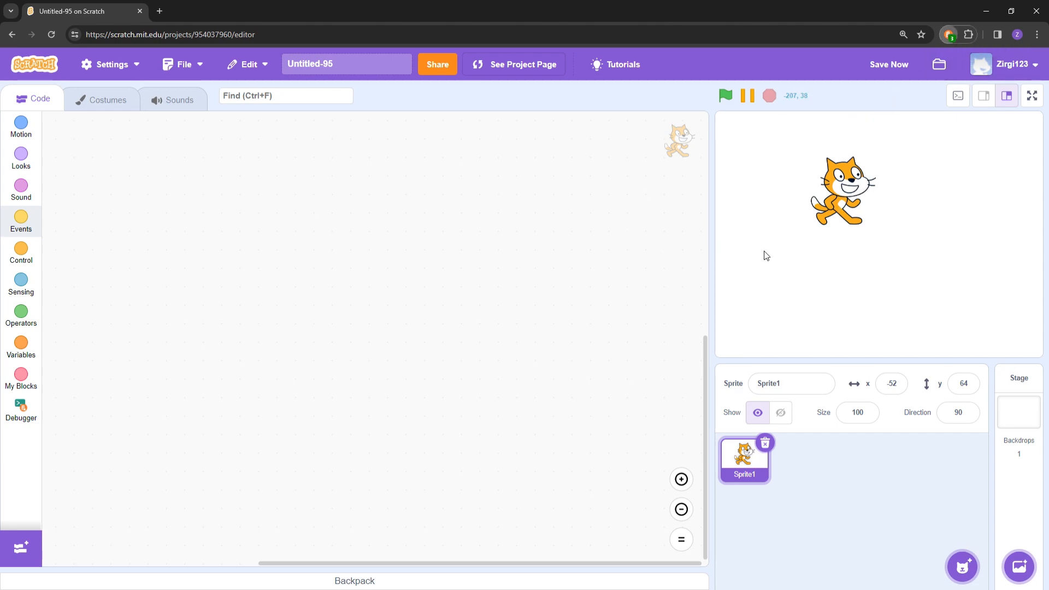
{"action": "mouse_move", "coordinate": [666, 244]}
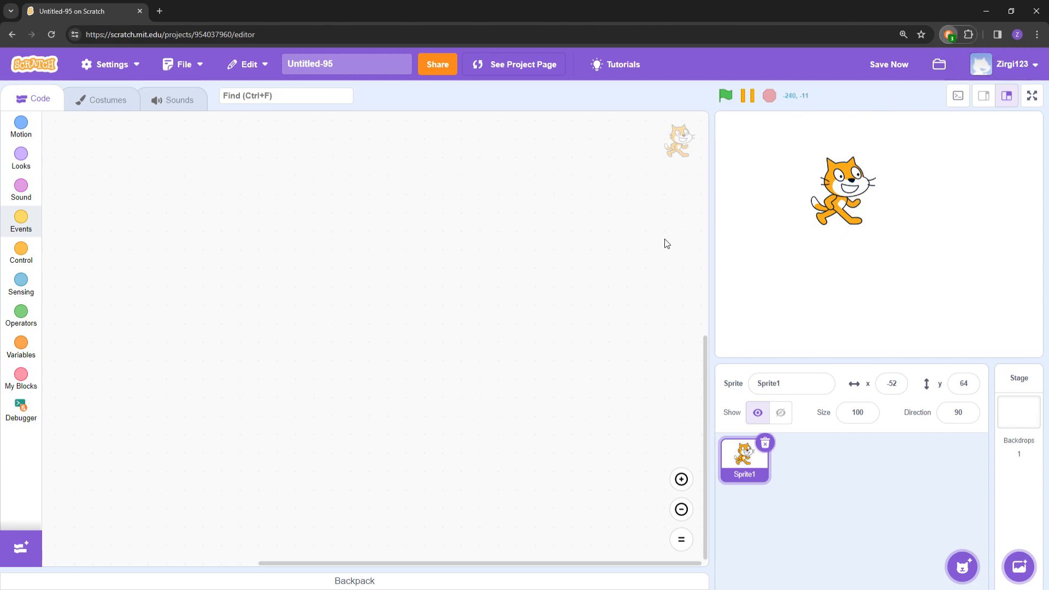
{"action": "mouse_move", "coordinate": [791, 222]}
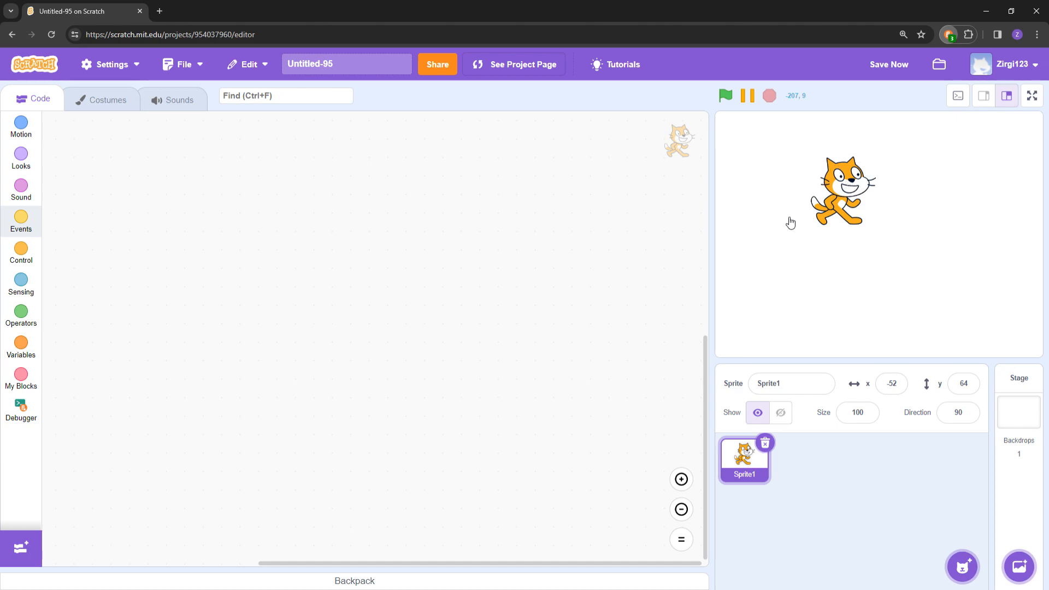
{"action": "mouse_move", "coordinate": [488, 212]}
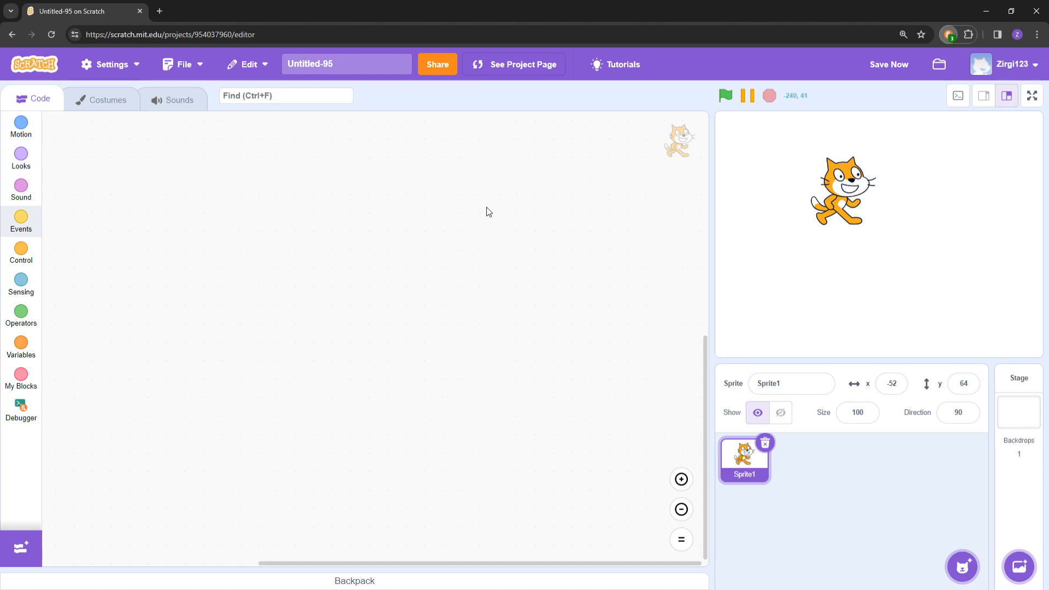
{"action": "mouse_move", "coordinate": [296, 204]}
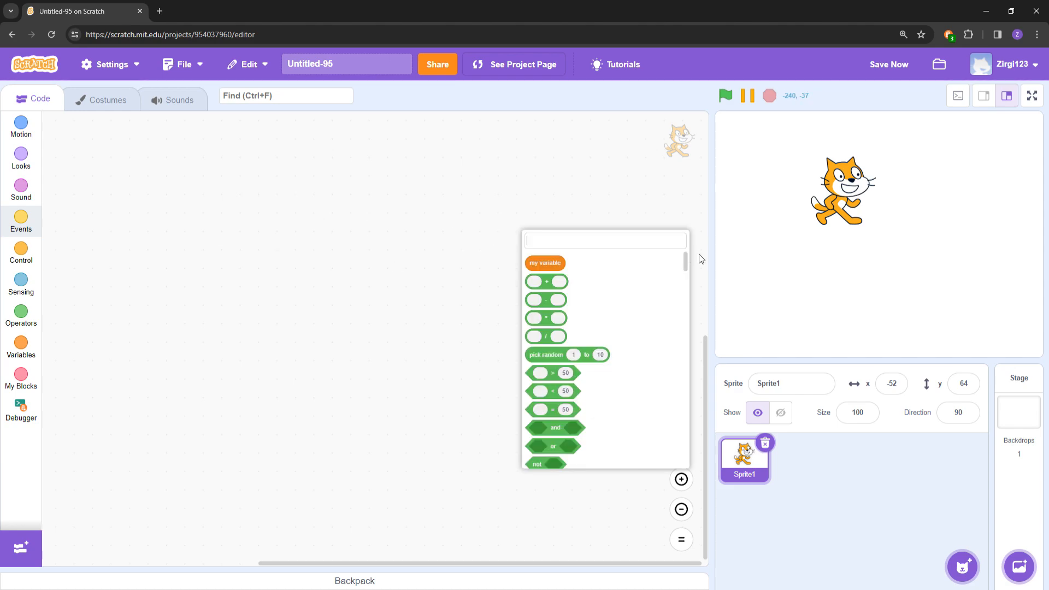
{"action": "type", "text": "even"}
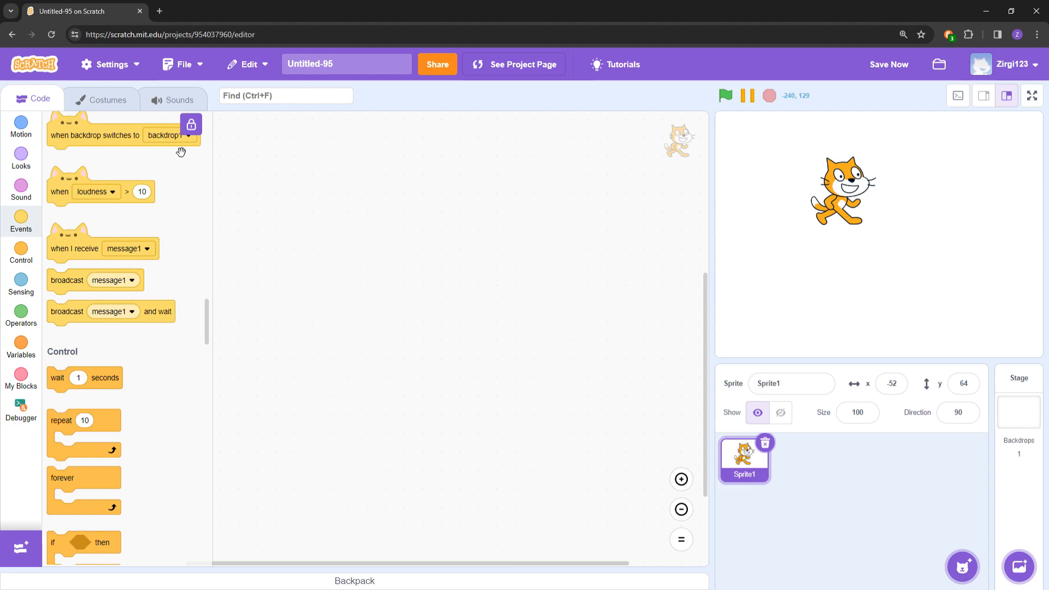
Look over the cat's two costumes in the costume editor, then return to its empty code area.
{"action": "left_click", "coordinate": [106, 98]}
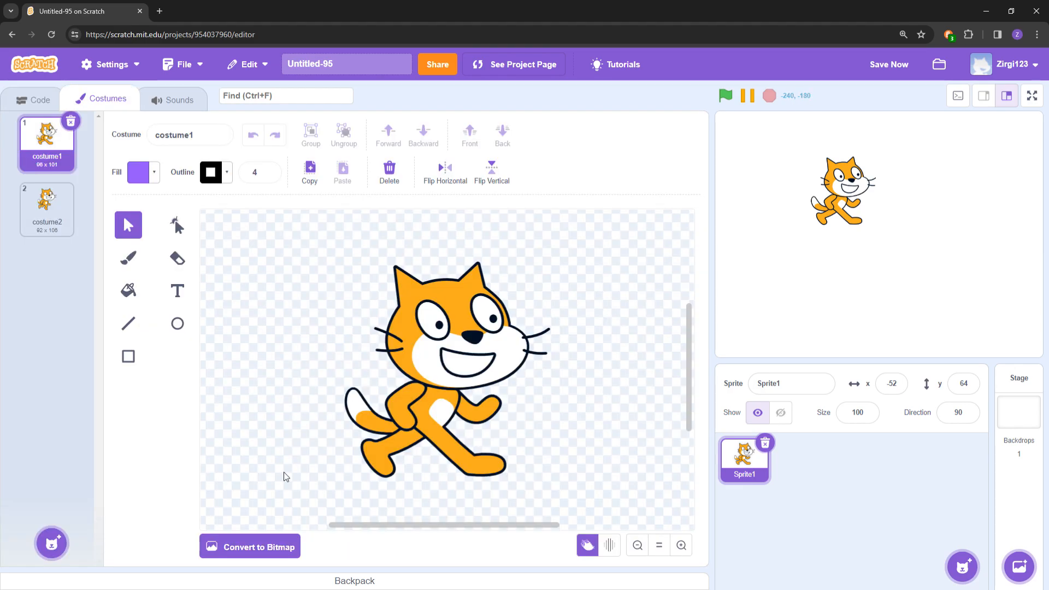
{"action": "left_click", "coordinate": [607, 544]}
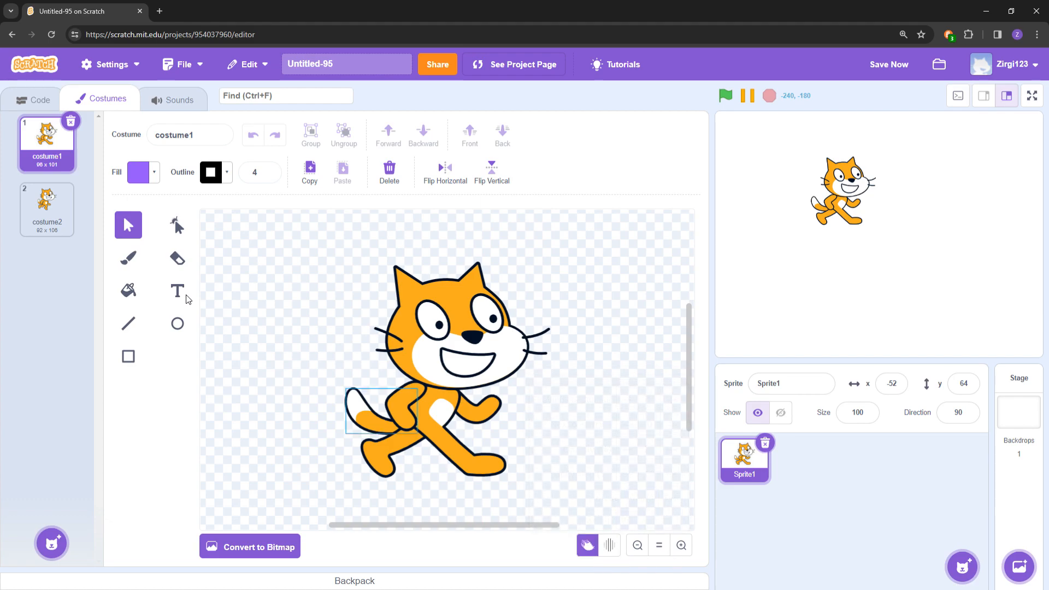
{"action": "left_click", "coordinate": [46, 208]}
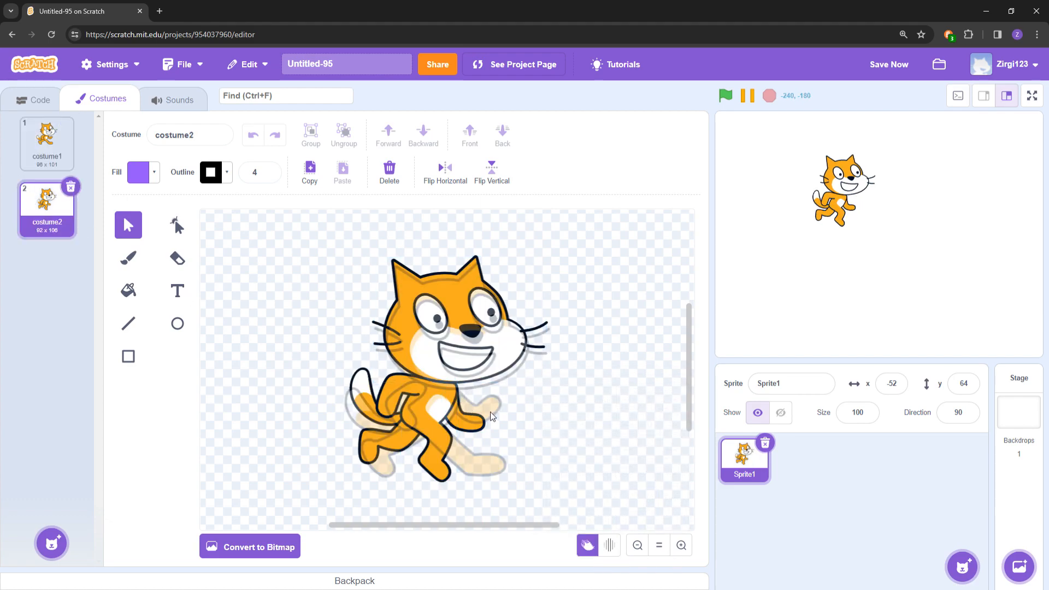
{"action": "left_click", "coordinate": [415, 401]}
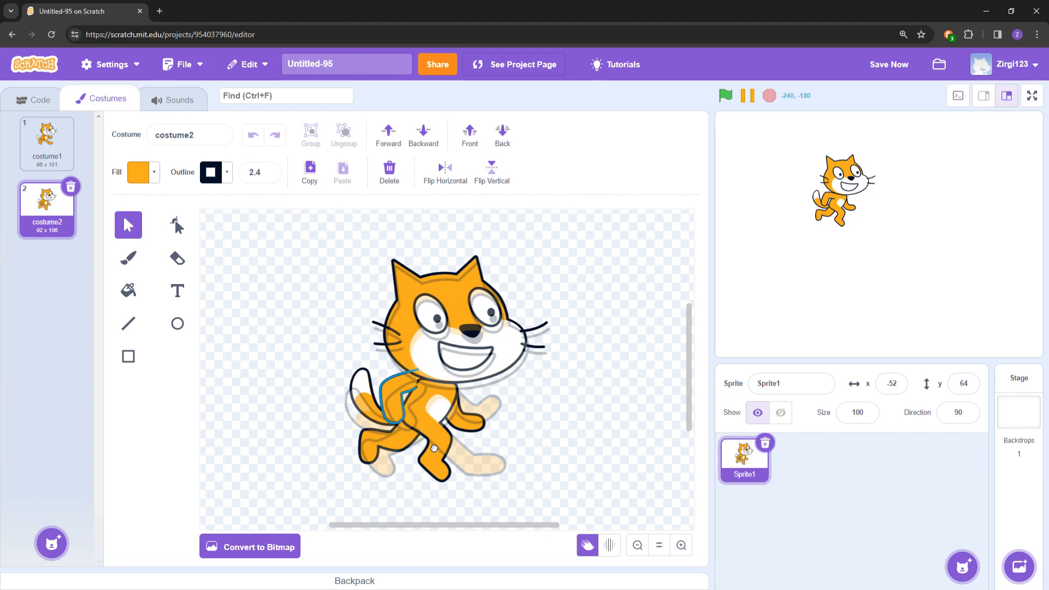
{"action": "left_click", "coordinate": [401, 398]}
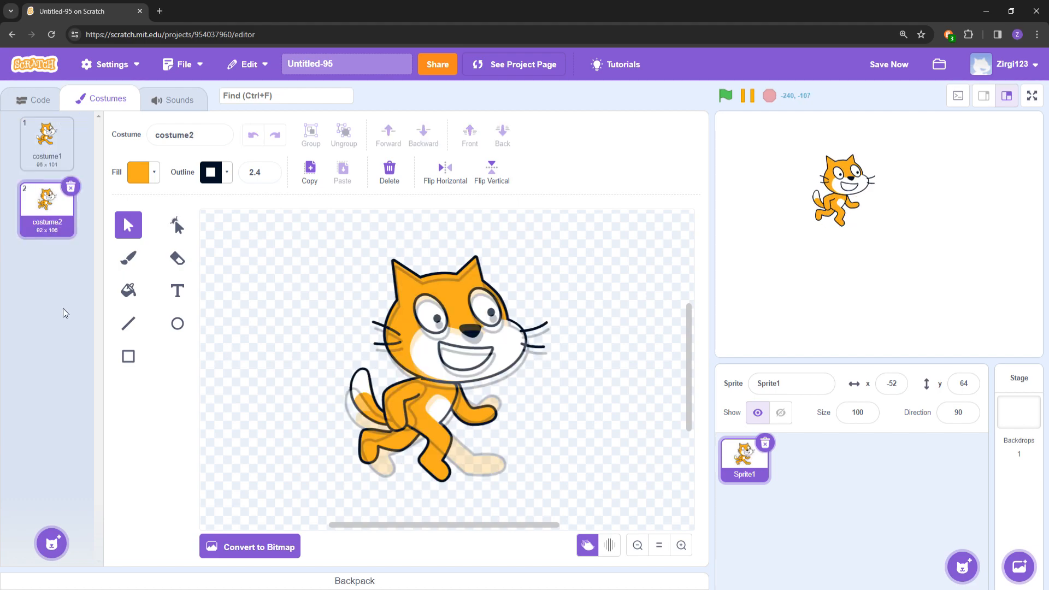
{"action": "left_click", "coordinate": [39, 100]}
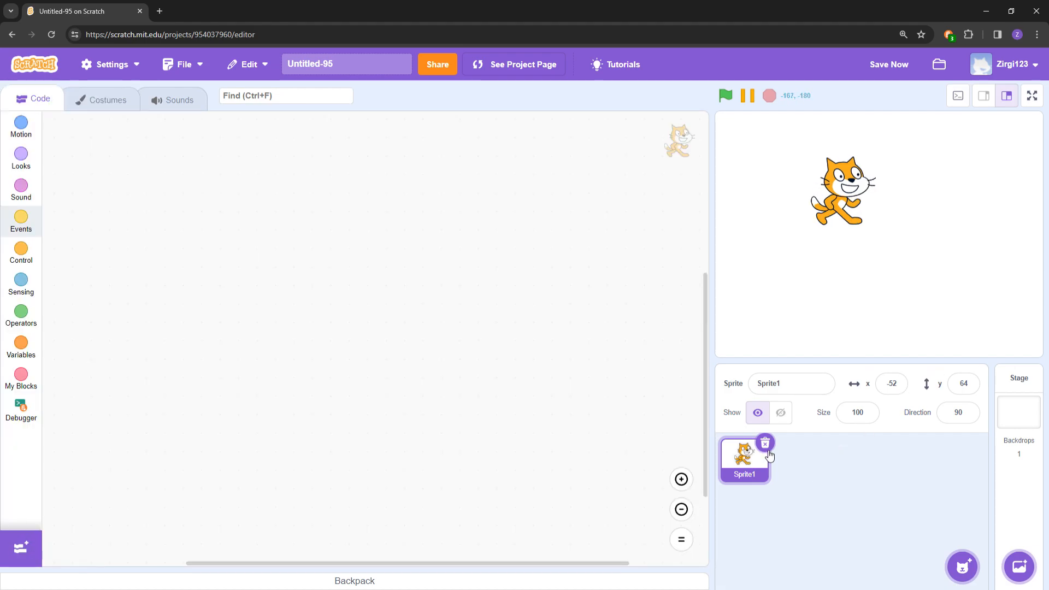
{"action": "mouse_move", "coordinate": [772, 461]}
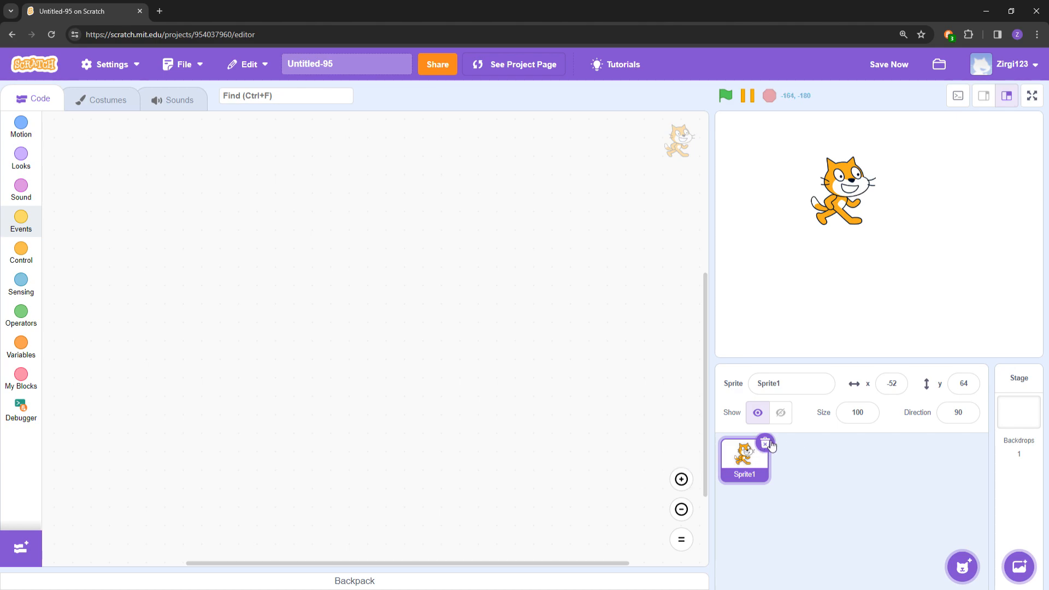
Delete the cat sprite and add the Batter sprite from the sprite library.
{"action": "left_click", "coordinate": [765, 443]}
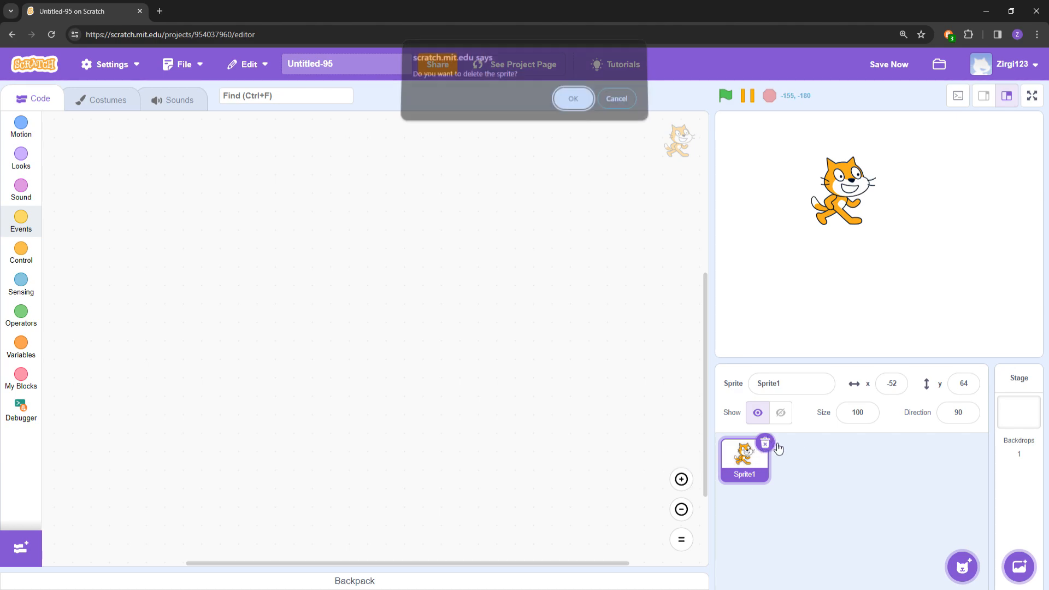
{"action": "left_click", "coordinate": [571, 98]}
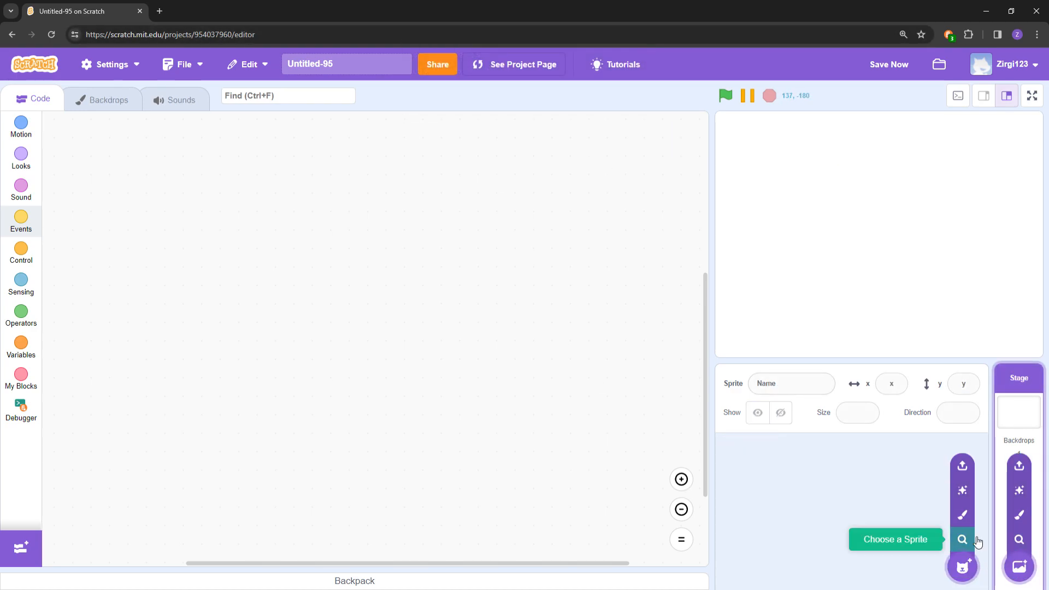
{"action": "left_click", "coordinate": [961, 540]}
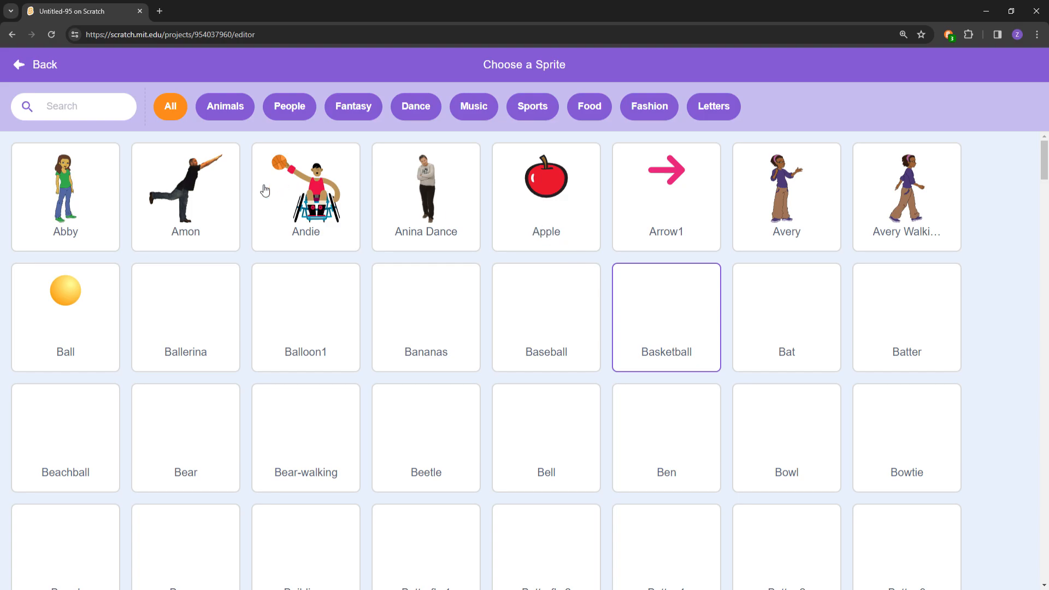
{"action": "left_click", "coordinate": [425, 317]}
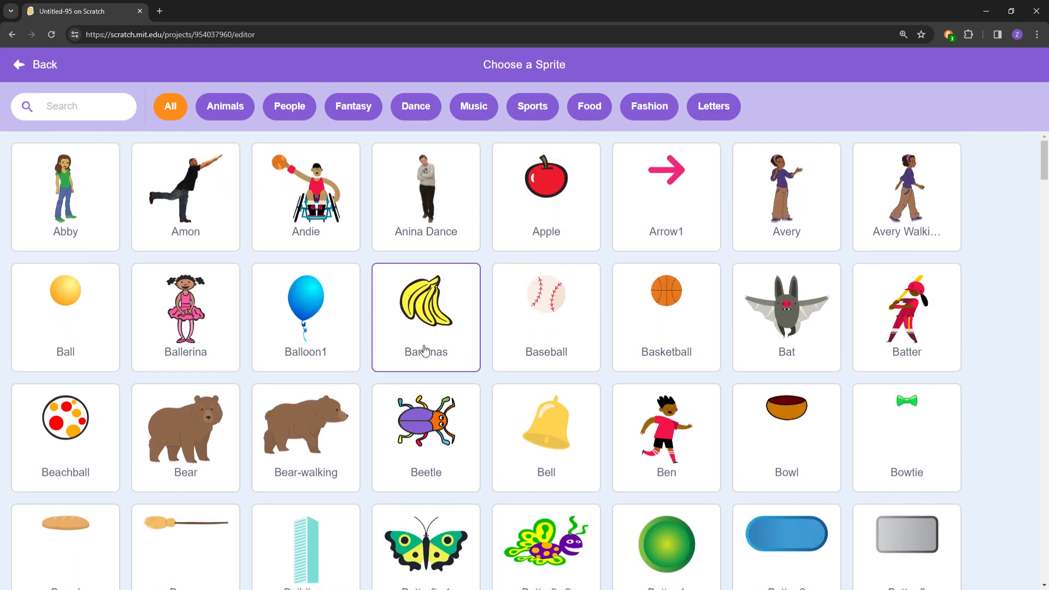
{"action": "left_click", "coordinate": [906, 315]}
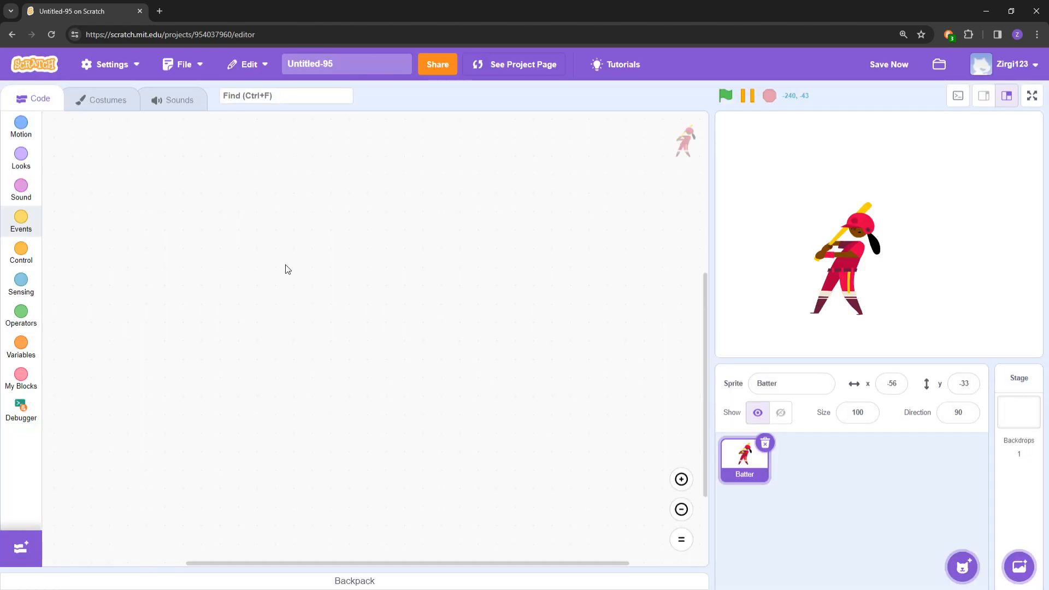
{"action": "mouse_move", "coordinate": [262, 395]}
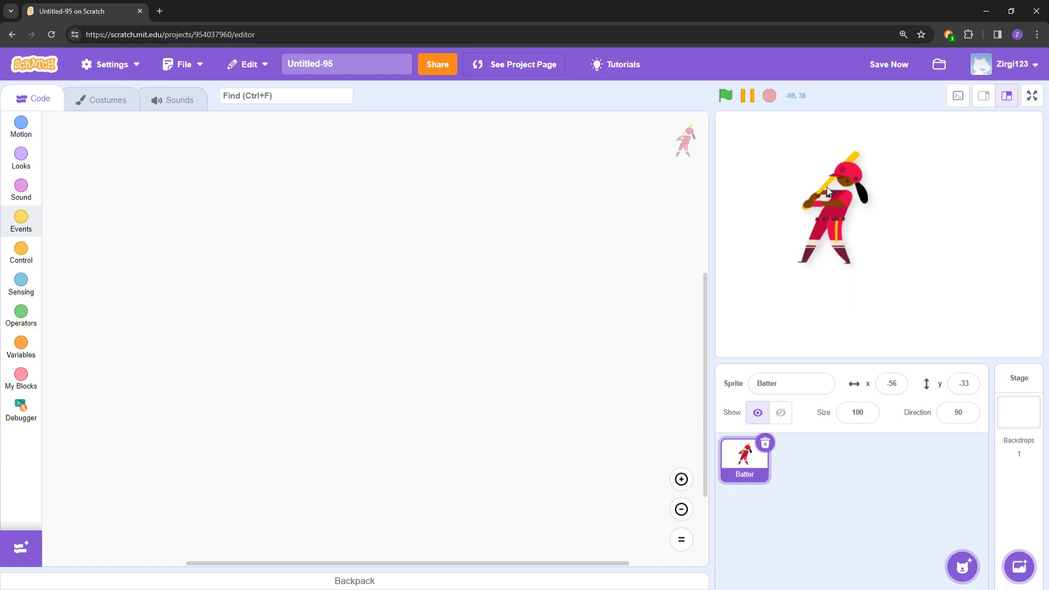
Place a 'when green flag clicked' hat block as the start of the Batter's script.
{"action": "type", "text": "eve"}
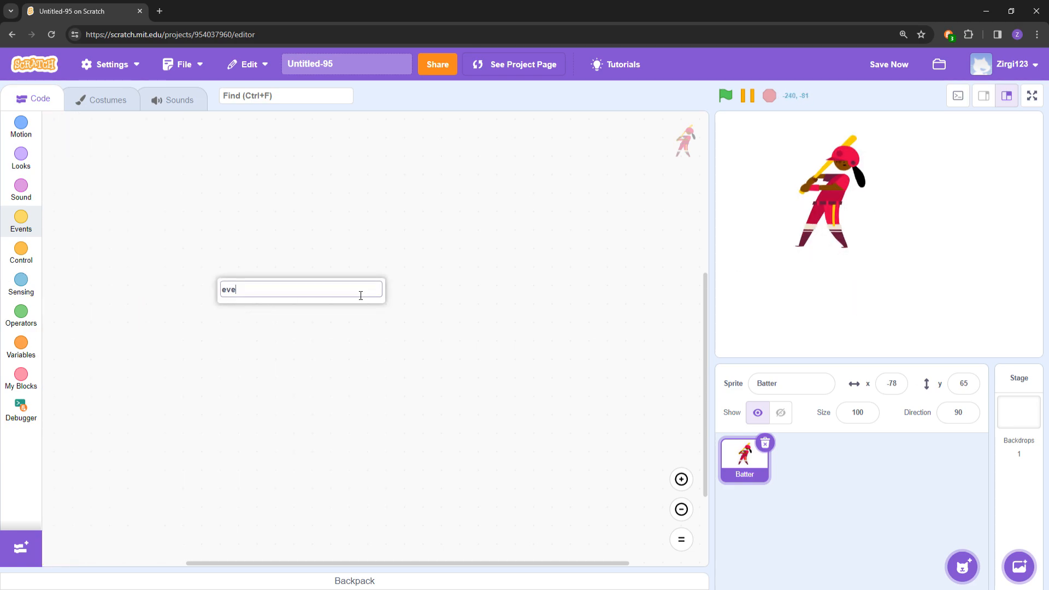
{"action": "type", "text": "gree"}
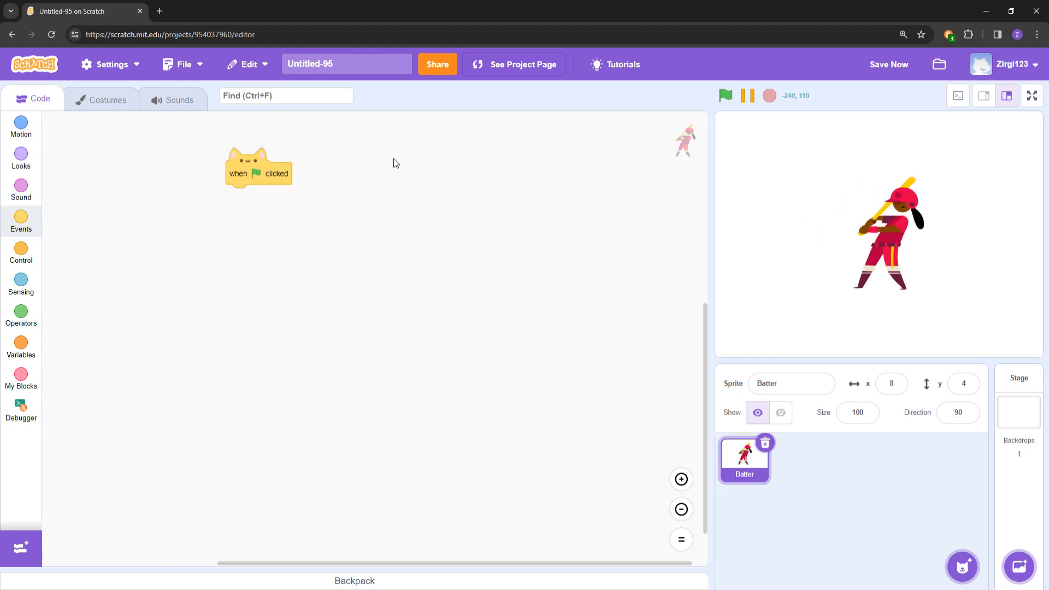
Flip through the Batter's costumes batter-a to batter-d to study the swing frames.
{"action": "left_click", "coordinate": [101, 98]}
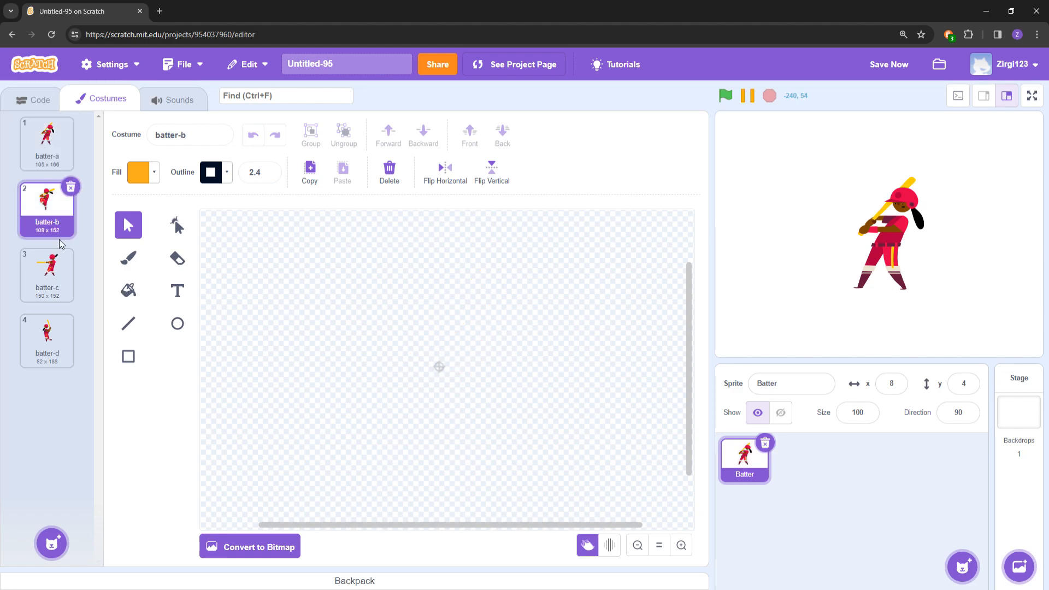
{"action": "left_click", "coordinate": [47, 340]}
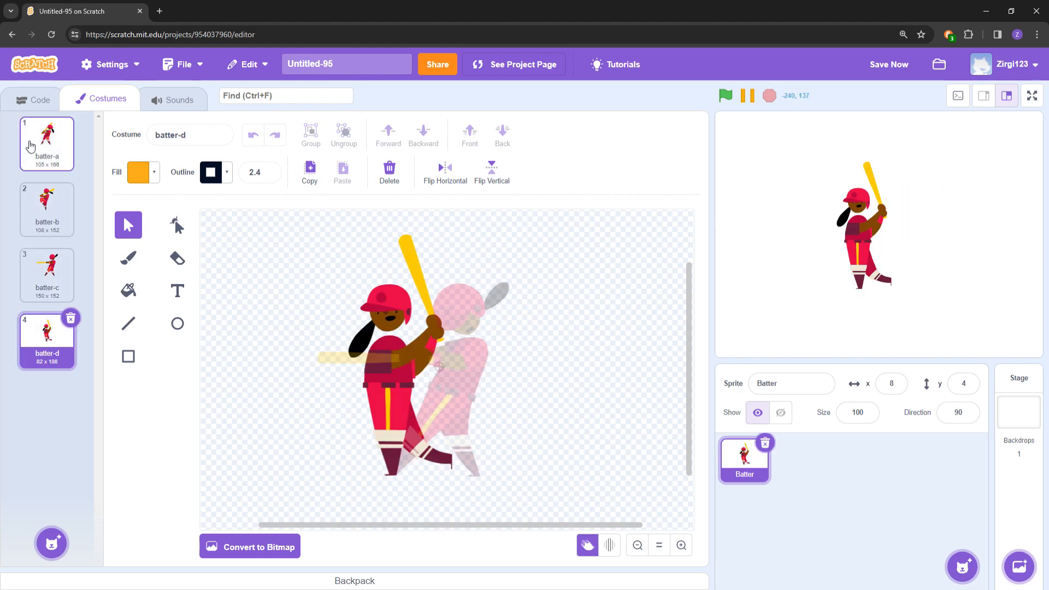
{"action": "left_click", "coordinate": [46, 209]}
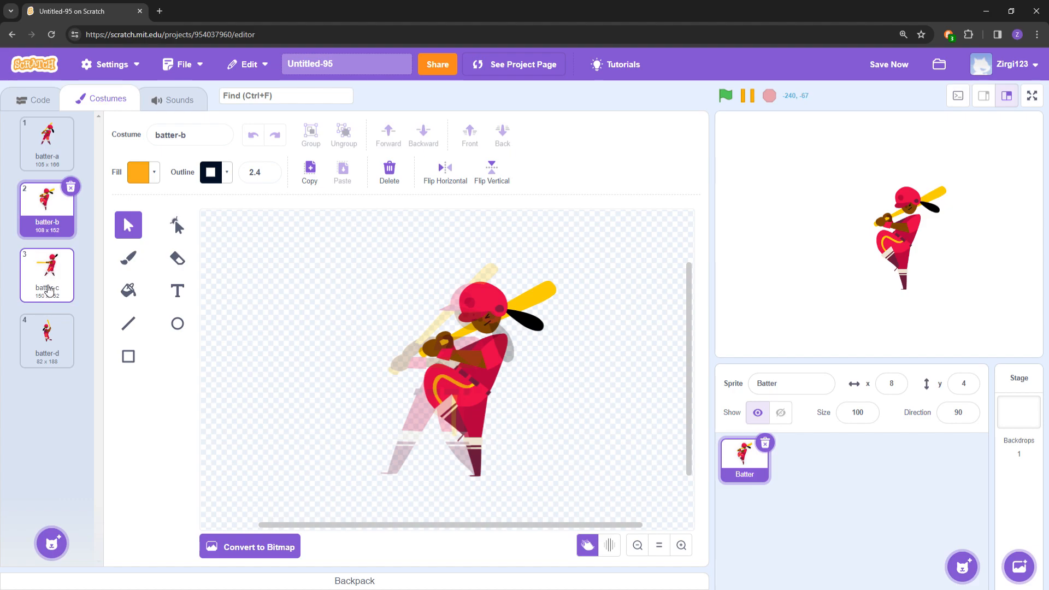
{"action": "left_click", "coordinate": [47, 340]}
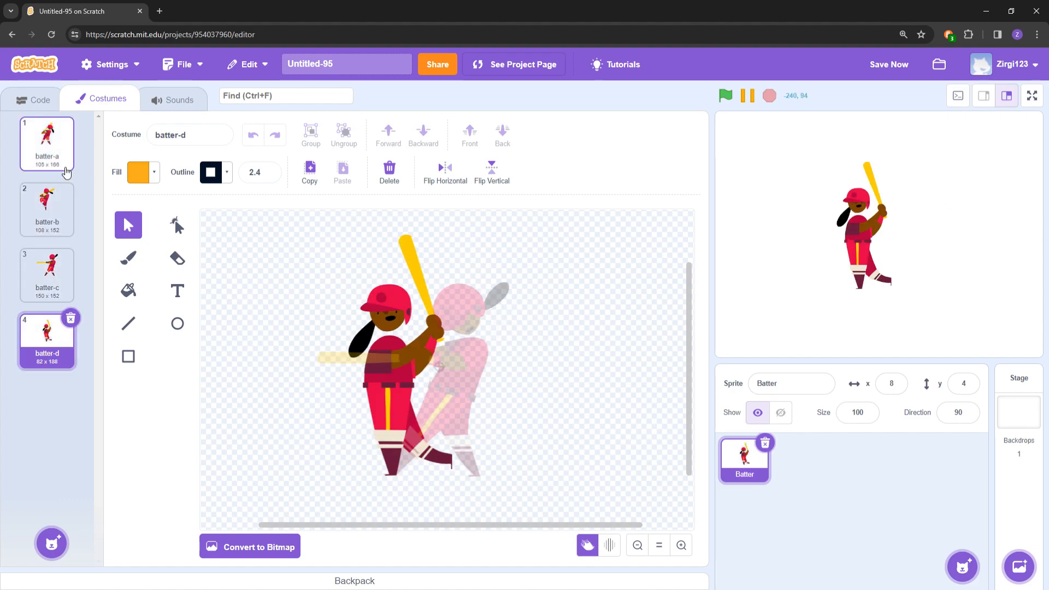
{"action": "left_click", "coordinate": [46, 144]}
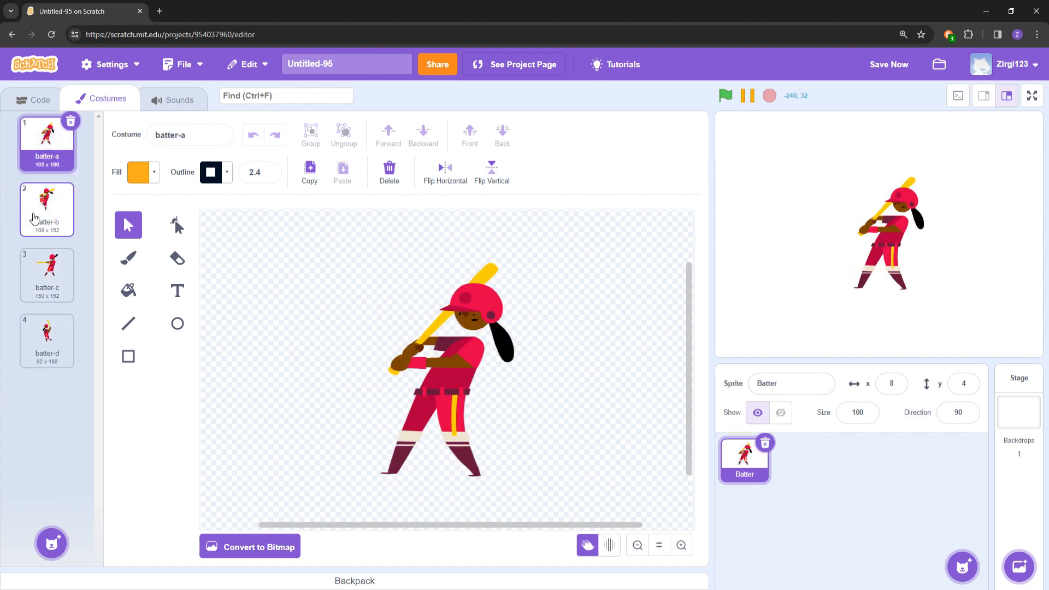
{"action": "left_click", "coordinate": [47, 340]}
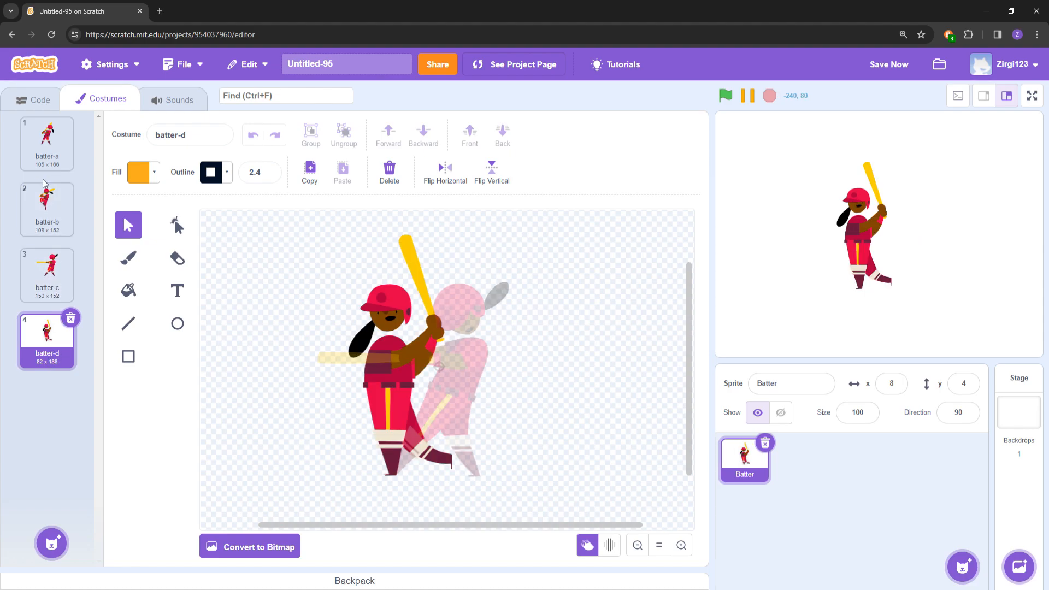
{"action": "left_click", "coordinate": [47, 208]}
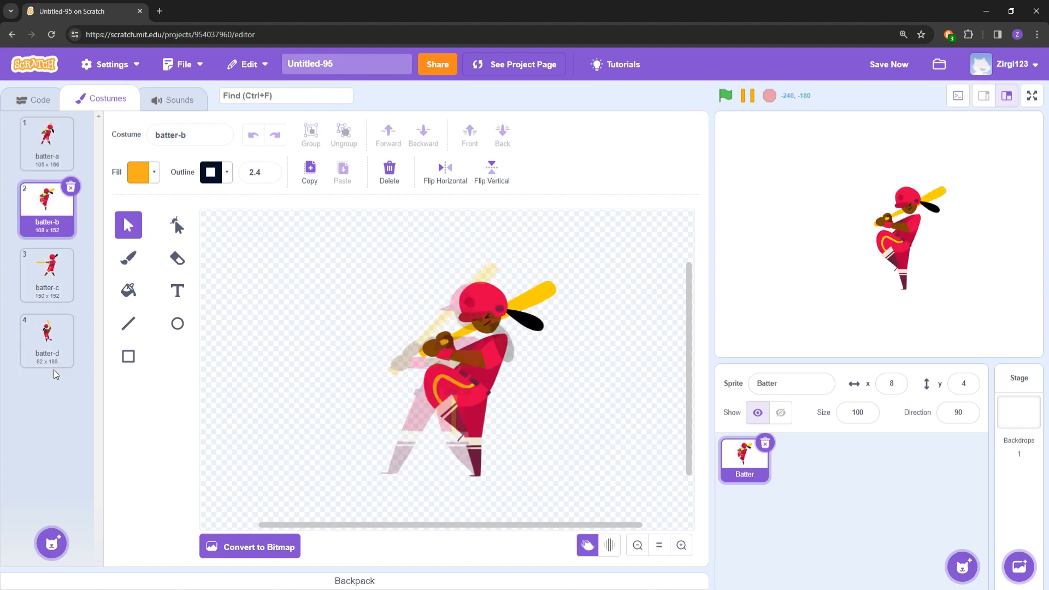
{"action": "left_click", "coordinate": [46, 144]}
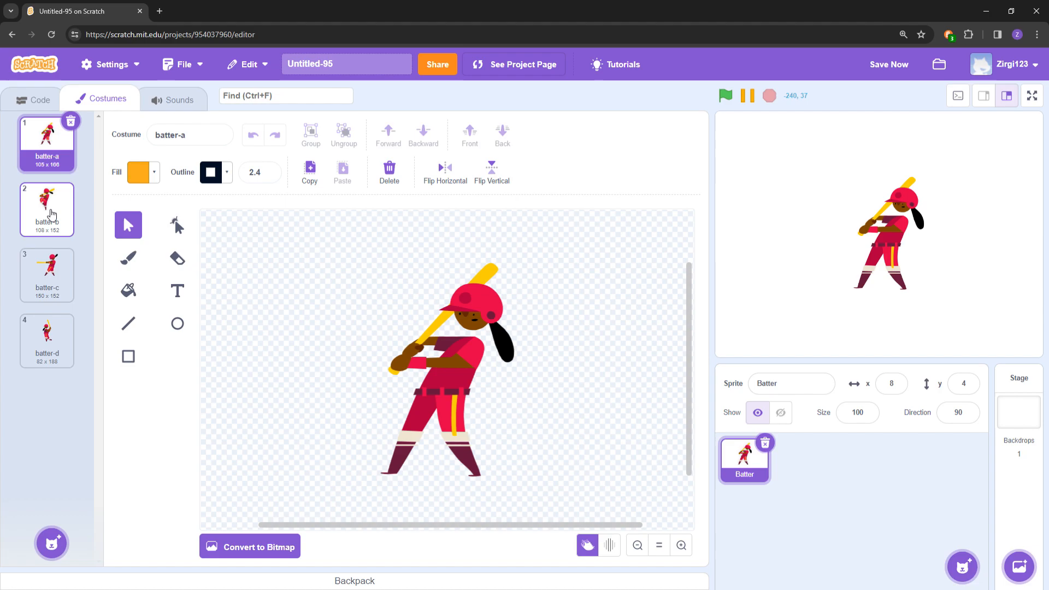
{"action": "left_click", "coordinate": [46, 209]}
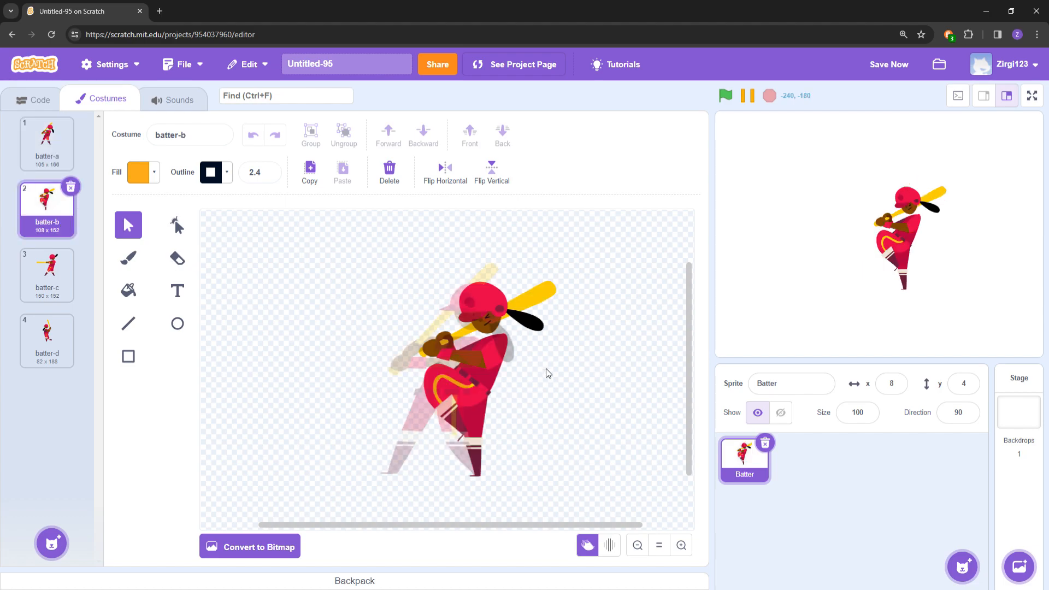
{"action": "left_click", "coordinate": [46, 274]}
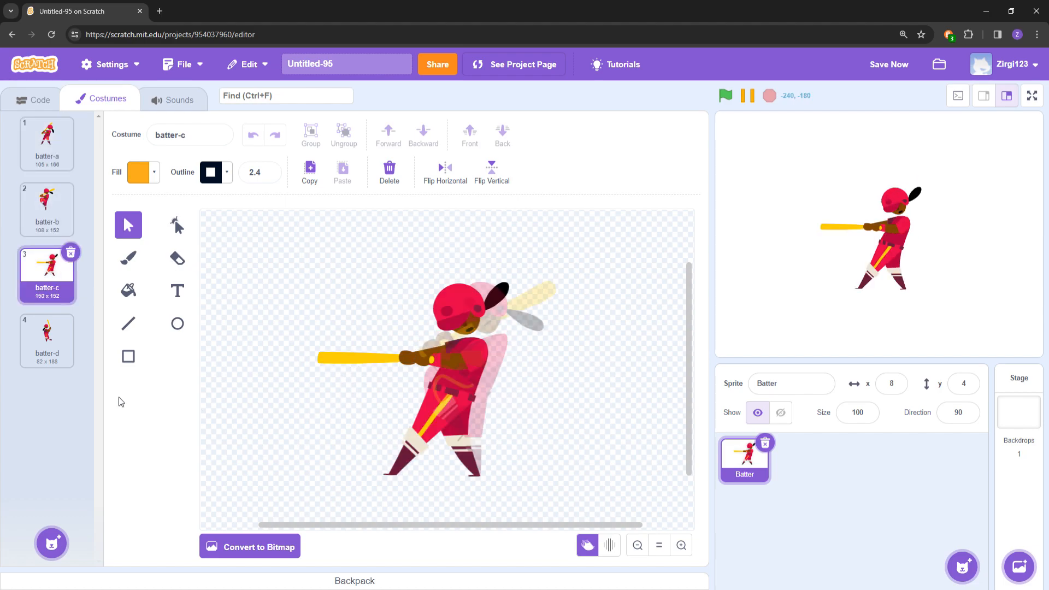
{"action": "mouse_move", "coordinate": [47, 341]}
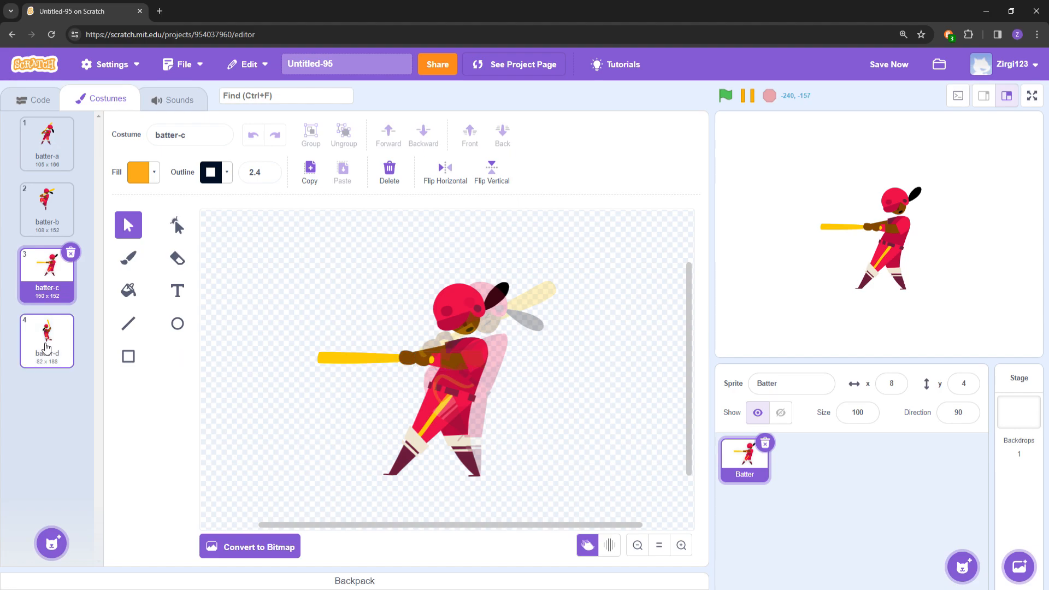
{"action": "left_click", "coordinate": [46, 341]}
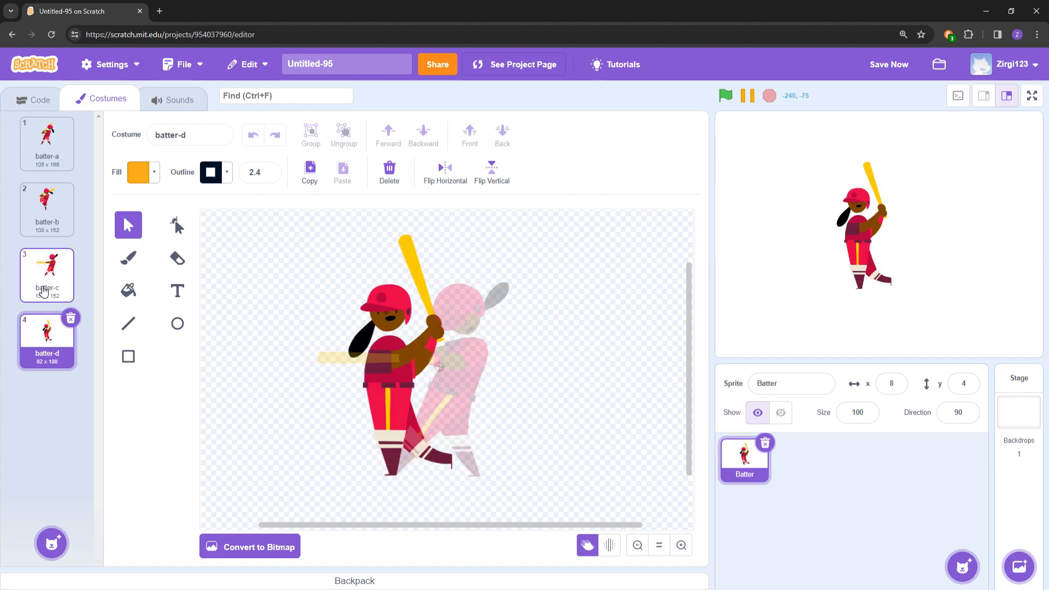
Select bat and head pieces in batter-c and batter-d to build the raised-bat costume batter-d2.
{"action": "left_click", "coordinate": [47, 274]}
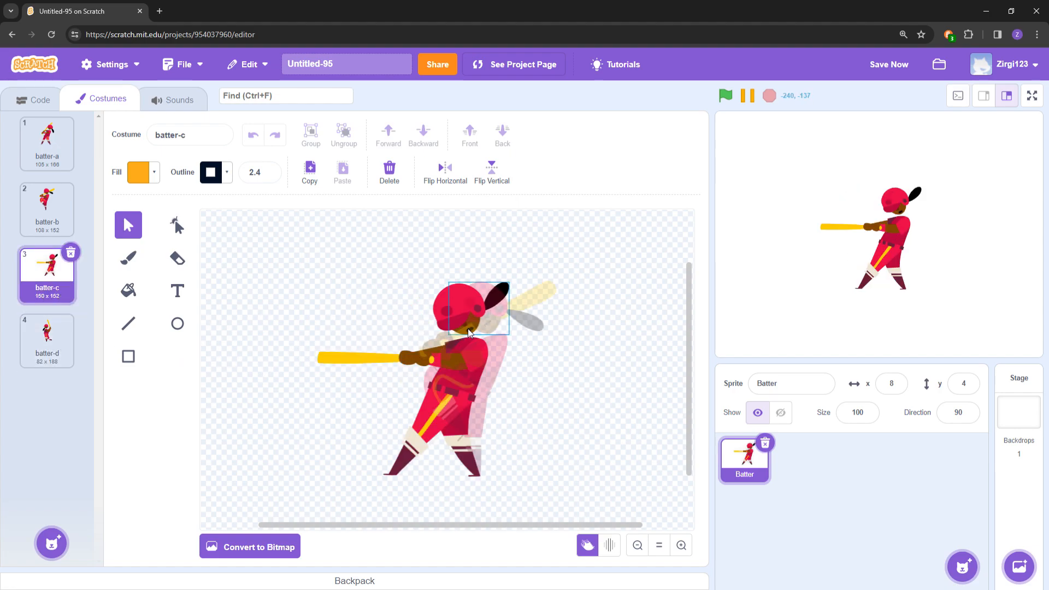
{"action": "left_click", "coordinate": [467, 318]}
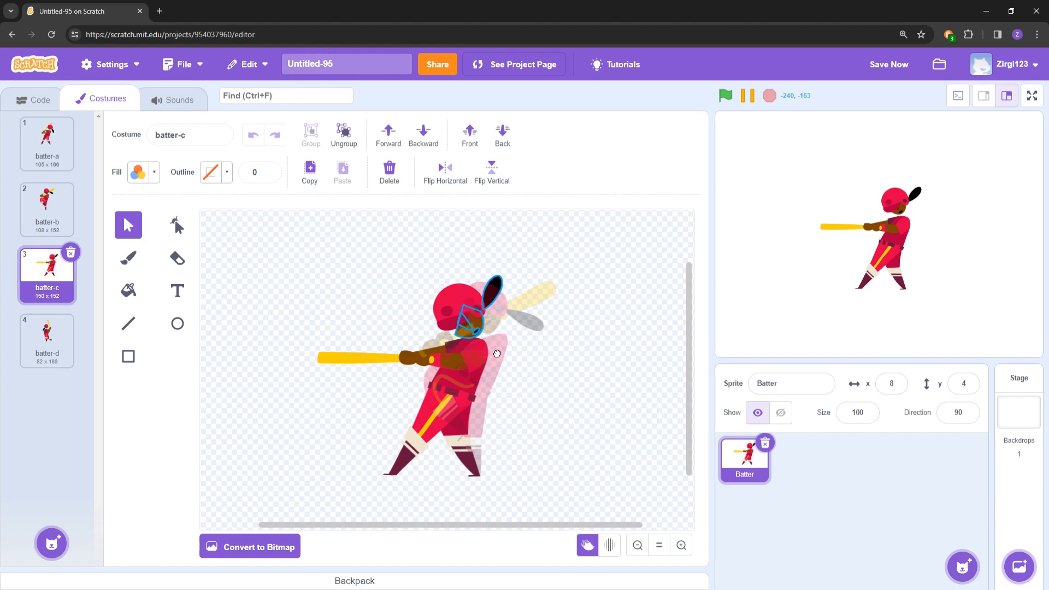
{"action": "left_click", "coordinate": [479, 308]}
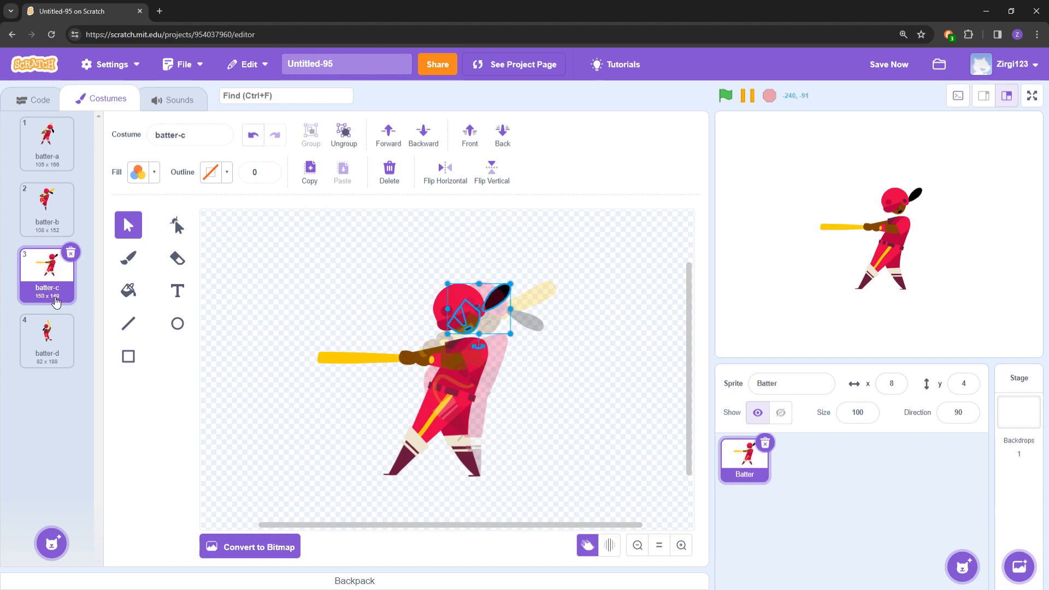
{"action": "left_click", "coordinate": [47, 340]}
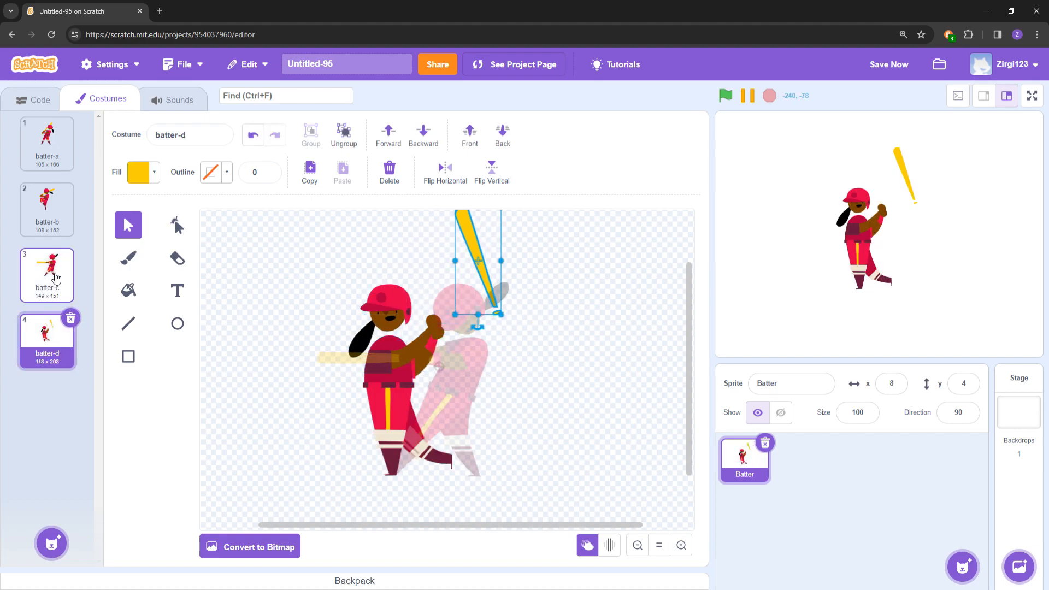
{"action": "left_click", "coordinate": [46, 274]}
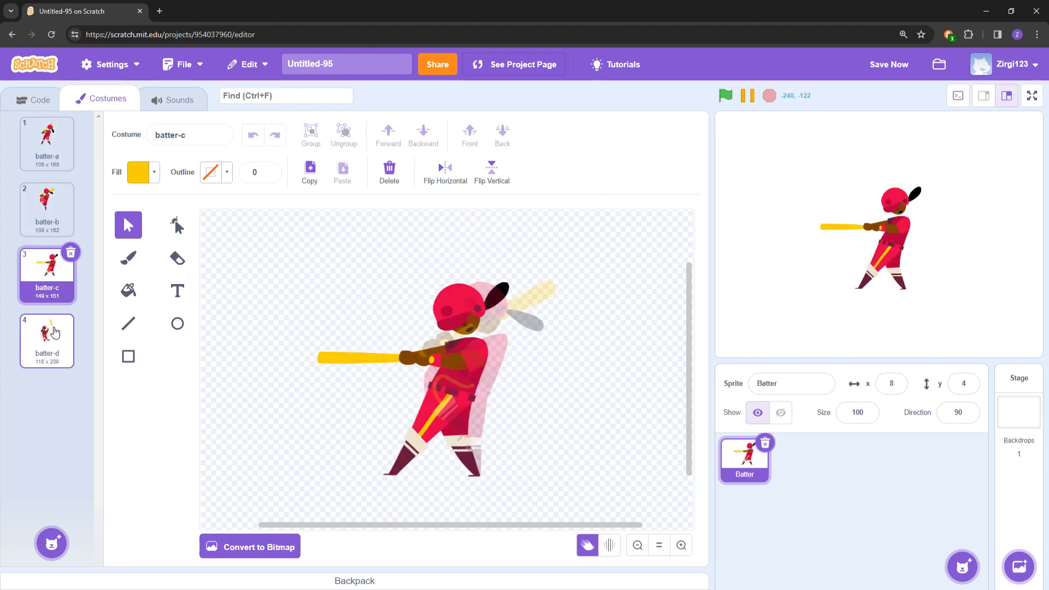
{"action": "left_click", "coordinate": [47, 339]}
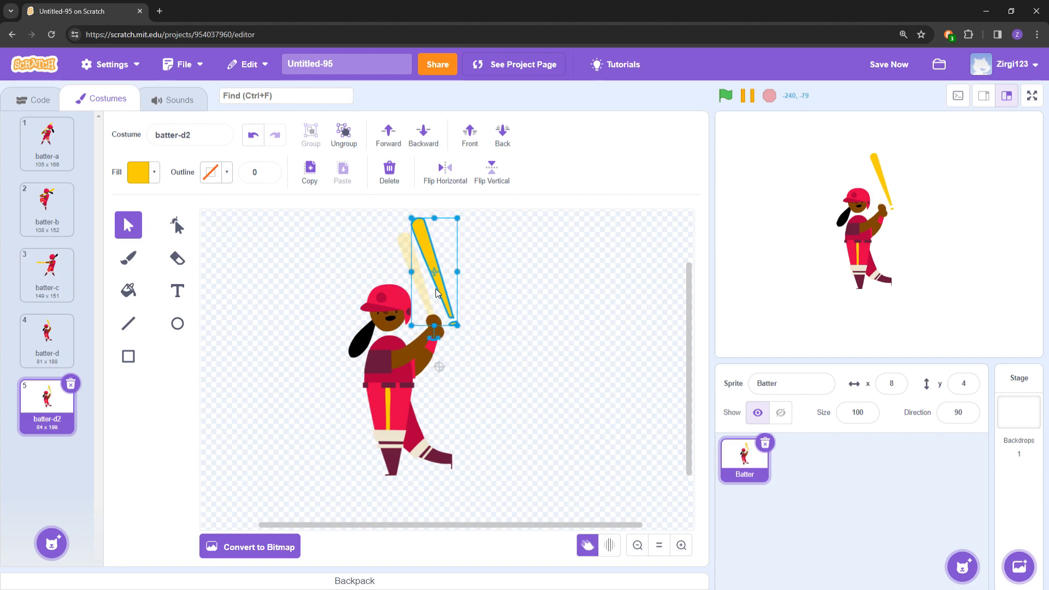
Duplicate batter-d2 into batter-d3 and adjust the bat selection on the duplicate.
{"action": "right_click", "coordinate": [47, 402]}
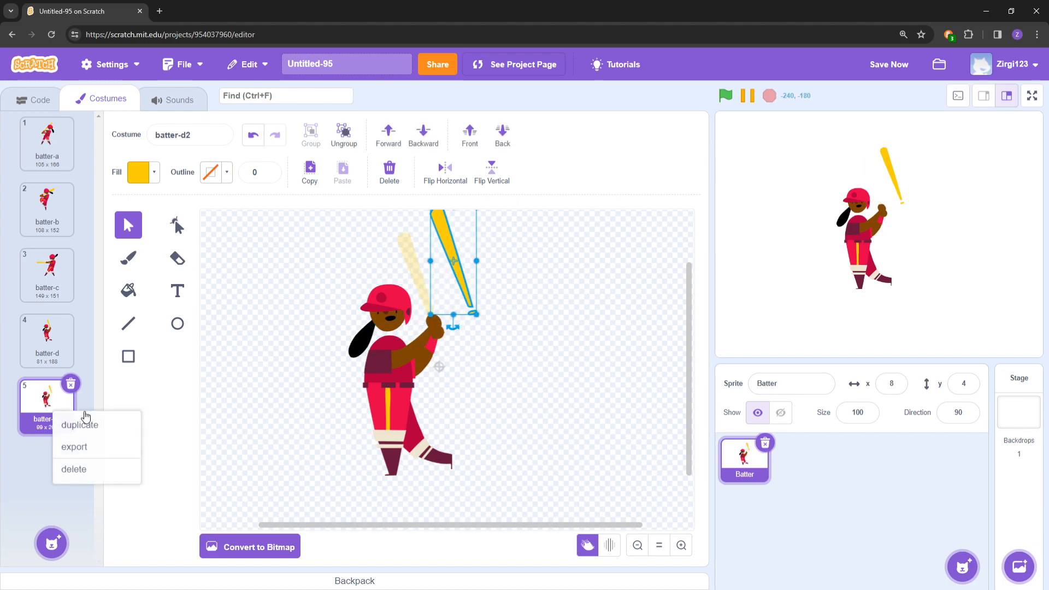
{"action": "left_click", "coordinate": [79, 425]}
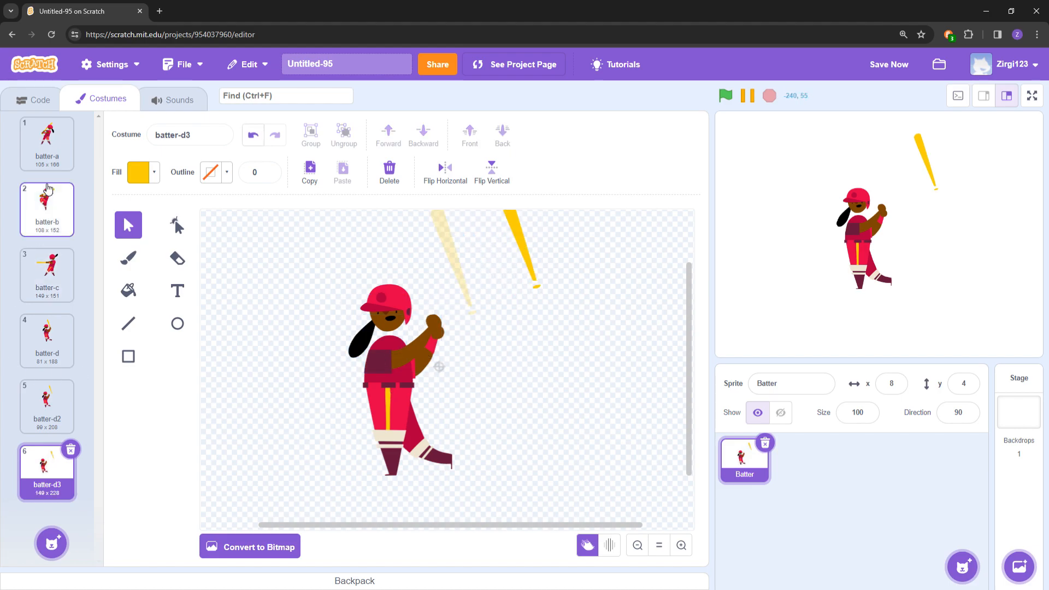
{"action": "left_click", "coordinate": [47, 341]}
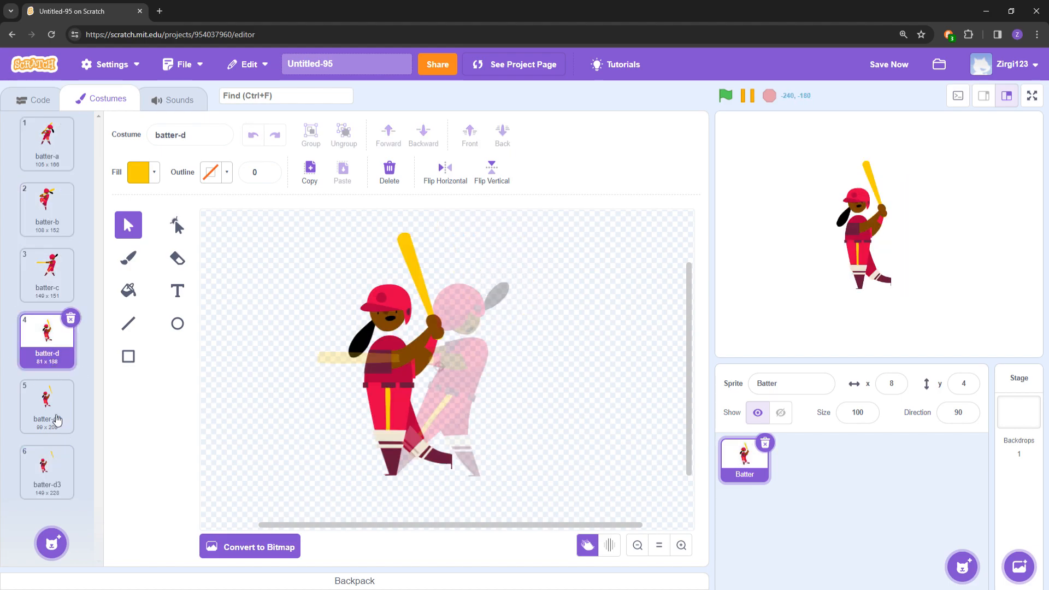
{"action": "left_click", "coordinate": [47, 469]}
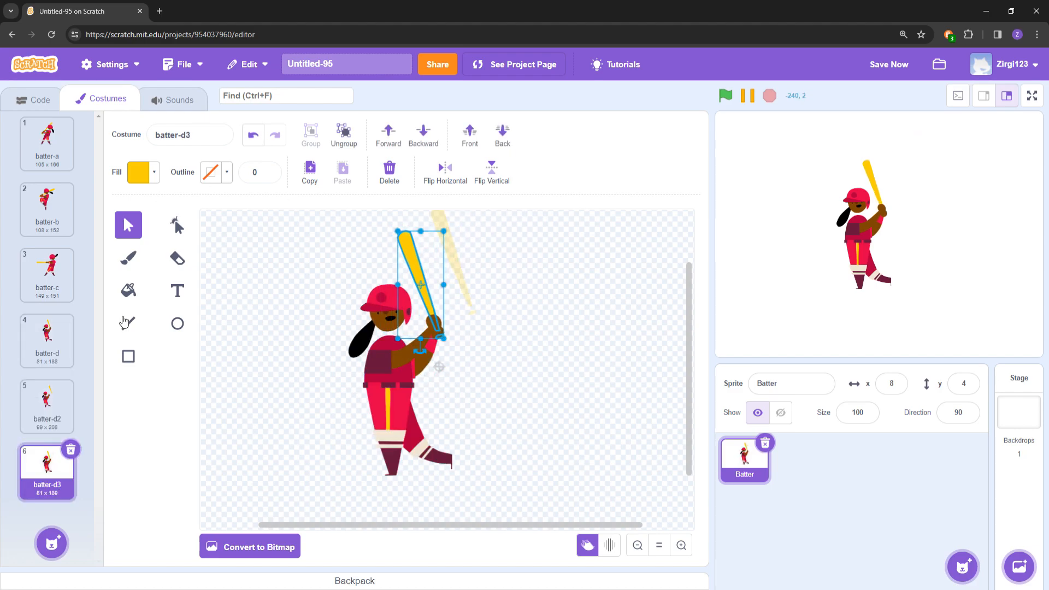
{"action": "left_click", "coordinate": [45, 340]}
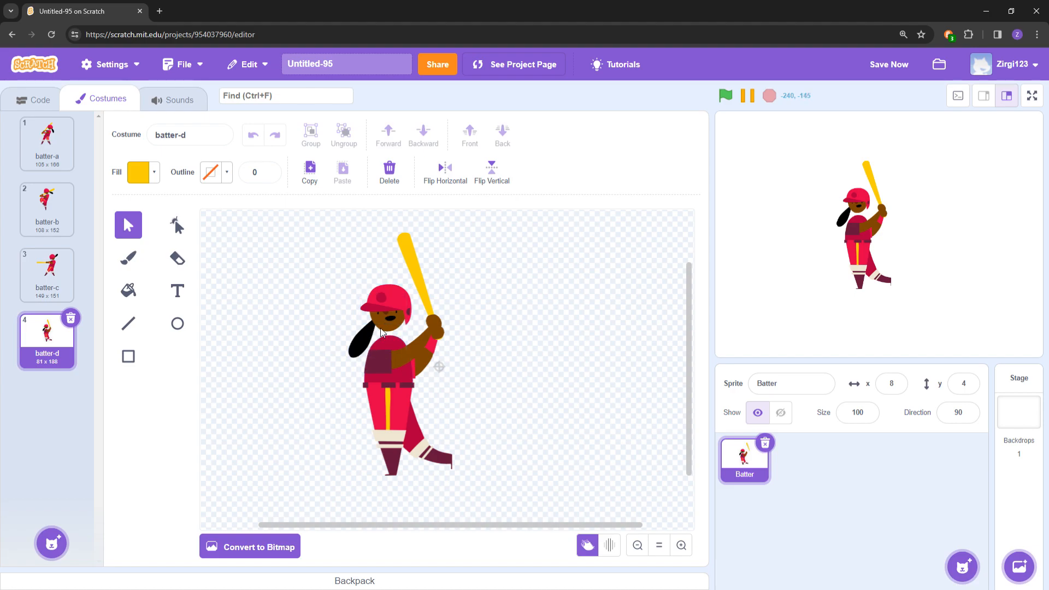
{"action": "left_click", "coordinate": [375, 321]}
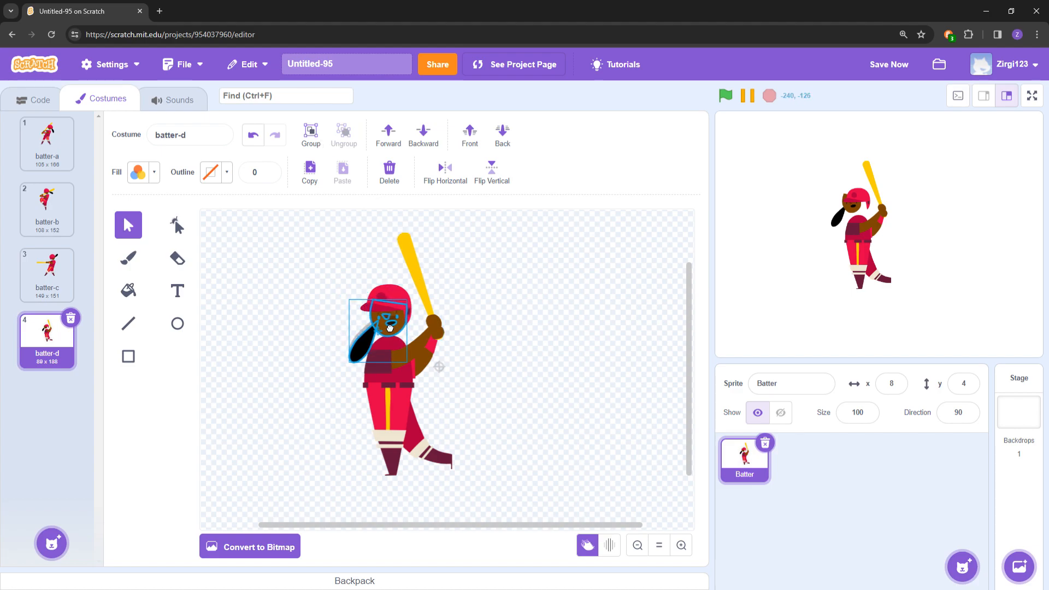
Clear the selection, review the batter-c swing costume and leave the Batter on batter-a.
{"action": "left_click", "coordinate": [252, 135]}
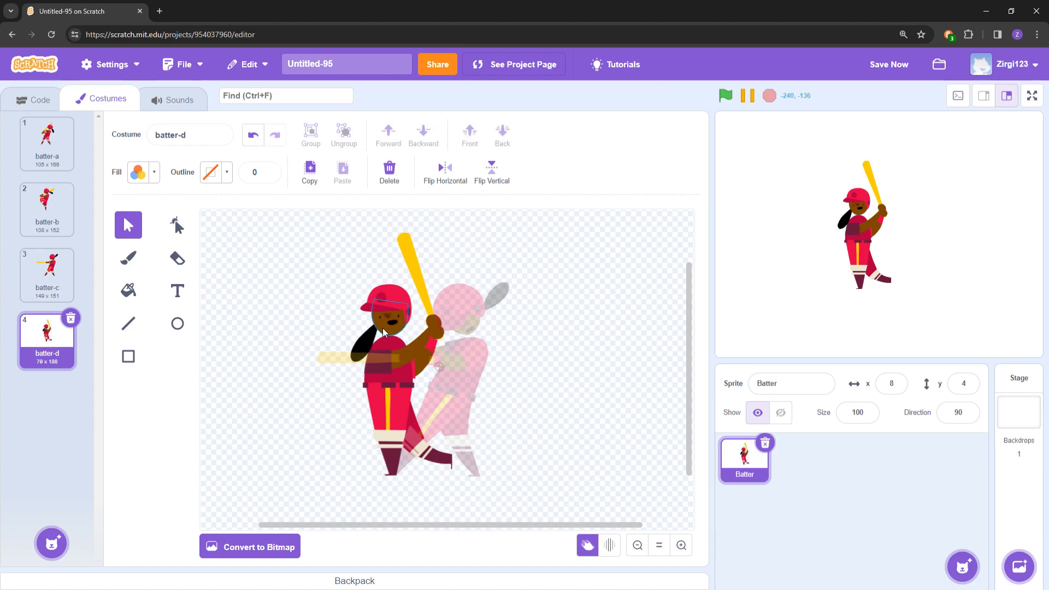
{"action": "left_click", "coordinate": [47, 271]}
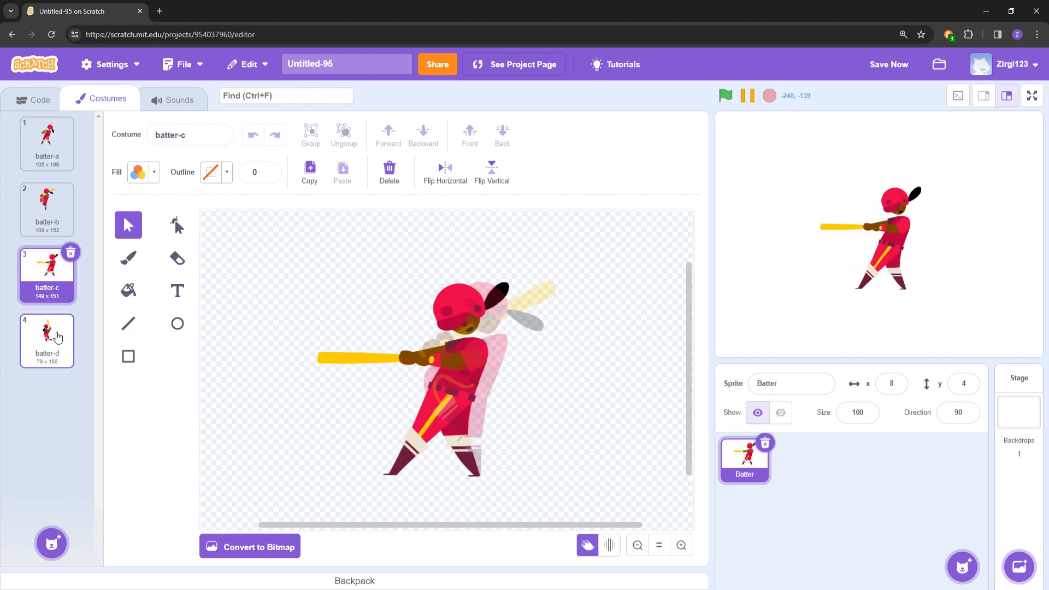
{"action": "left_click", "coordinate": [47, 142]}
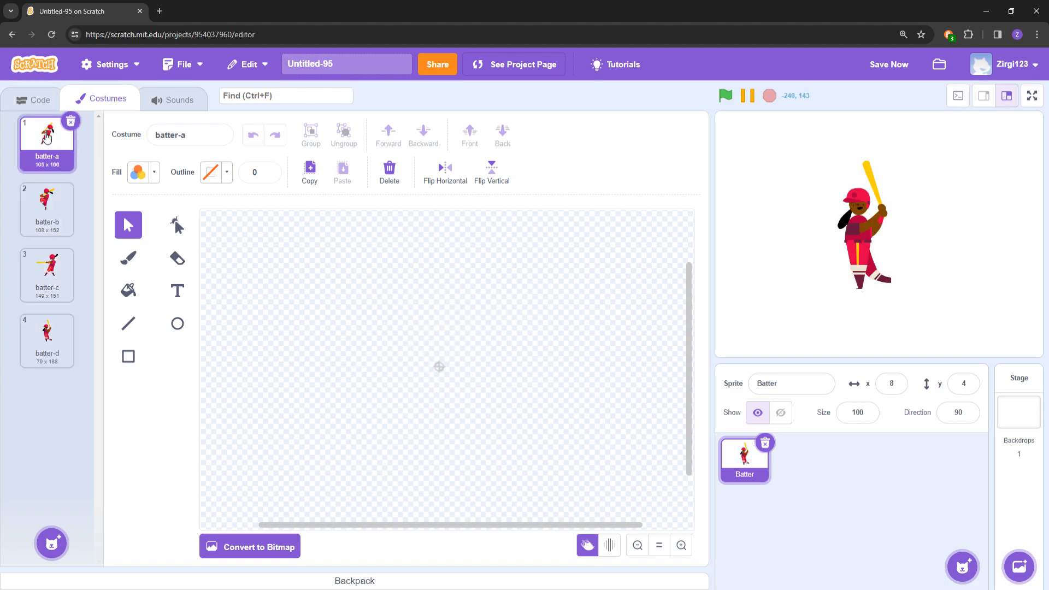
Add a Baseball sprite from the library (search 'ball') and the Baseball 2 field backdrop.
{"action": "left_click", "coordinate": [32, 99]}
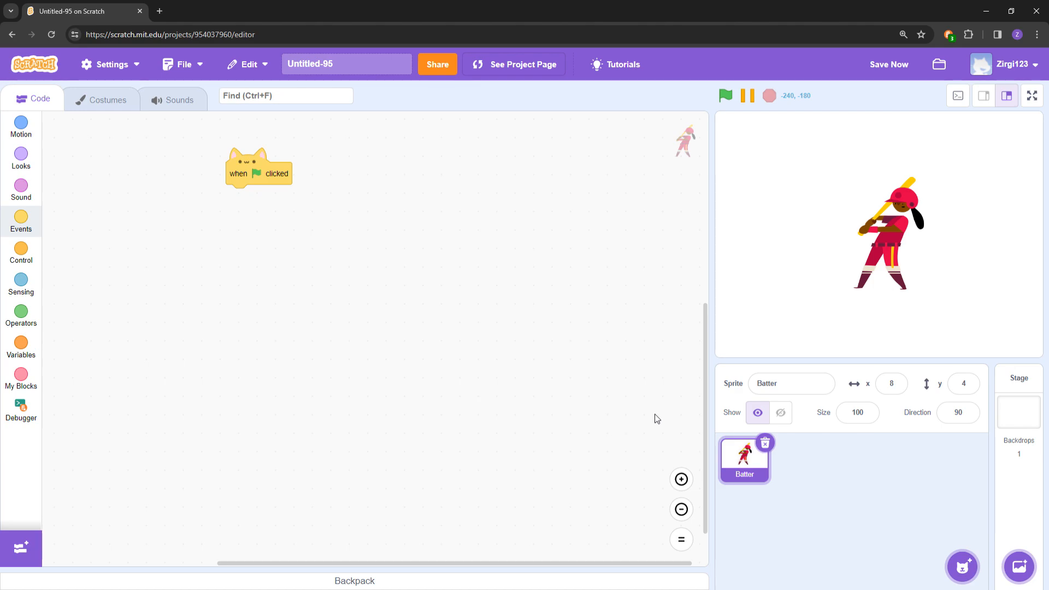
{"action": "mouse_move", "coordinate": [908, 534]}
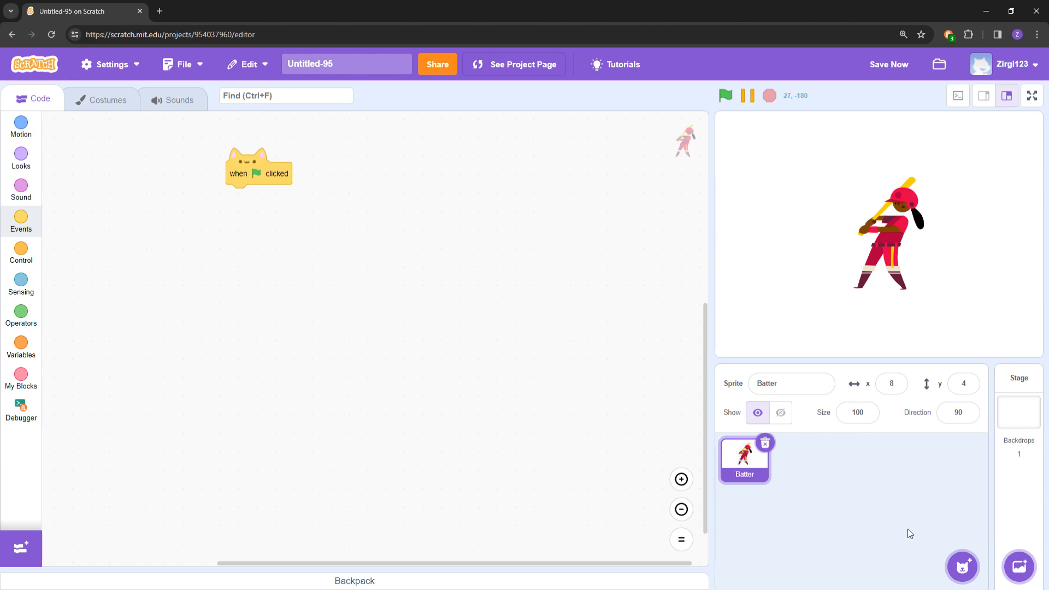
{"action": "mouse_move", "coordinate": [910, 255]}
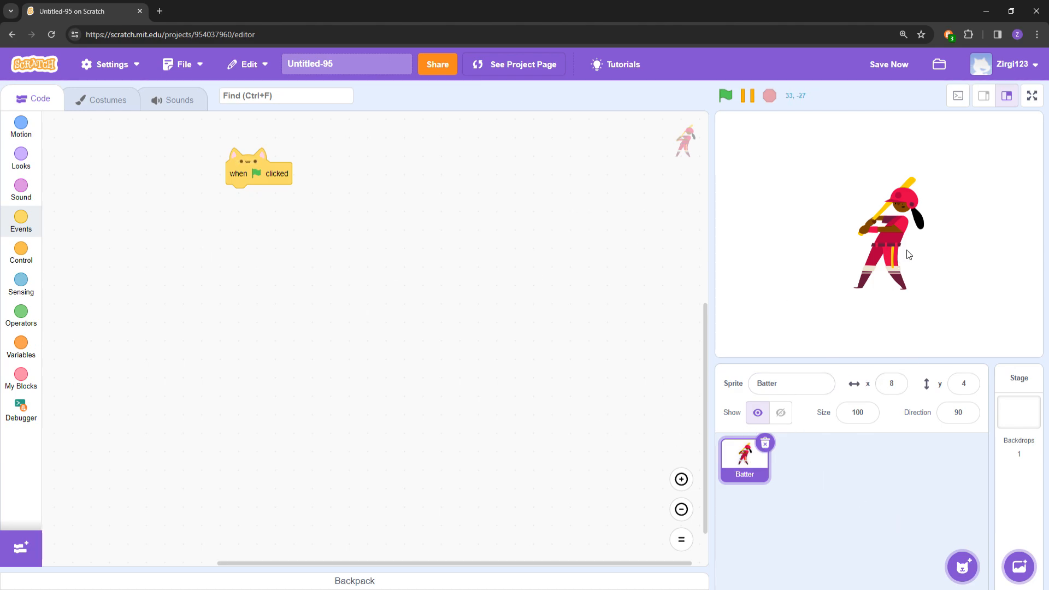
{"action": "left_click", "coordinate": [962, 566]}
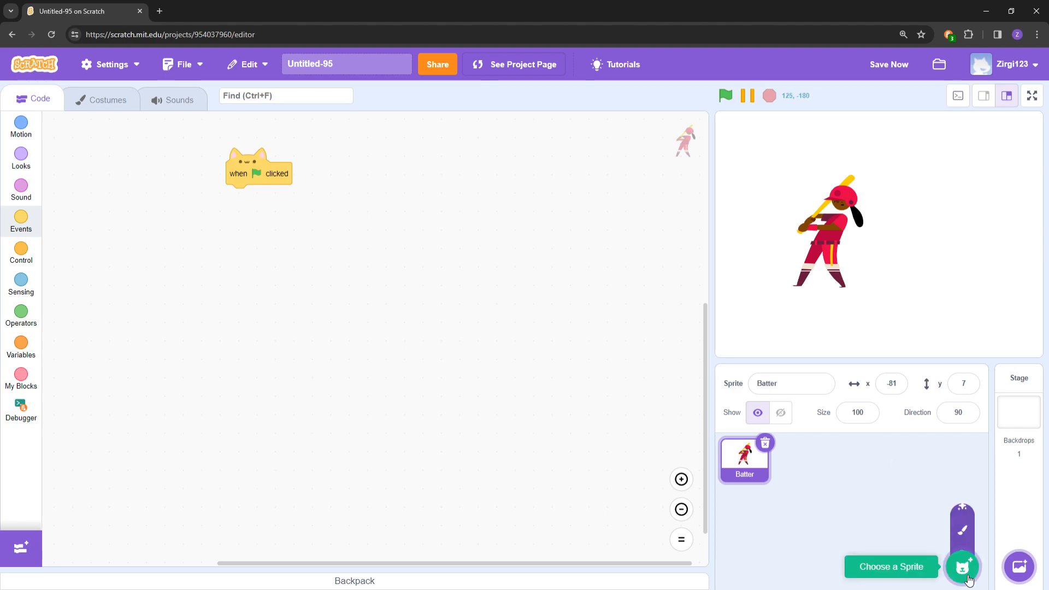
{"action": "left_click", "coordinate": [962, 566]}
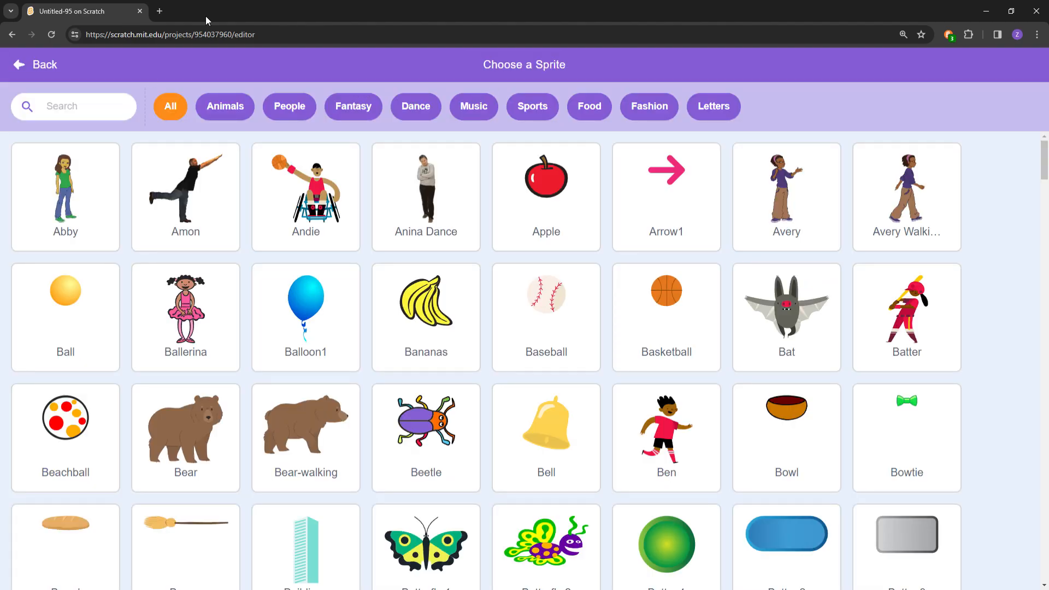
{"action": "type", "text": "ball"}
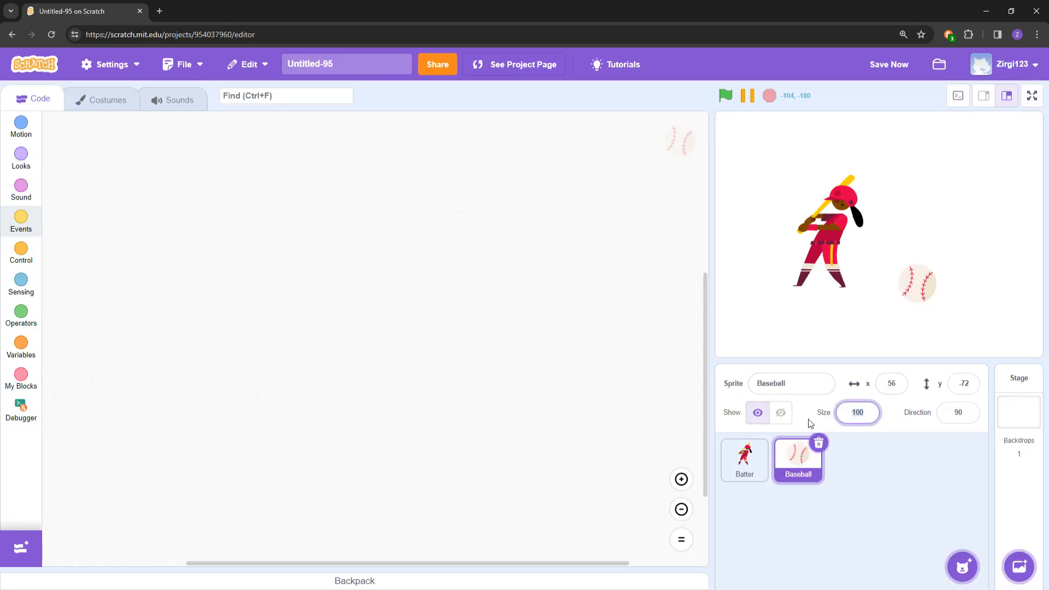
{"action": "left_click", "coordinate": [1018, 567]}
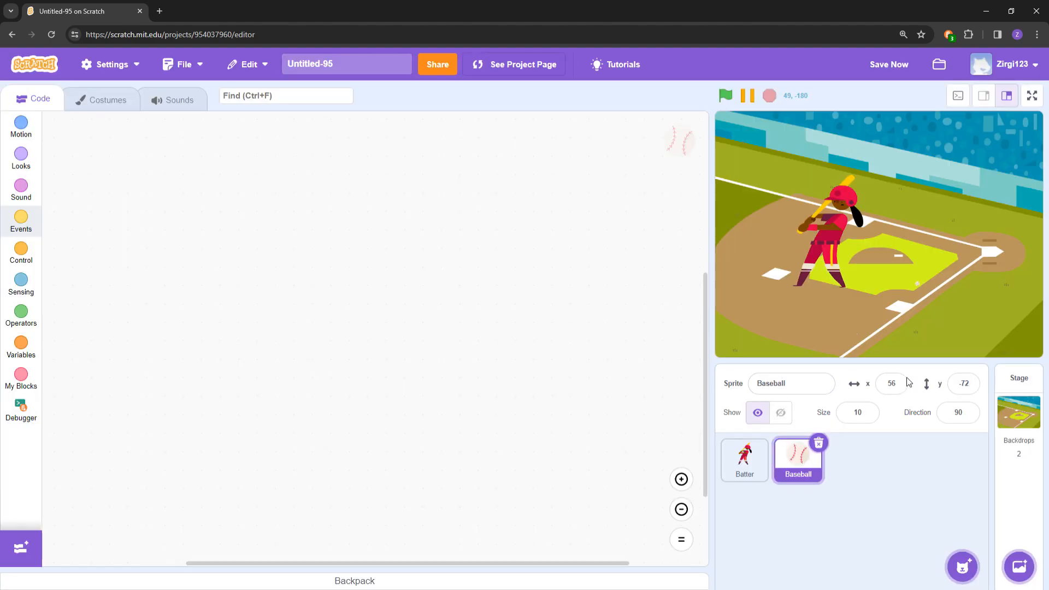
Shrink the baseball's size and drag the Batter onto home plate.
{"action": "left_click", "coordinate": [857, 412]}
{"action": "type", "text": "3"}
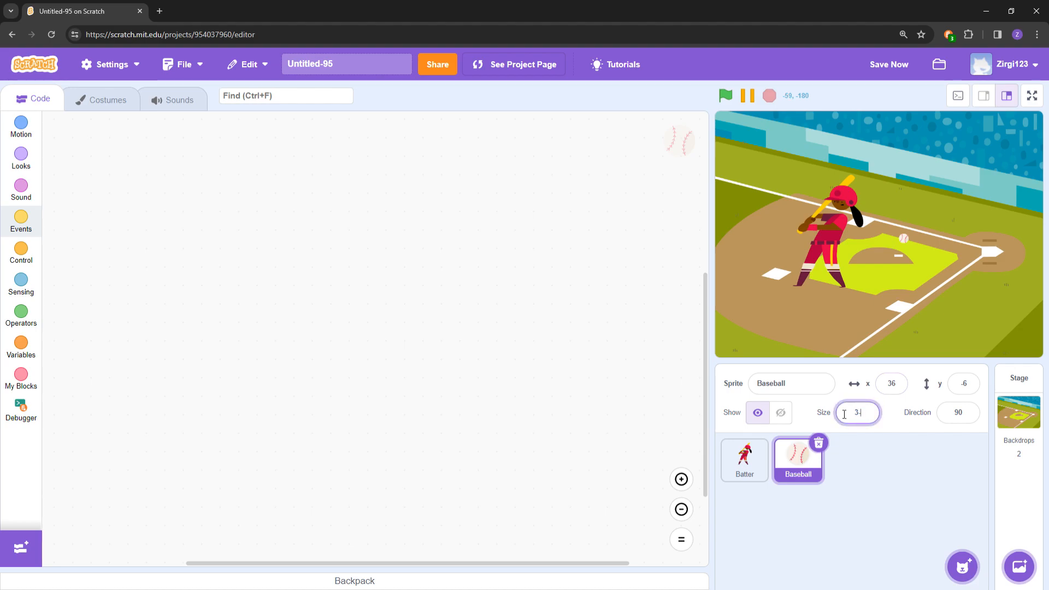
{"action": "type", "text": "25"}
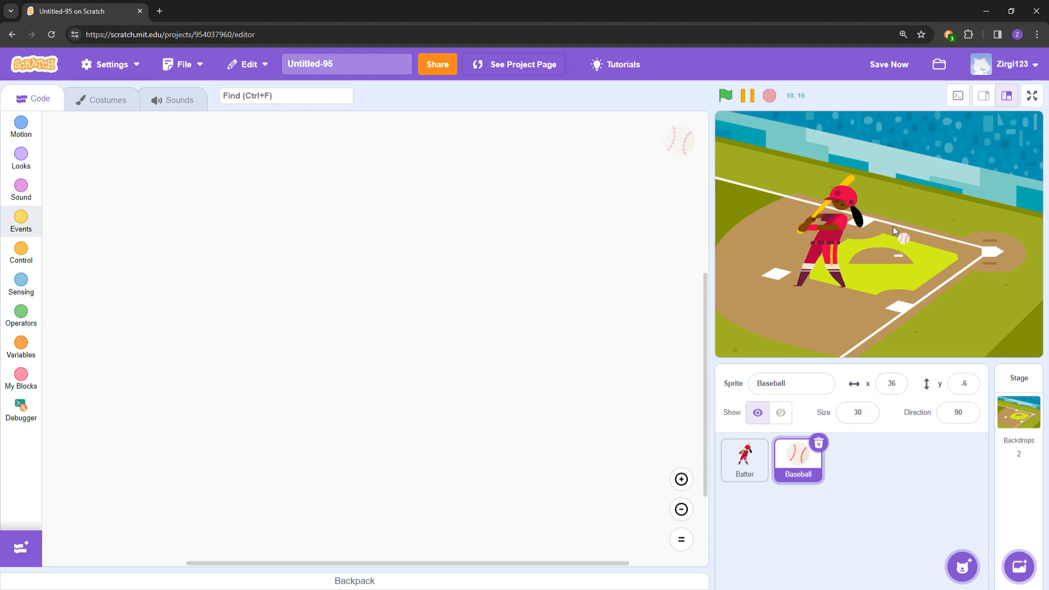
{"action": "left_click", "coordinate": [744, 460]}
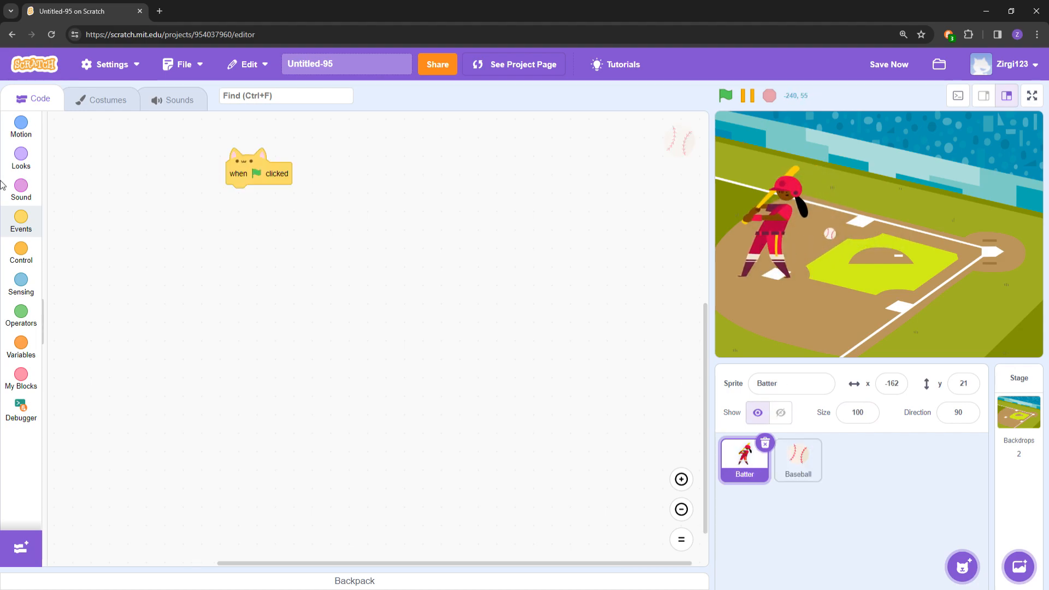
Build a forever loop with an if 'key space pressed?' check under the green-flag hat, ready for a costume switch.
{"action": "left_click", "coordinate": [21, 157]}
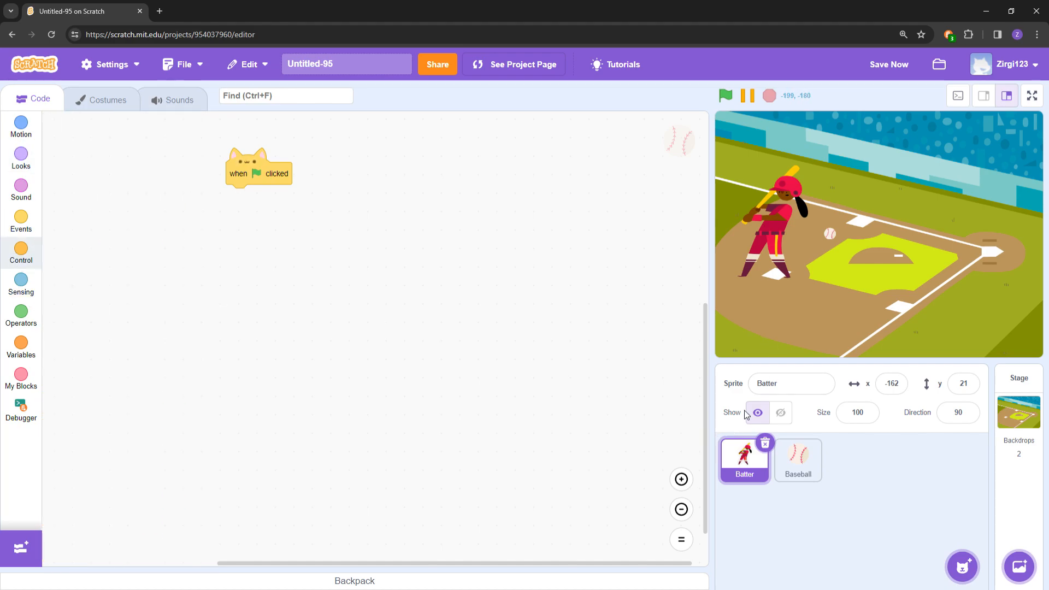
{"action": "mouse_move", "coordinate": [820, 359]}
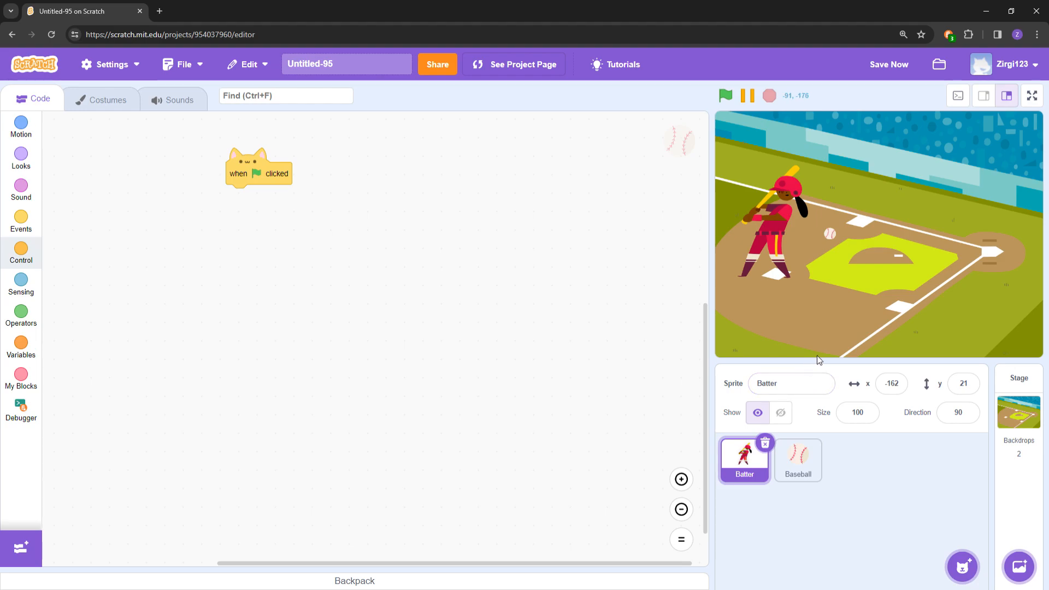
{"action": "mouse_move", "coordinate": [788, 226]}
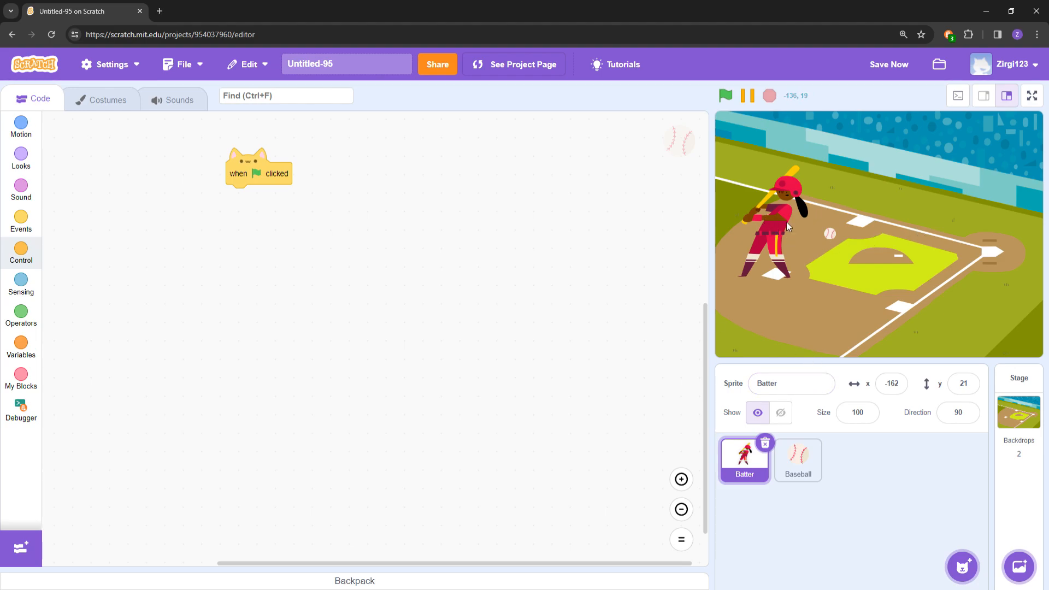
{"action": "mouse_move", "coordinate": [629, 235]}
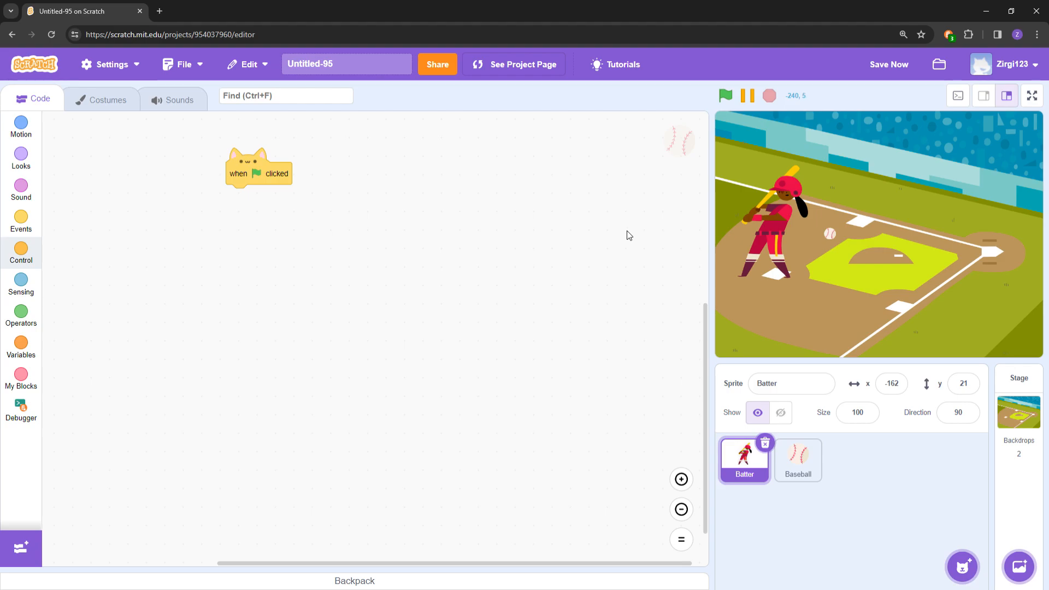
{"action": "mouse_move", "coordinate": [419, 203]}
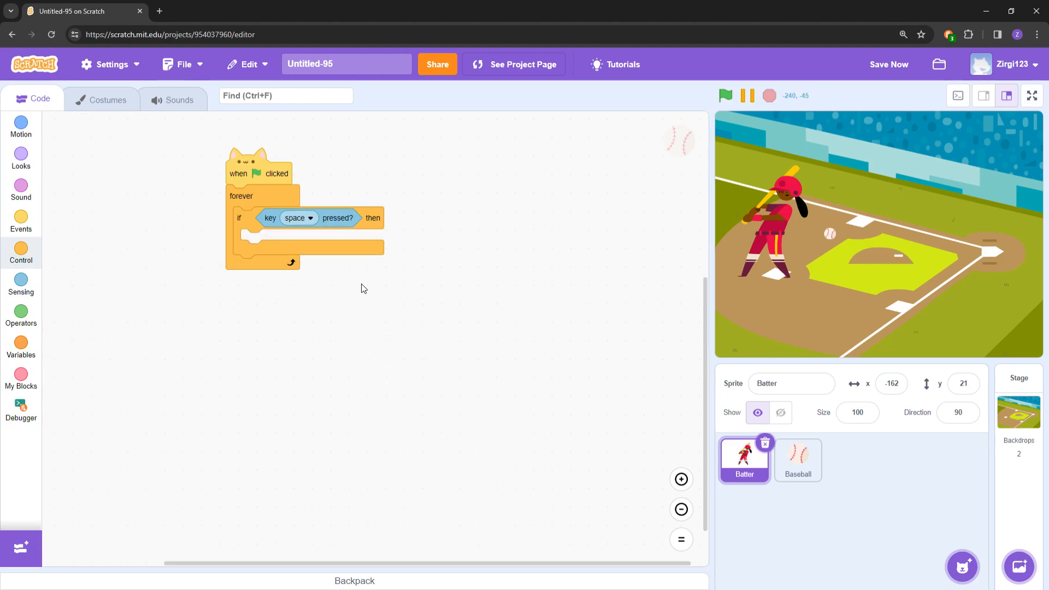
{"action": "left_click", "coordinate": [21, 251]}
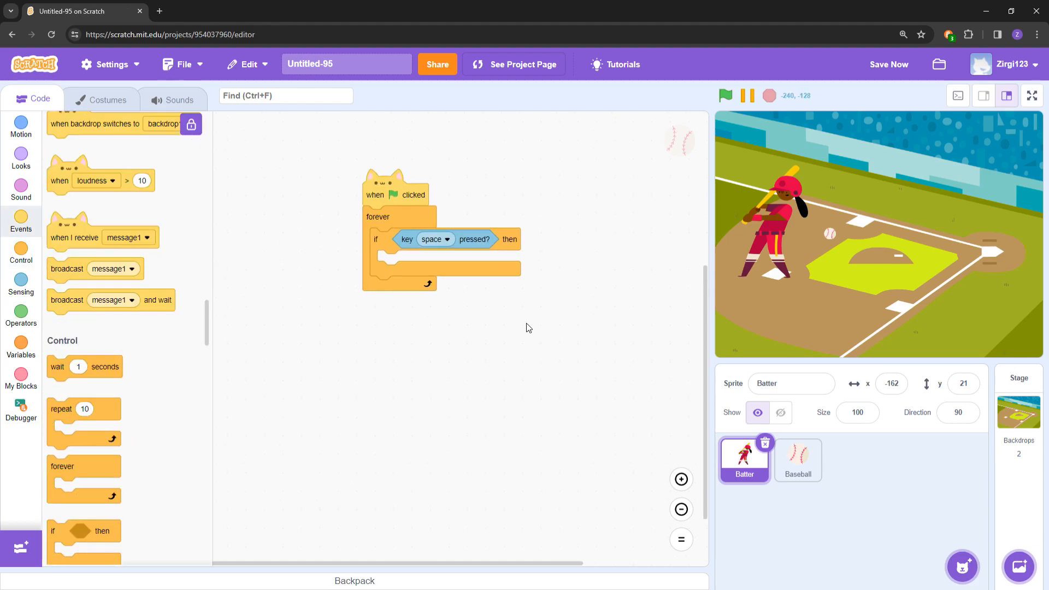
{"action": "mouse_move", "coordinate": [92, 208]}
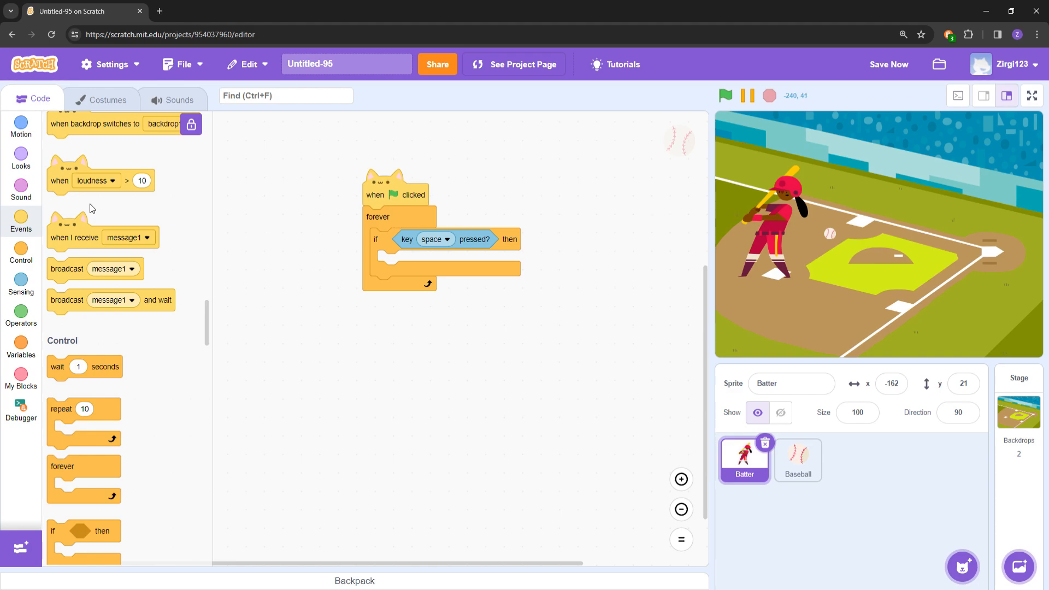
{"action": "left_click", "coordinate": [21, 159]}
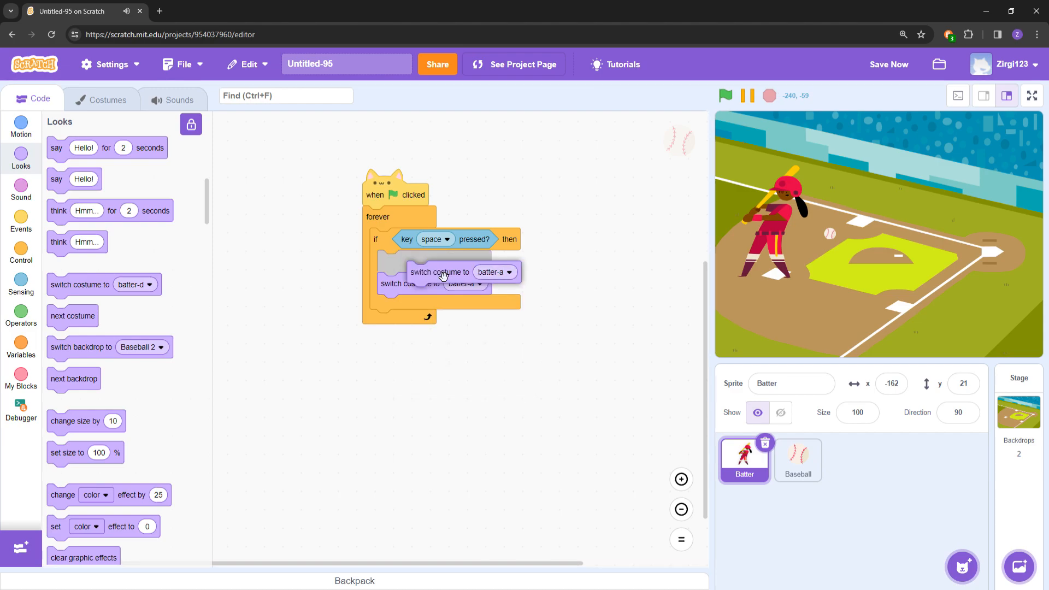
Make the space-key branch switch through costumes batter-b, c and d in sequence.
{"action": "left_click", "coordinate": [21, 127]}
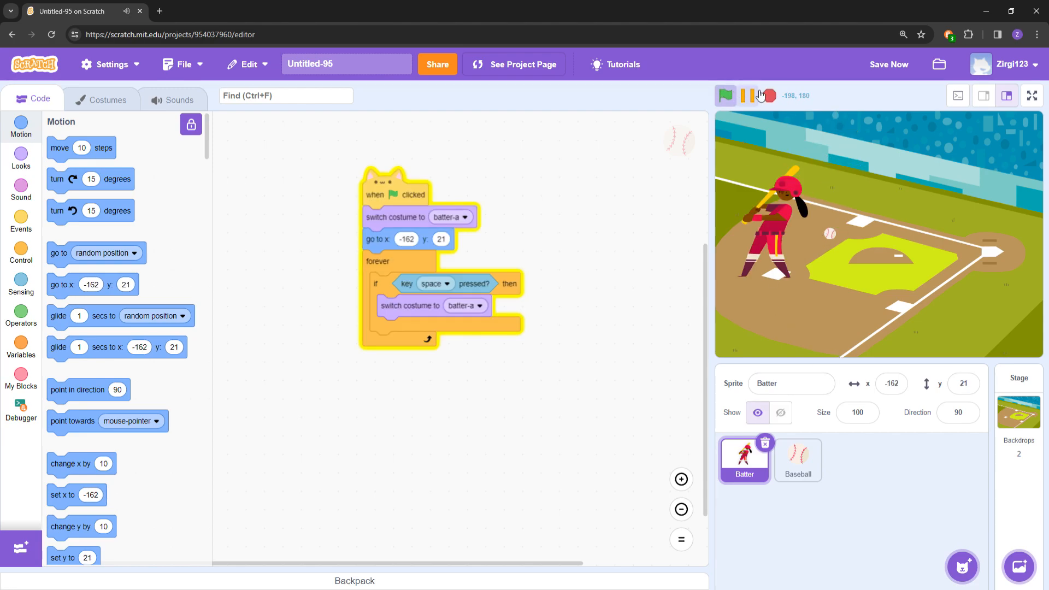
{"action": "left_click", "coordinate": [464, 305]}
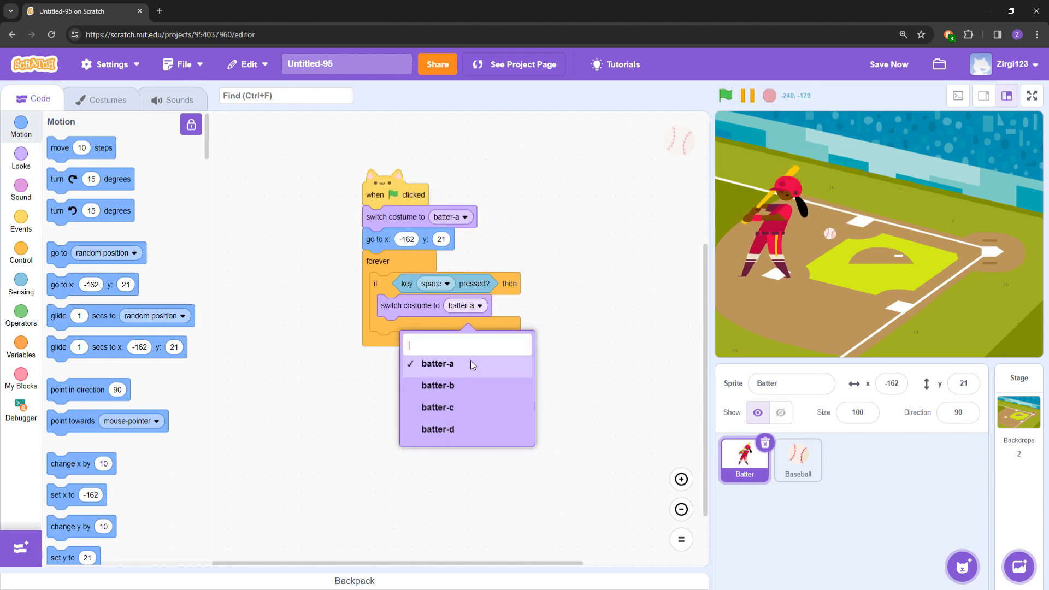
{"action": "left_click", "coordinate": [437, 386]}
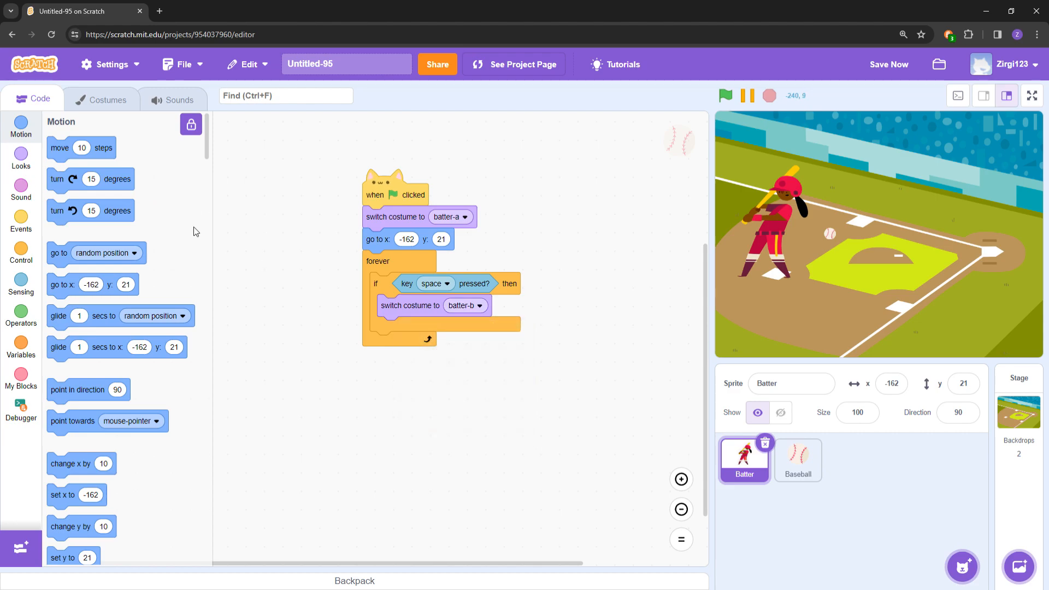
{"action": "left_click", "coordinate": [20, 223]}
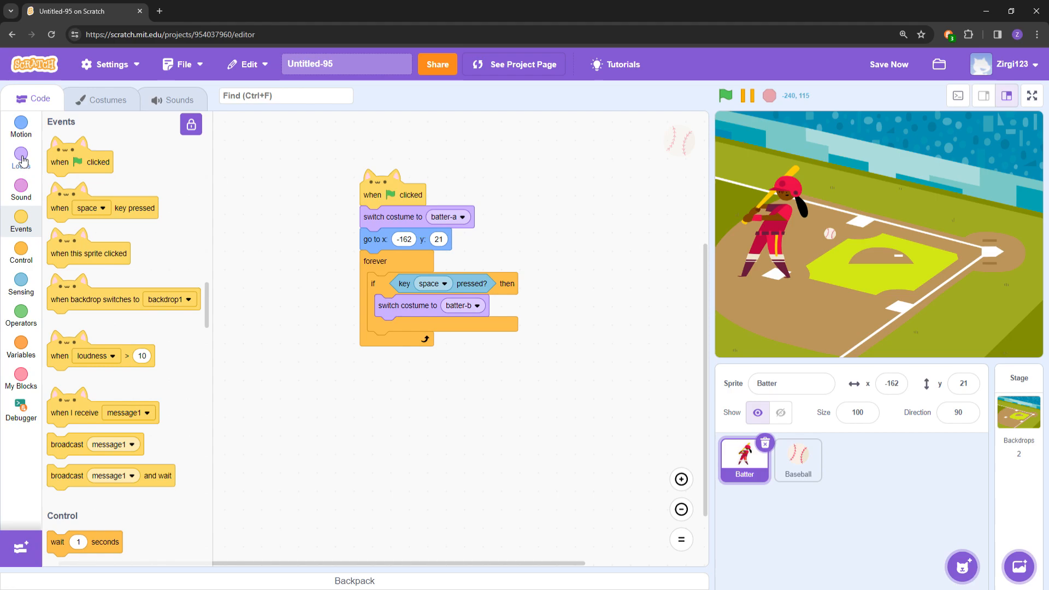
{"action": "left_click", "coordinate": [20, 153]}
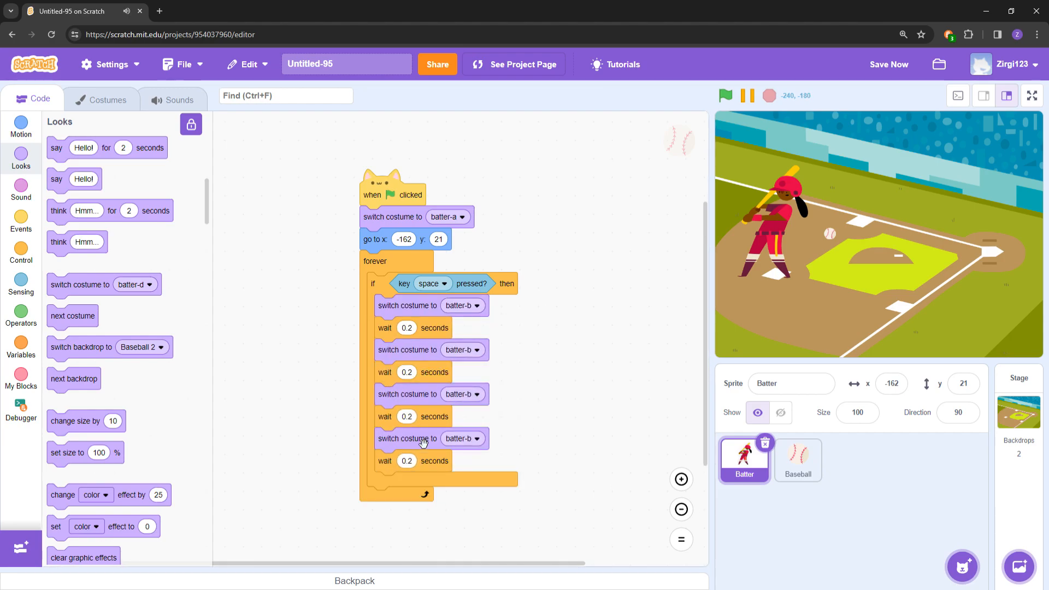
{"action": "left_click", "coordinate": [461, 350]}
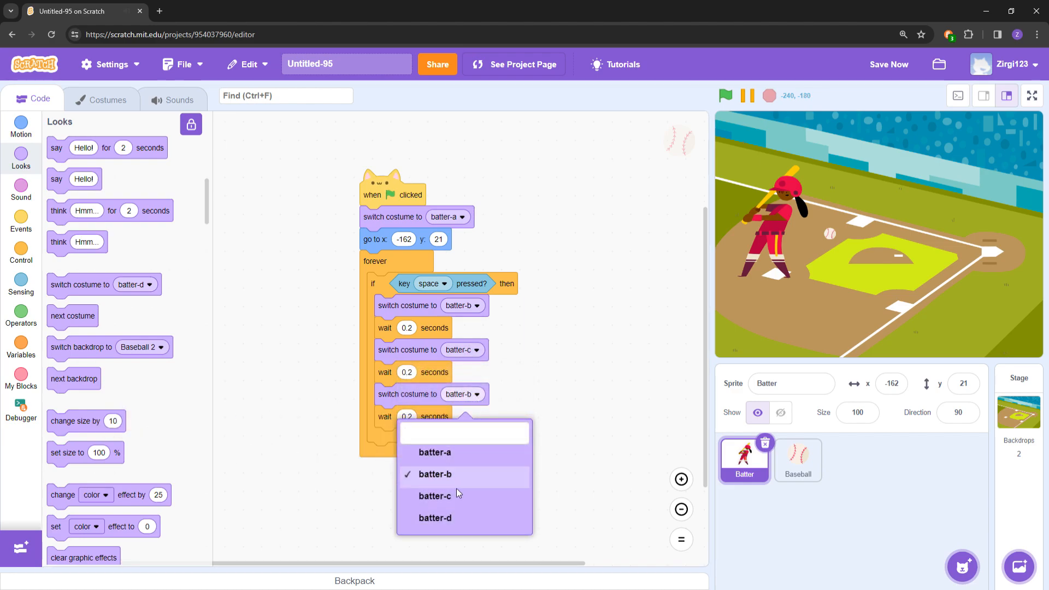
{"action": "left_click", "coordinate": [436, 517]}
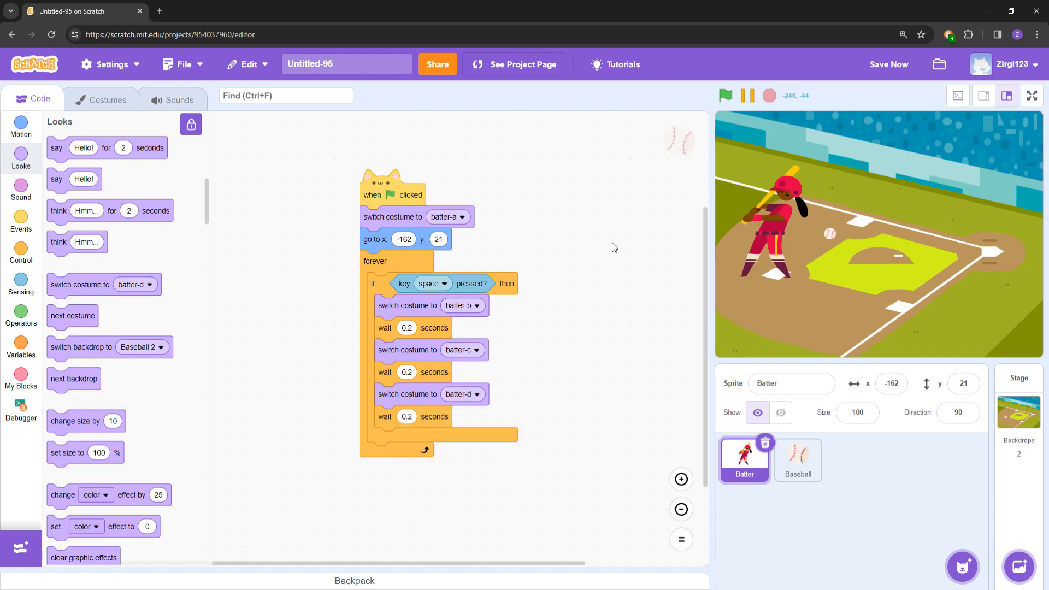
Test the swing, end it on batter-a and set all three waits to 0.1 seconds.
{"action": "left_click", "coordinate": [725, 95]}
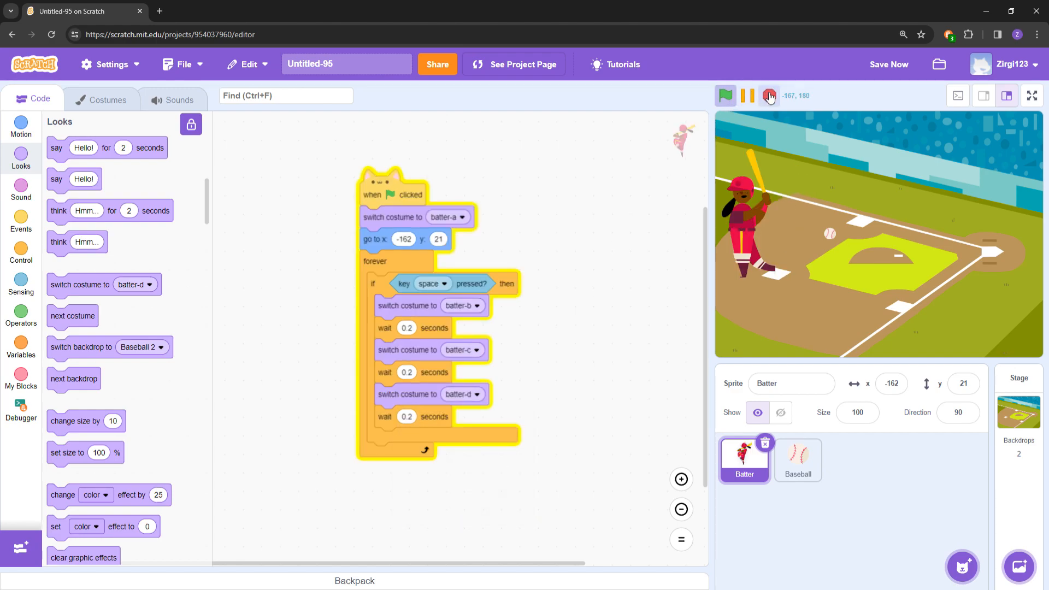
{"action": "right_click", "coordinate": [408, 401]}
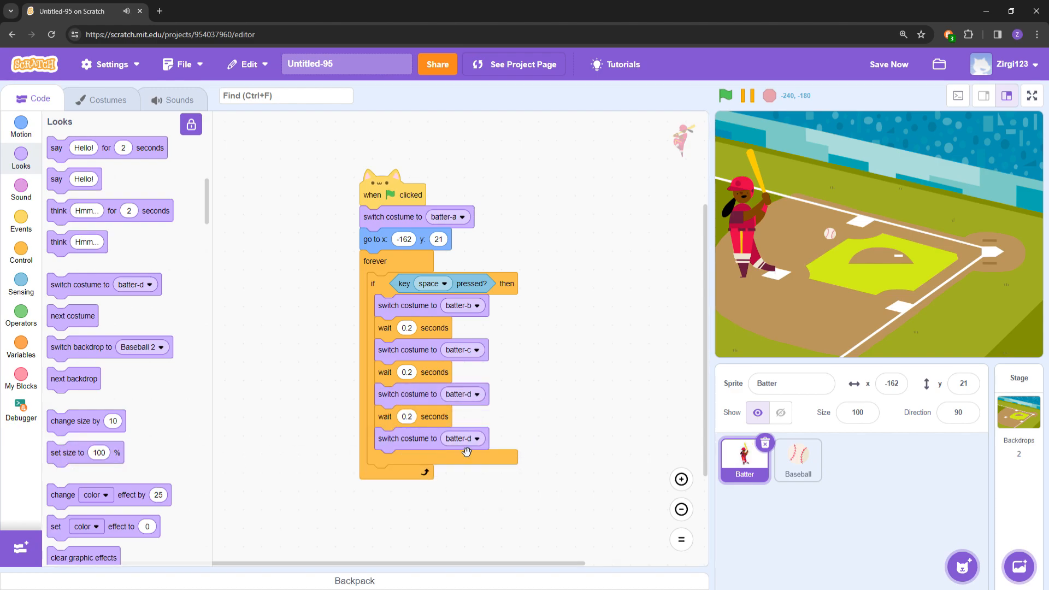
{"action": "left_click", "coordinate": [726, 95]}
{"action": "type", "text": "0.1"}
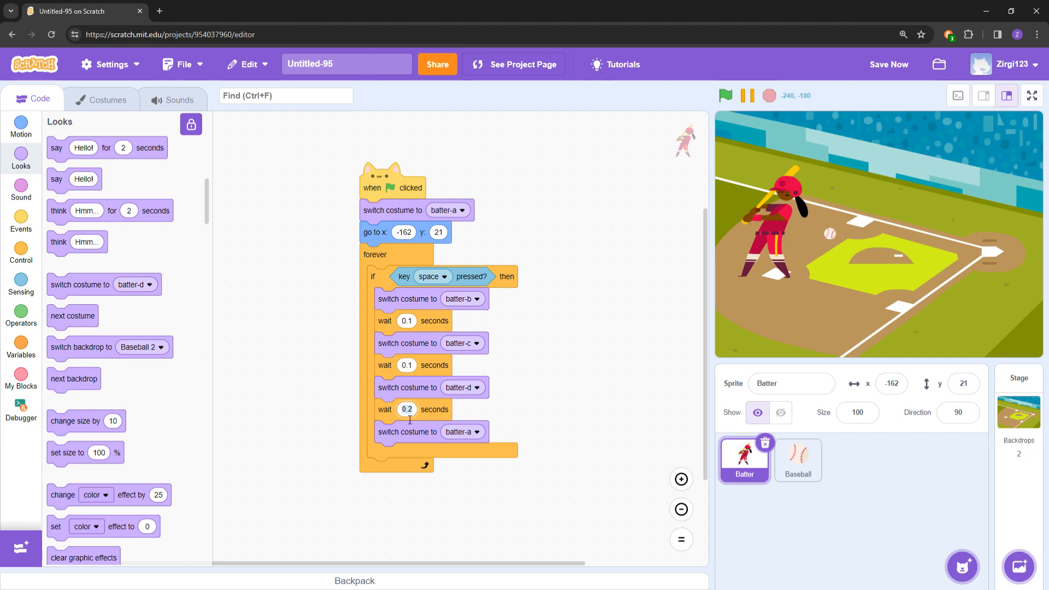
{"action": "left_click", "coordinate": [725, 95]}
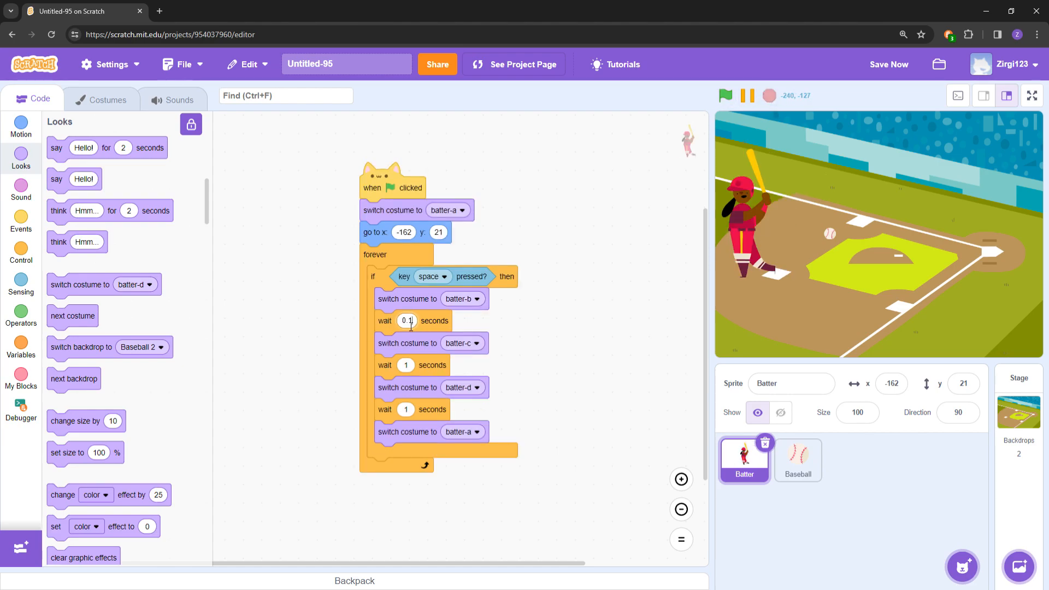
{"action": "left_click", "coordinate": [406, 365]}
{"action": "type", "text": "0.1"}
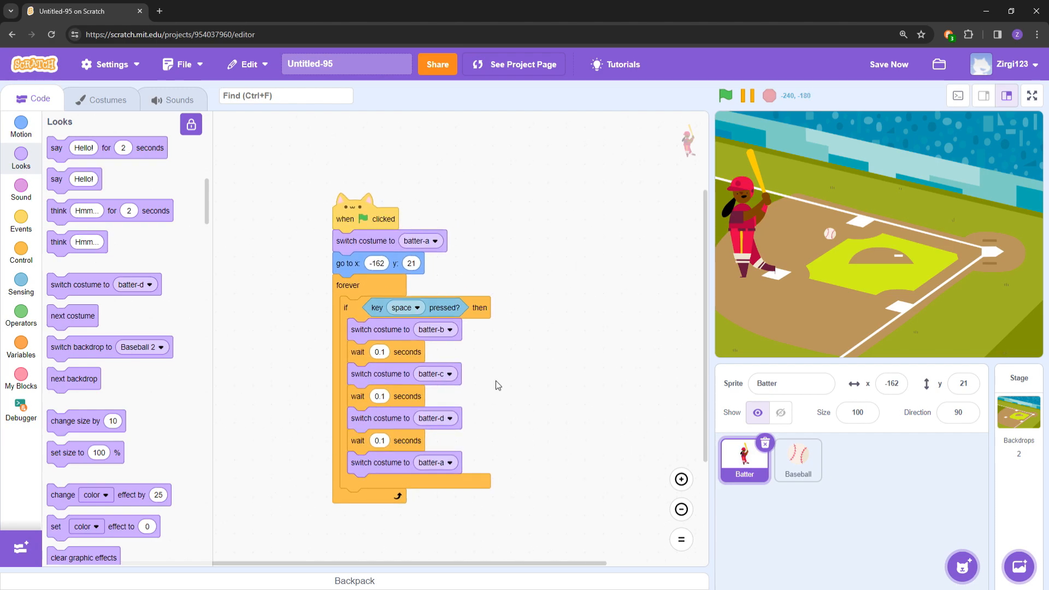
{"action": "mouse_move", "coordinate": [453, 329]}
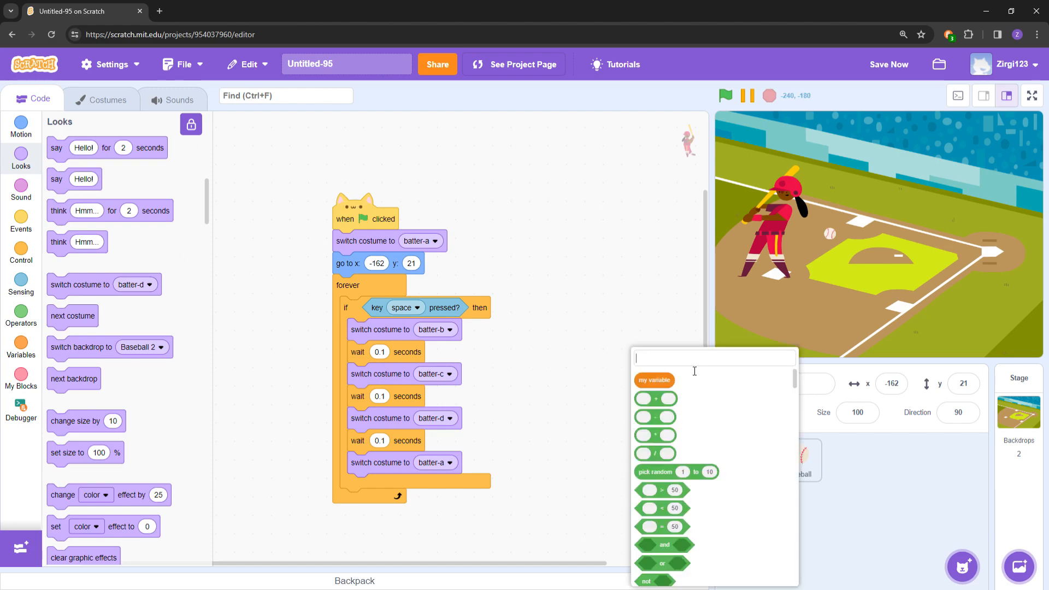
Insert a broadcast of a new message named 'hit' at the top of the space-key branch.
{"action": "type", "text": "breakpoint"}
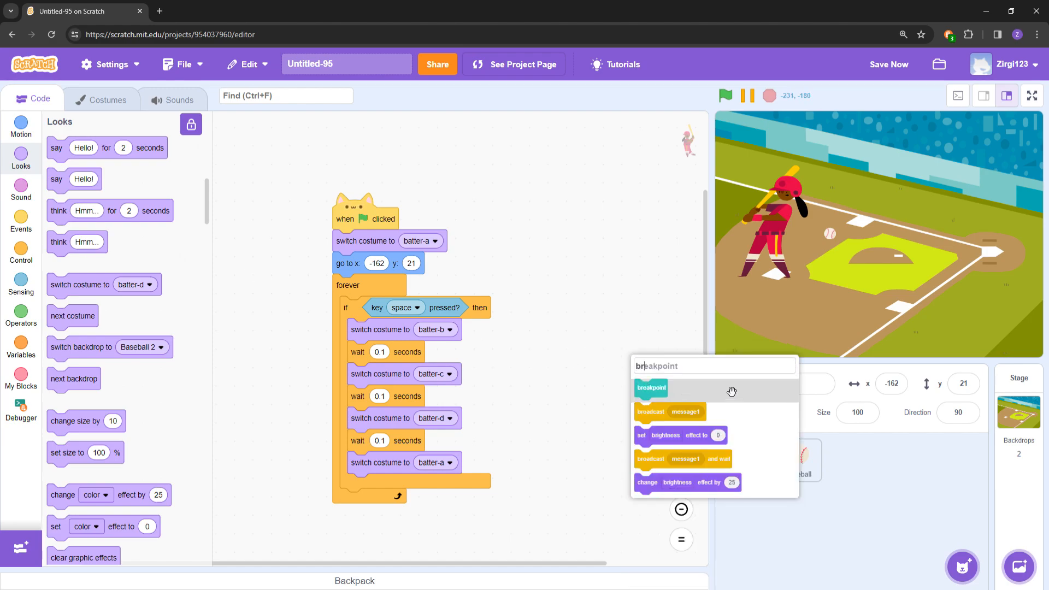
{"action": "left_click", "coordinate": [684, 412]}
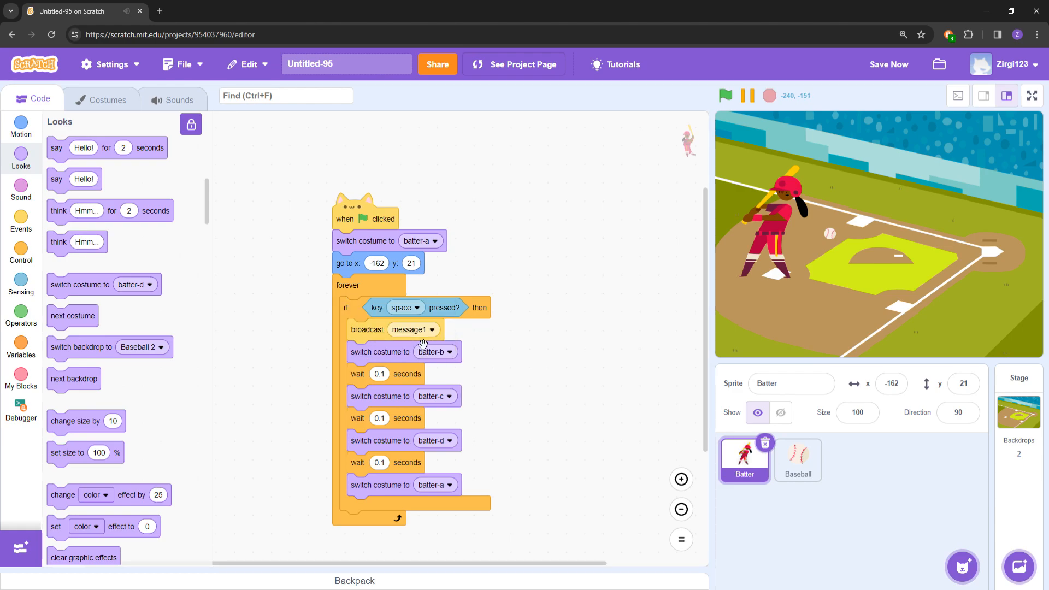
{"action": "left_click", "coordinate": [433, 329]}
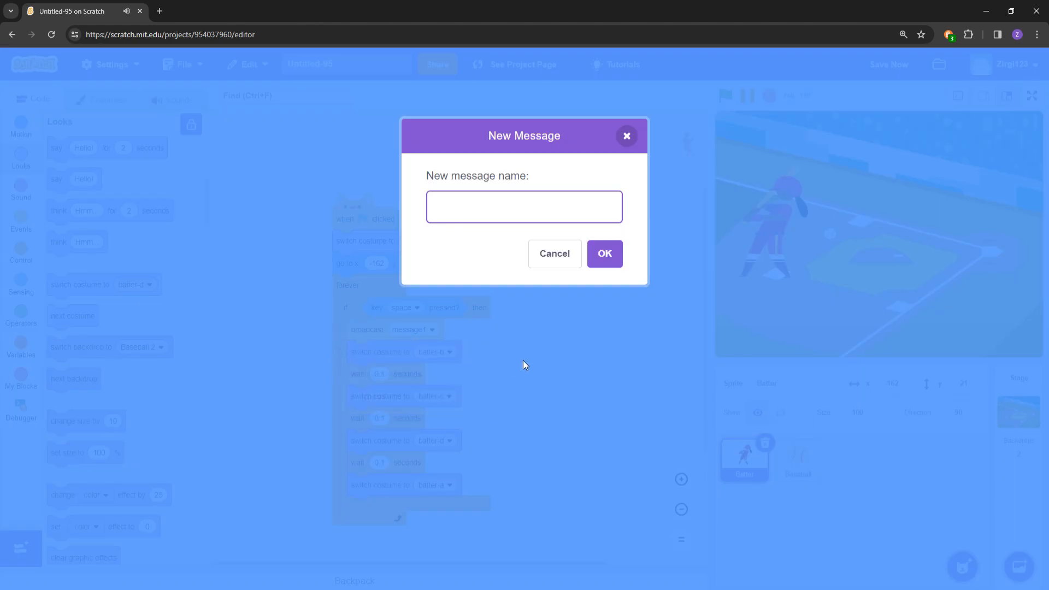
{"action": "left_click", "coordinate": [555, 253]}
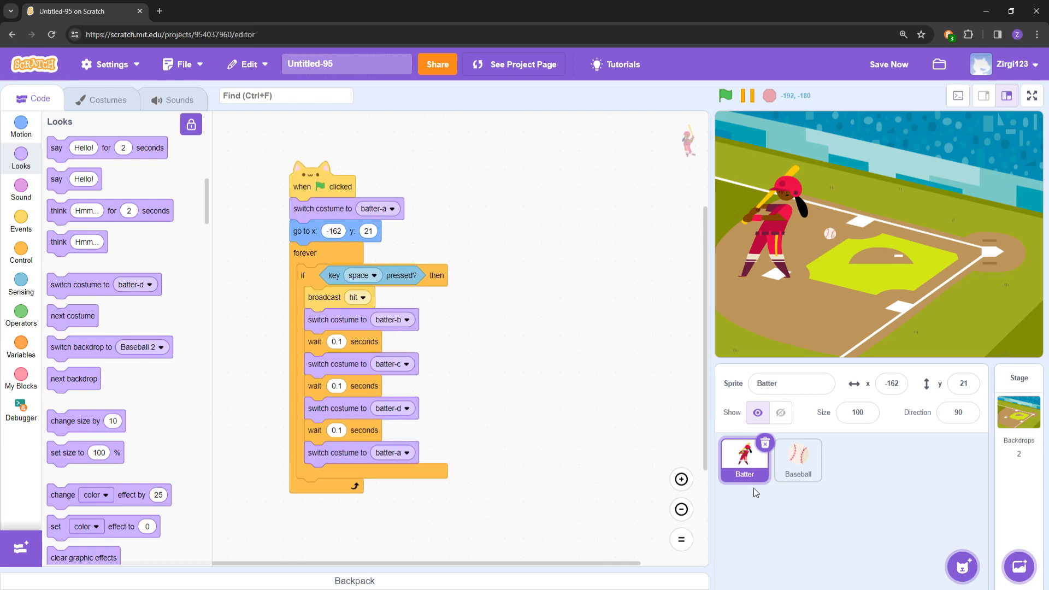
On the Baseball sprite, add 'when green flag clicked' → 'go to Batter' → 'go to back layer'.
{"action": "left_click", "coordinate": [797, 460]}
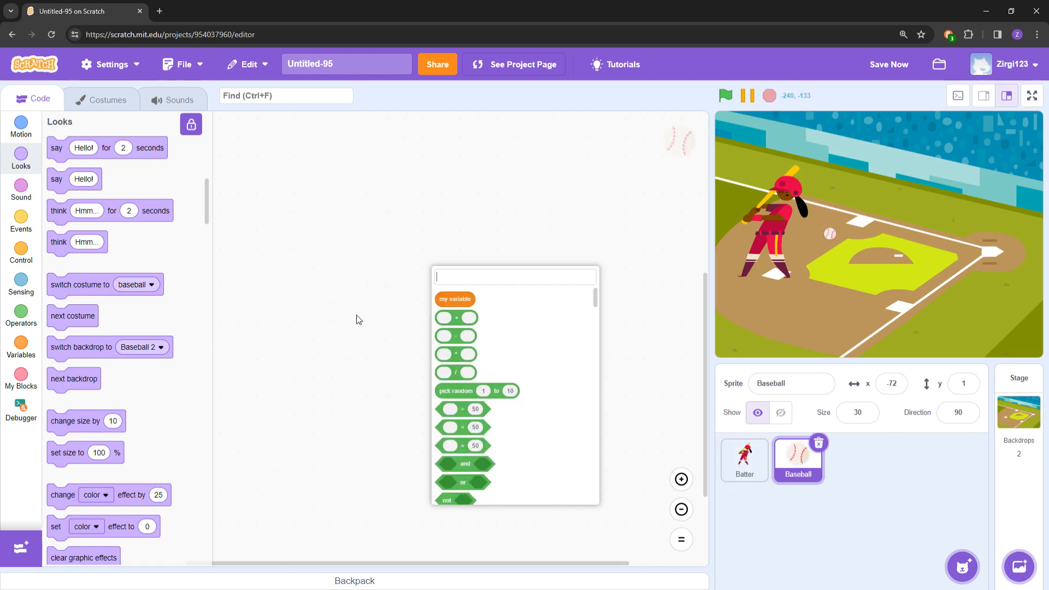
{"action": "mouse_move", "coordinate": [466, 315]}
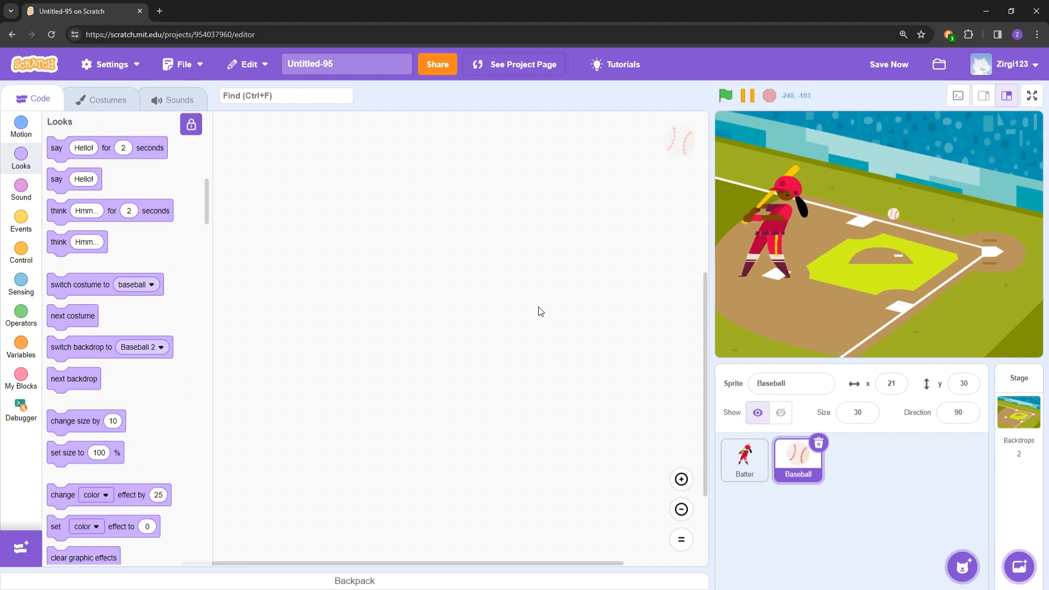
{"action": "left_click", "coordinate": [540, 312]}
{"action": "type", "text": "go"}
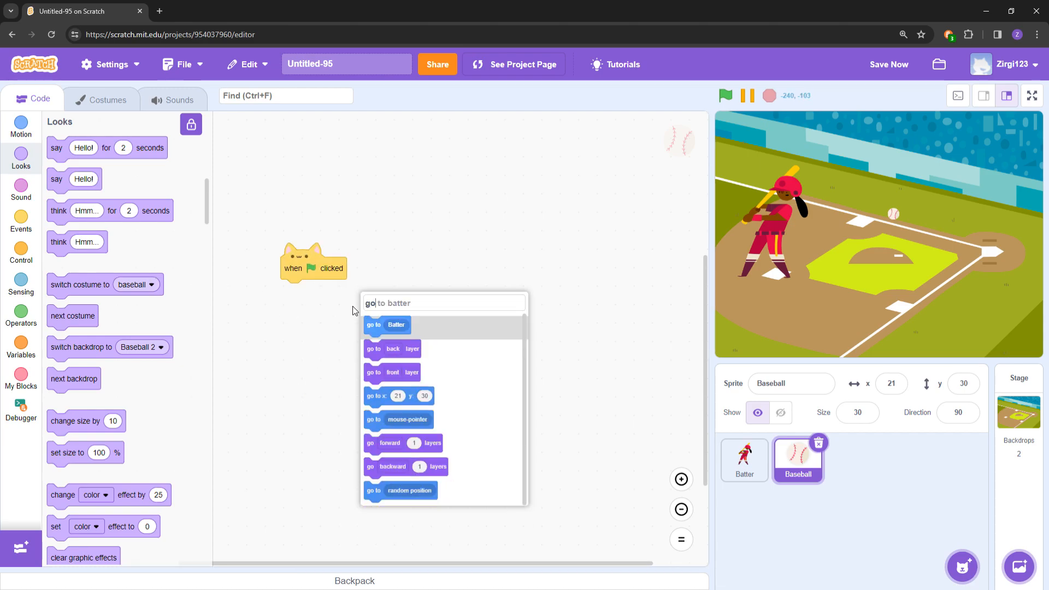
{"action": "left_click", "coordinate": [388, 325]}
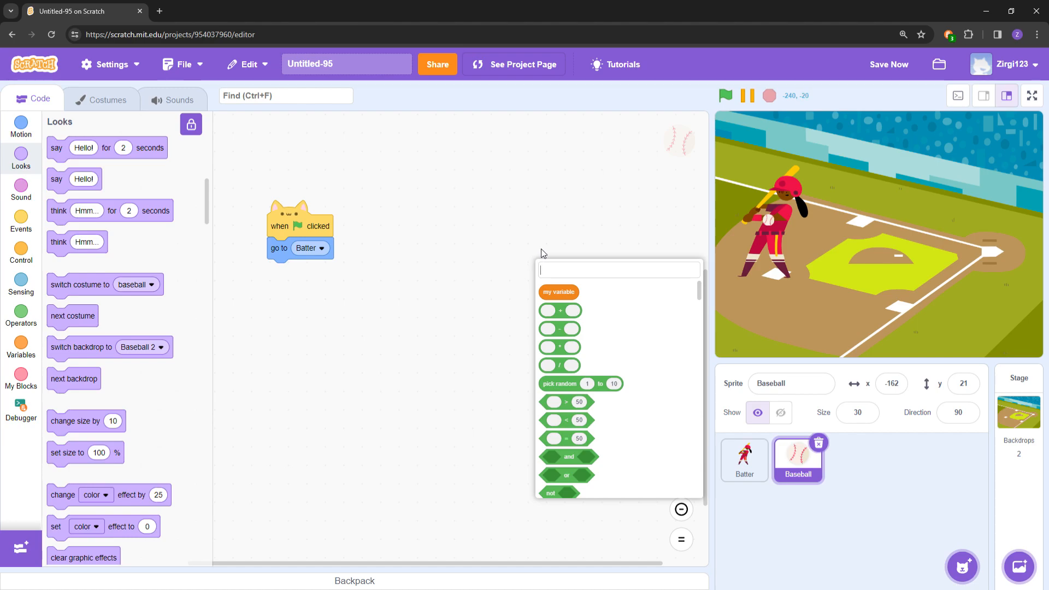
{"action": "type", "text": "bac"}
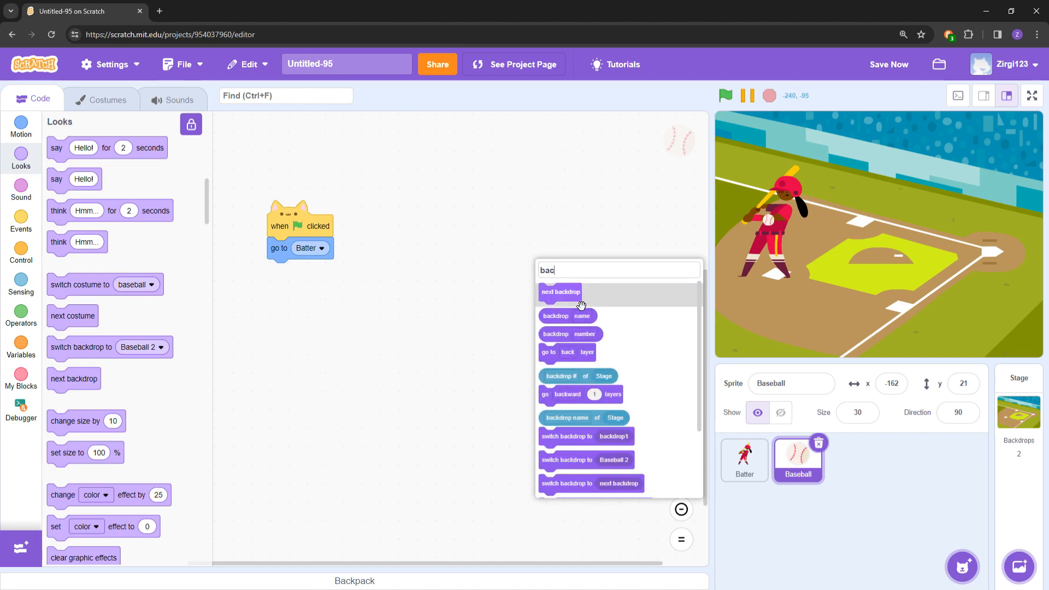
{"action": "left_click", "coordinate": [567, 352]}
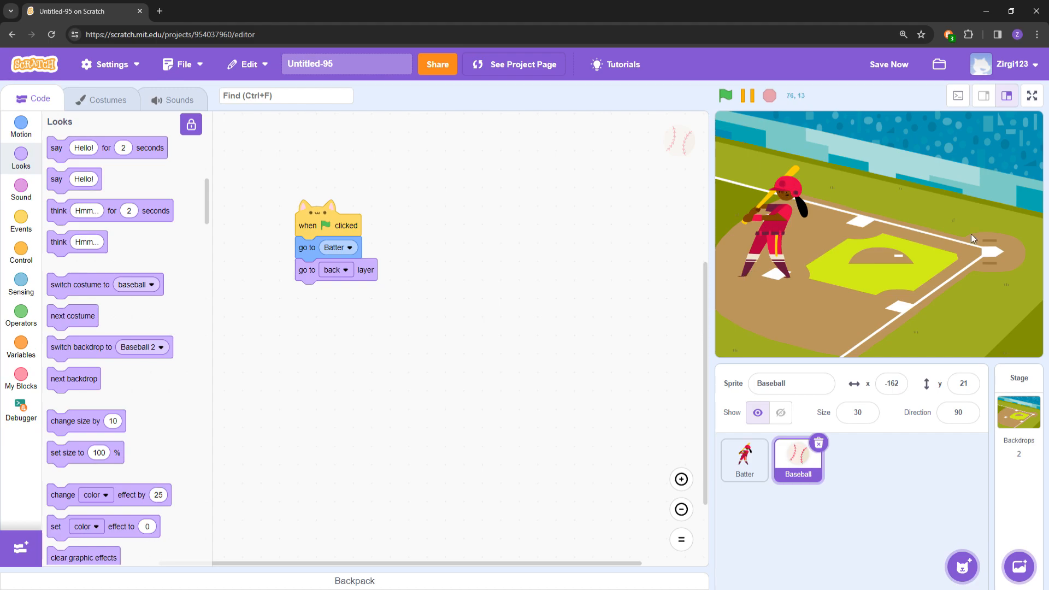
{"action": "mouse_move", "coordinate": [777, 228]}
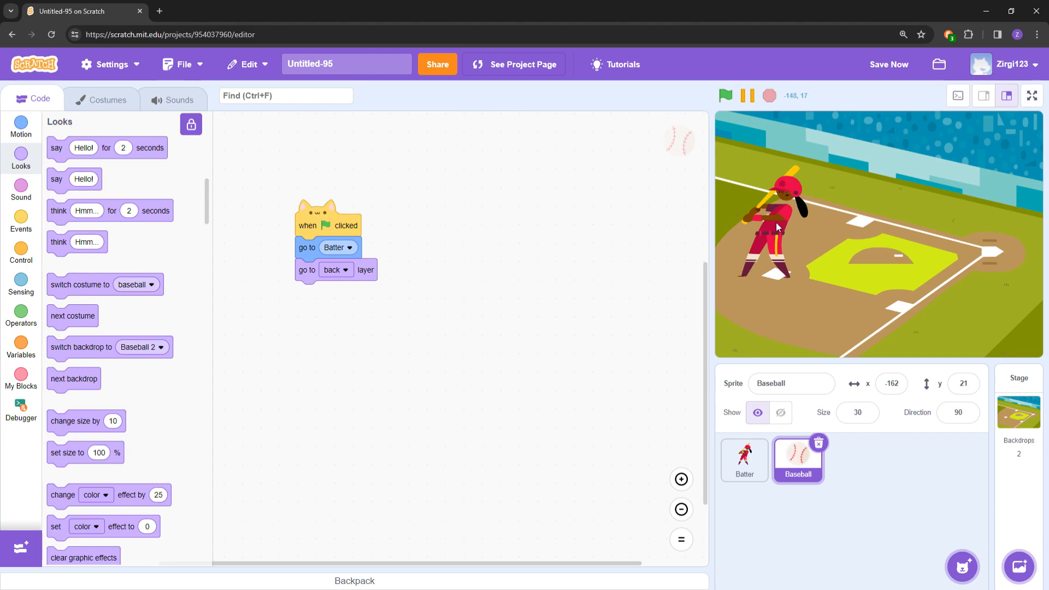
{"action": "mouse_move", "coordinate": [773, 234]}
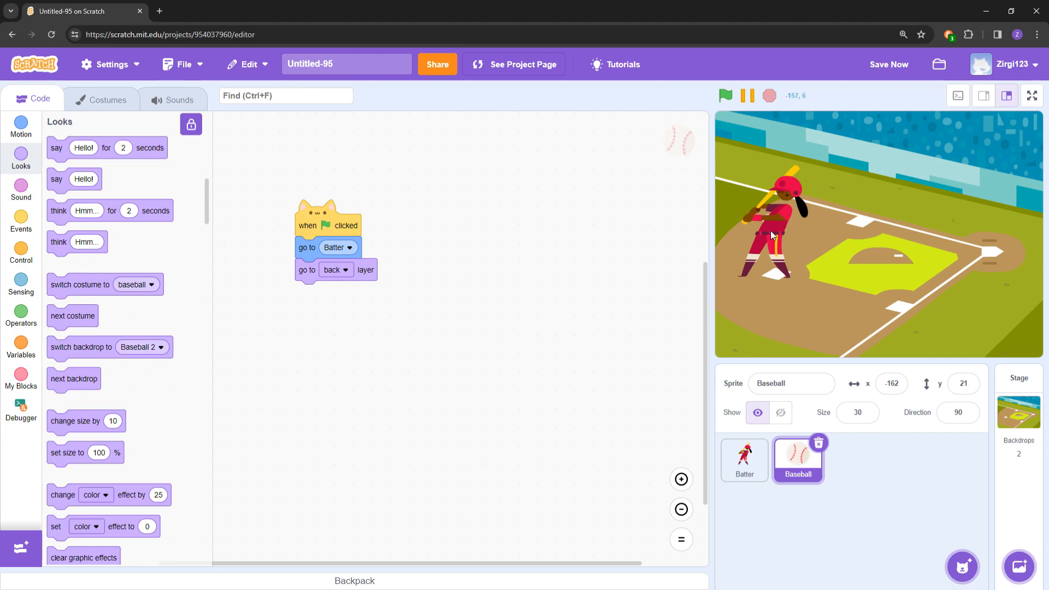
{"action": "mouse_move", "coordinate": [767, 231]}
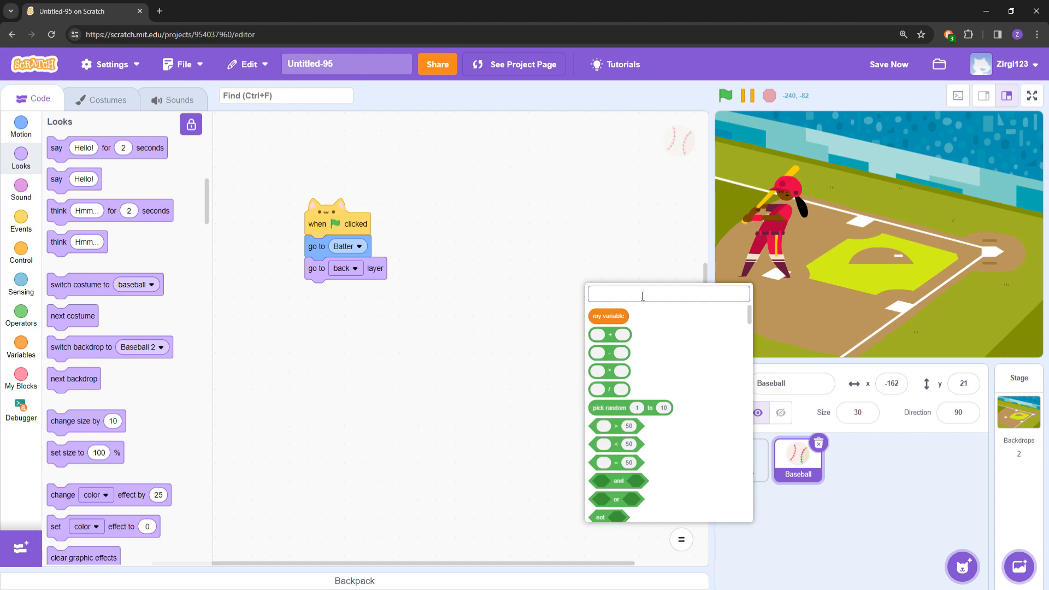
Add a 'when I receive hit' script to the Baseball that creates a clone of itself and waits 0.1 seconds.
{"action": "type", "text": "when"}
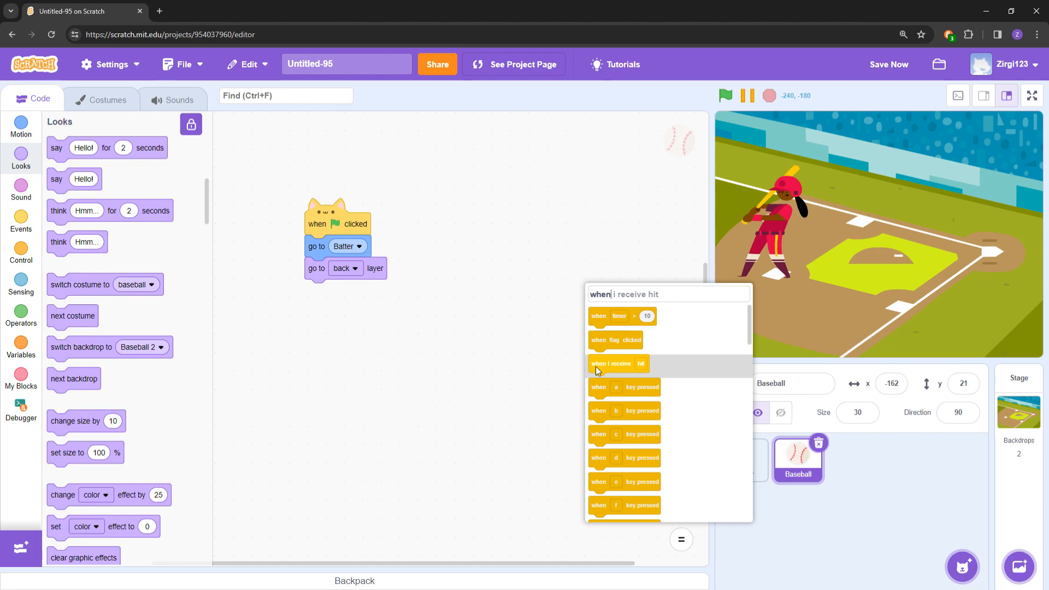
{"action": "left_click", "coordinate": [612, 363]}
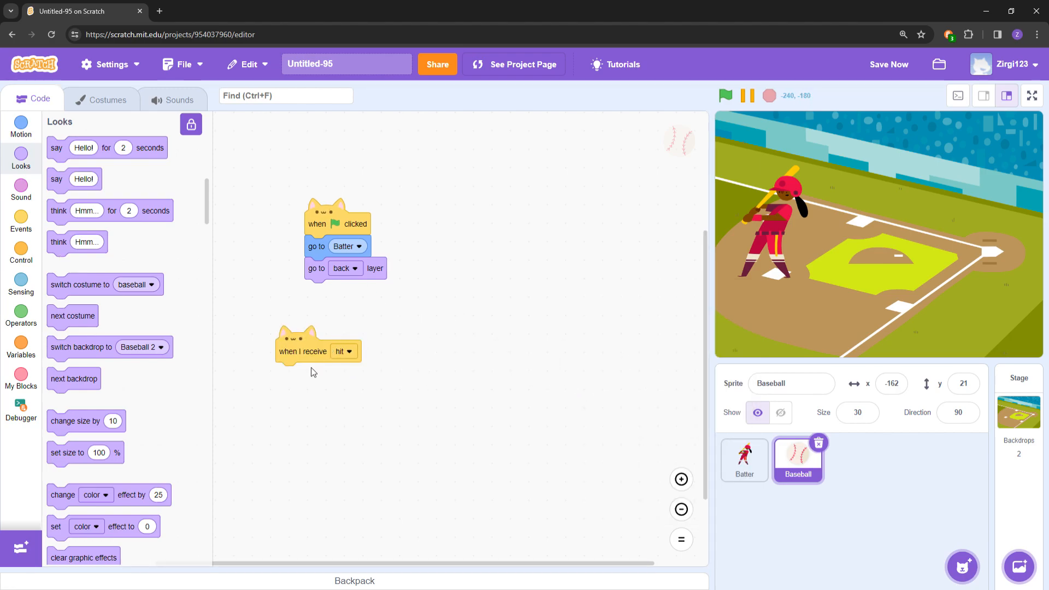
{"action": "left_click", "coordinate": [346, 351]}
{"action": "type", "text": "0.1"}
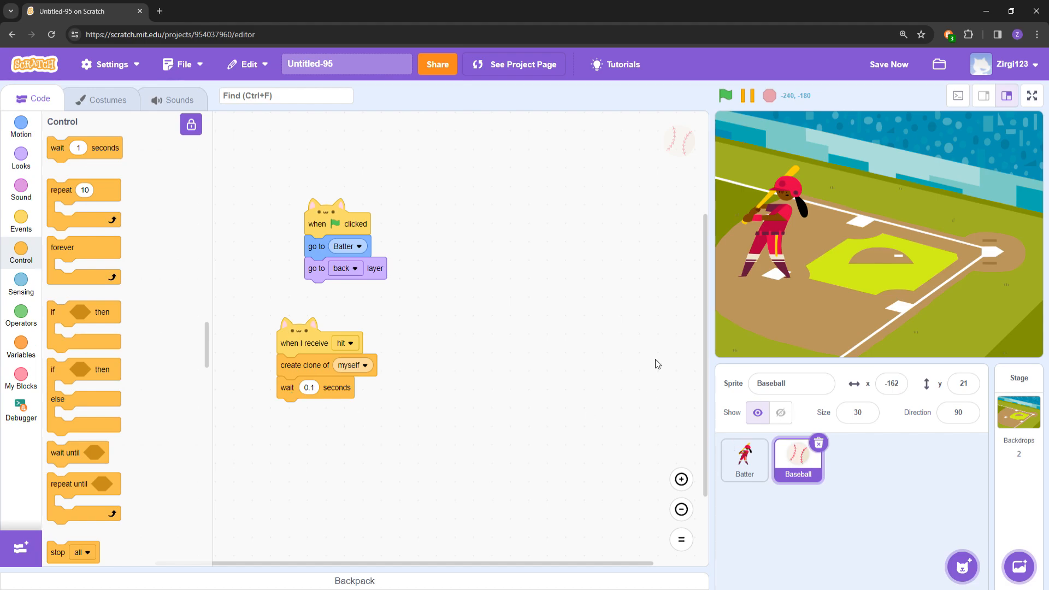
{"action": "mouse_move", "coordinate": [608, 355]}
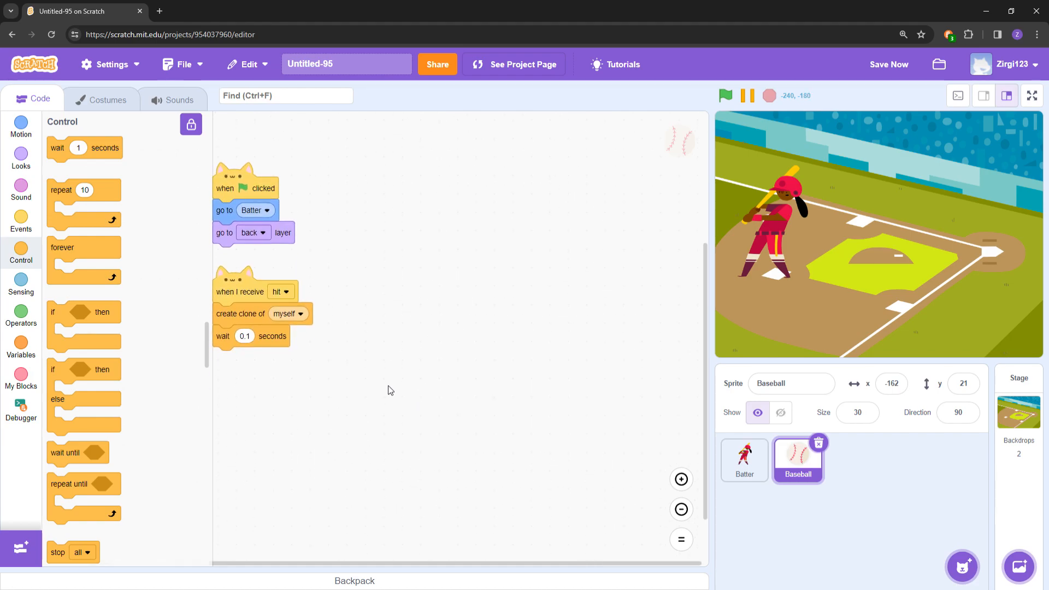
{"action": "scroll", "scroll_direction": "down", "scroll_amount": 3}
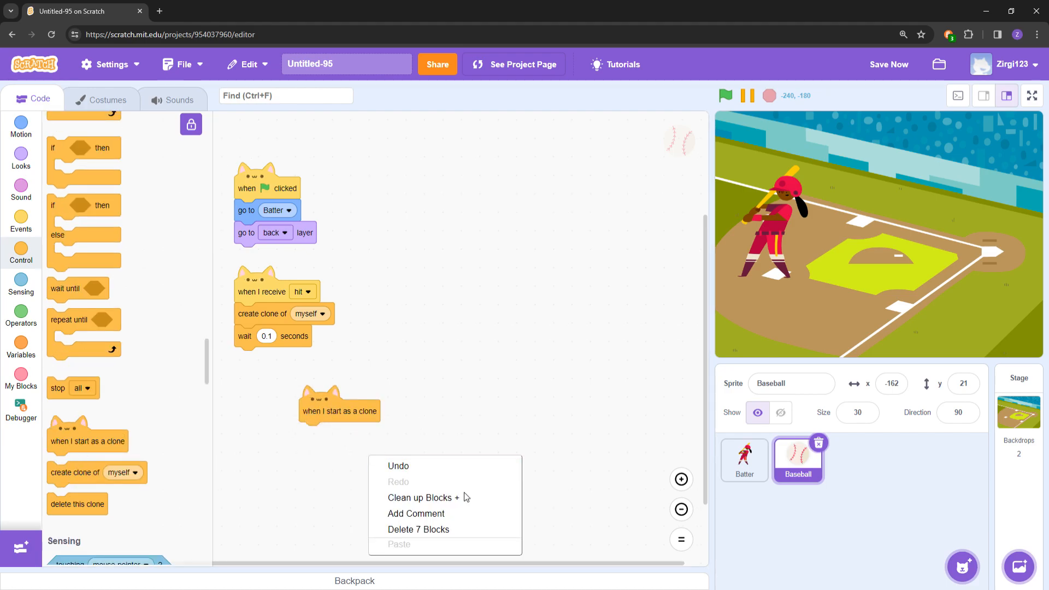
In the clone script, make each clone go to the Batter, then add a forever loop.
{"action": "left_click", "coordinate": [422, 498]}
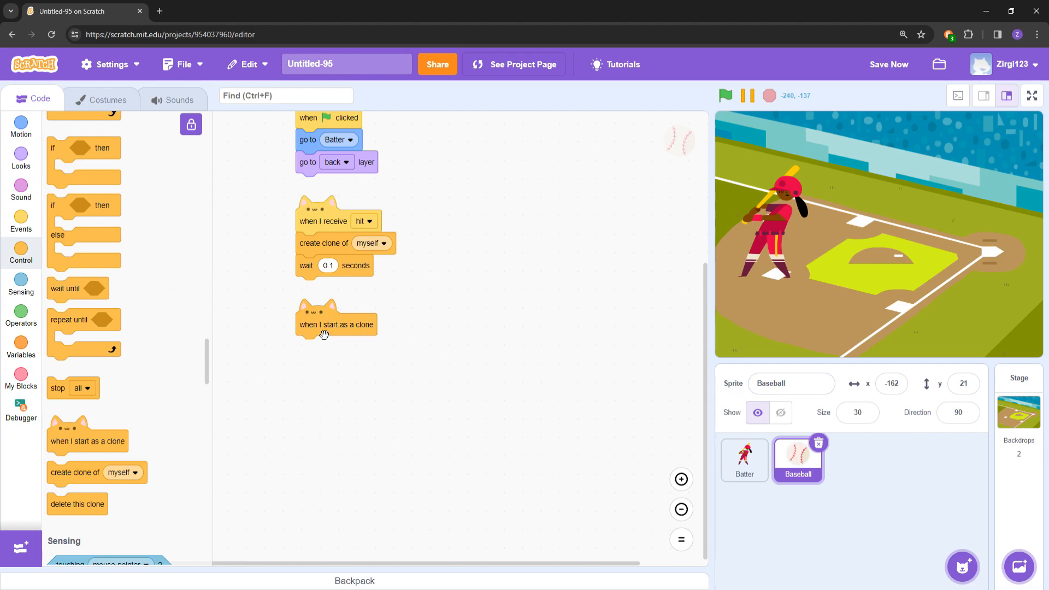
{"action": "left_click", "coordinate": [21, 124]}
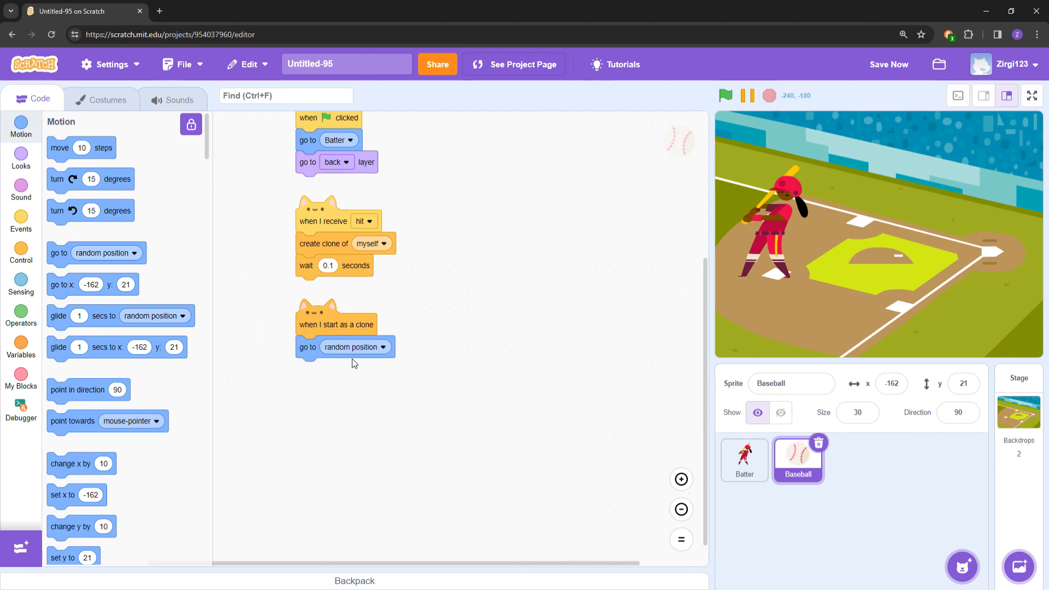
{"action": "left_click", "coordinate": [335, 347]}
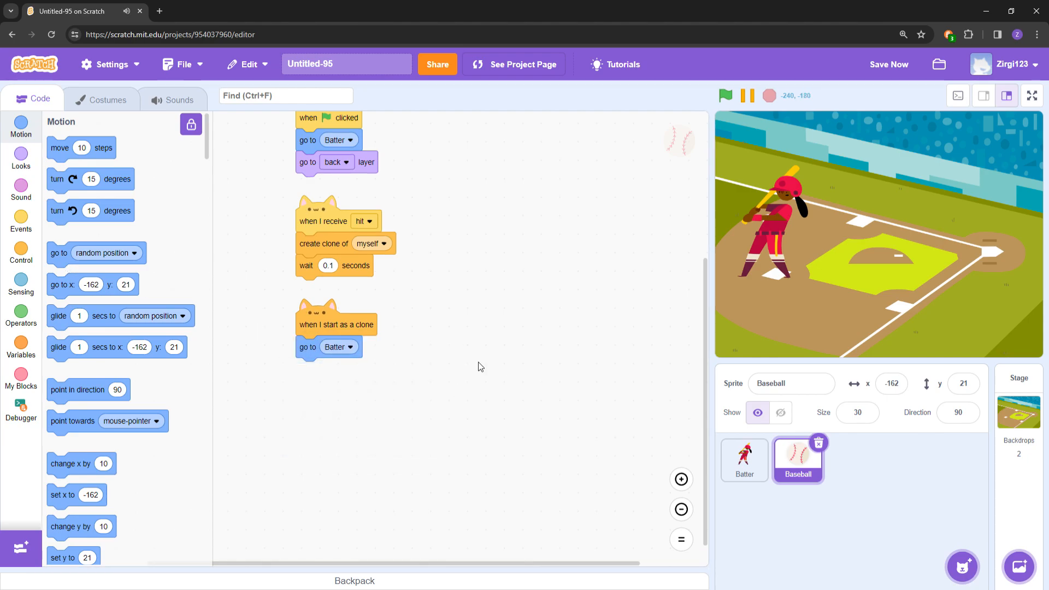
{"action": "left_click", "coordinate": [21, 253]}
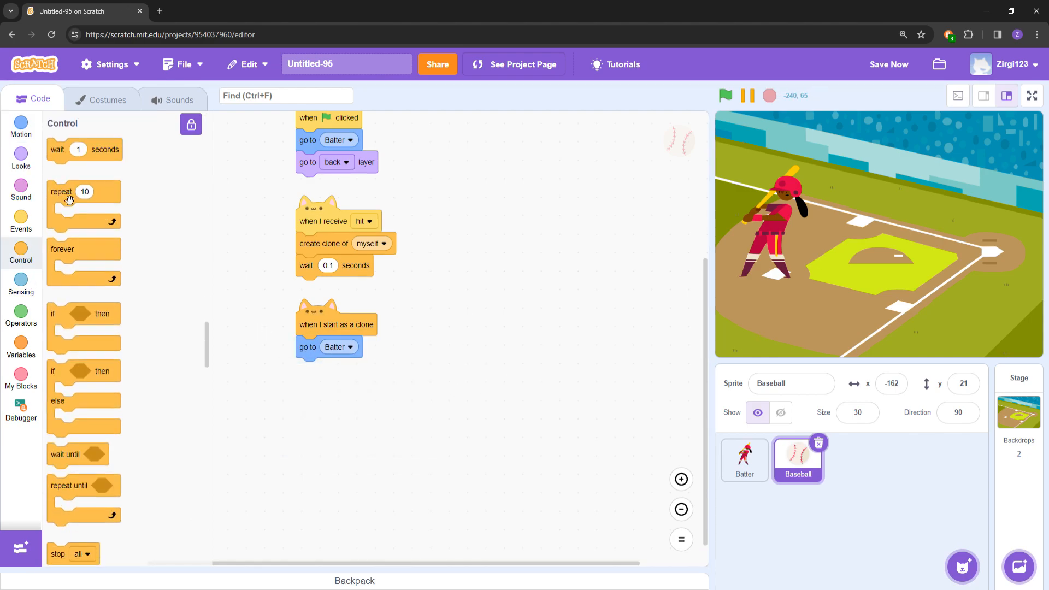
{"action": "left_click", "coordinate": [20, 127]}
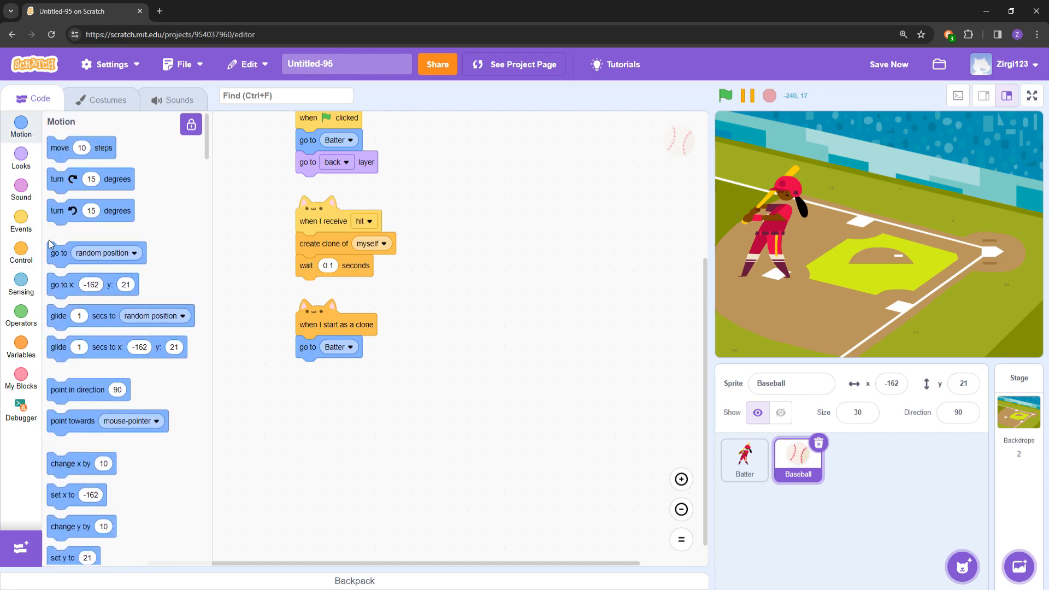
{"action": "left_click", "coordinate": [21, 255]}
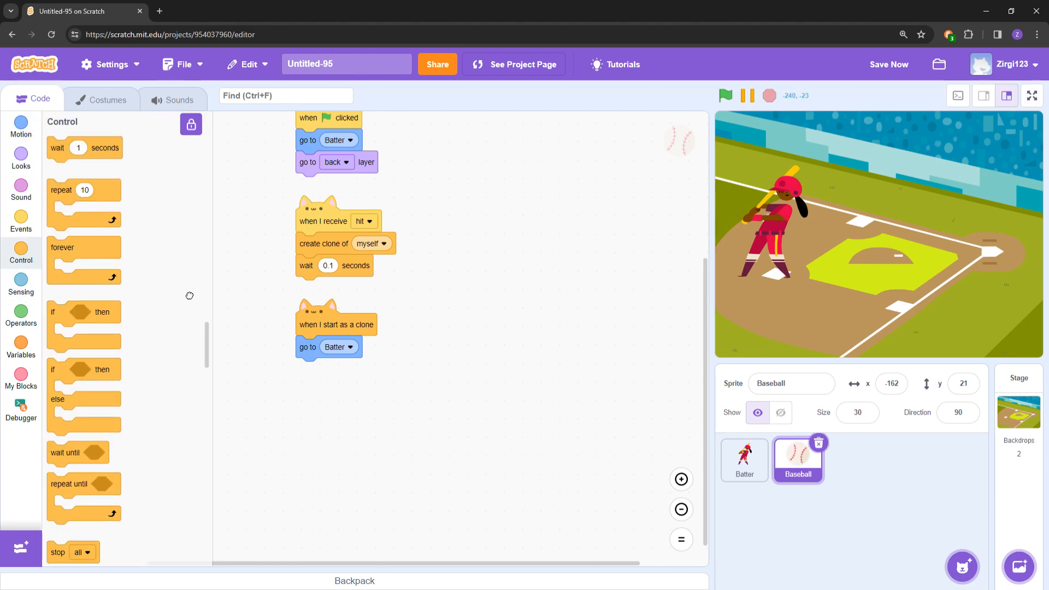
{"action": "left_click", "coordinate": [20, 284]}
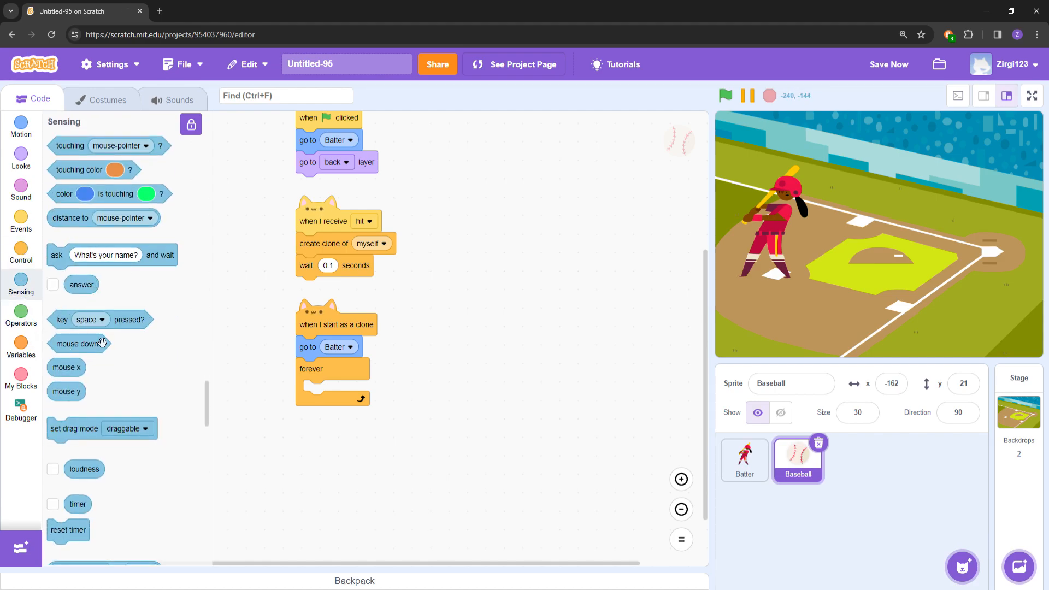
{"action": "mouse_move", "coordinate": [448, 440]}
{"action": "type", "text": "poi"}
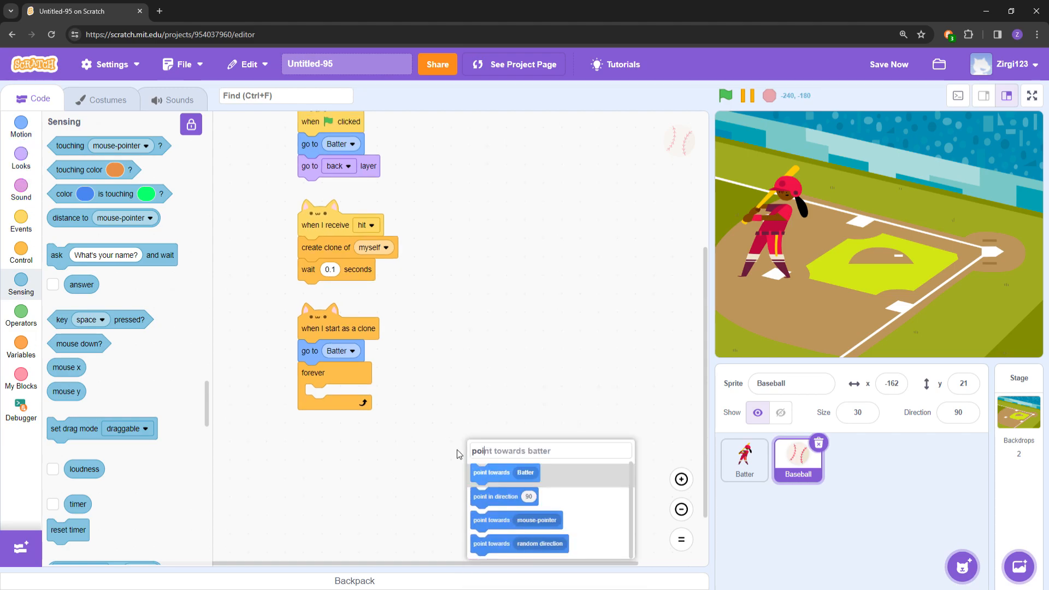
Inside the loop, point in the Batter's direction and move 10 steps.
{"action": "left_click", "coordinate": [503, 497]}
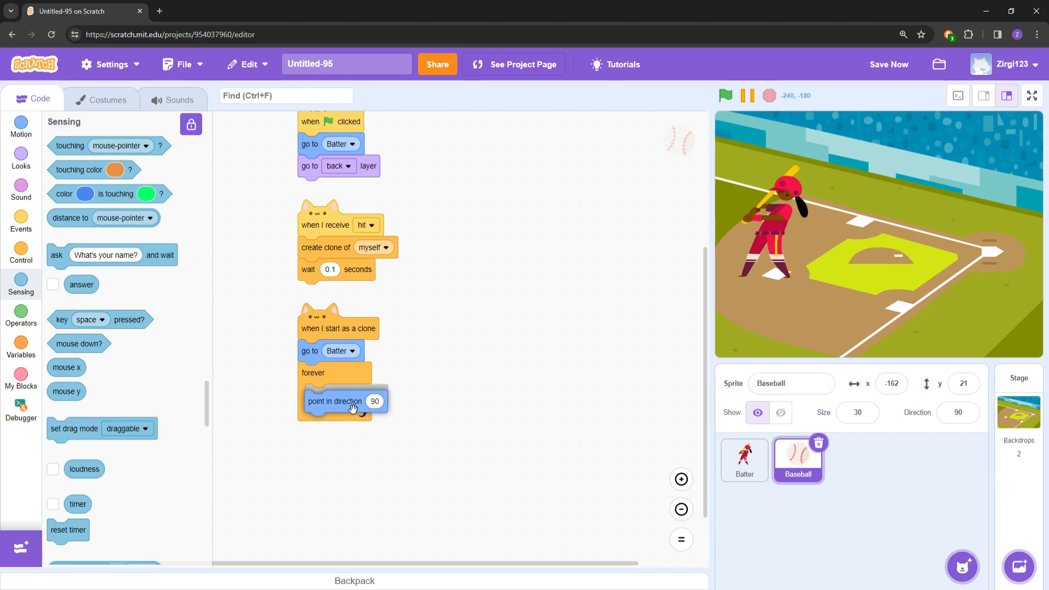
{"action": "scroll", "scroll_direction": "down", "scroll_amount": 3}
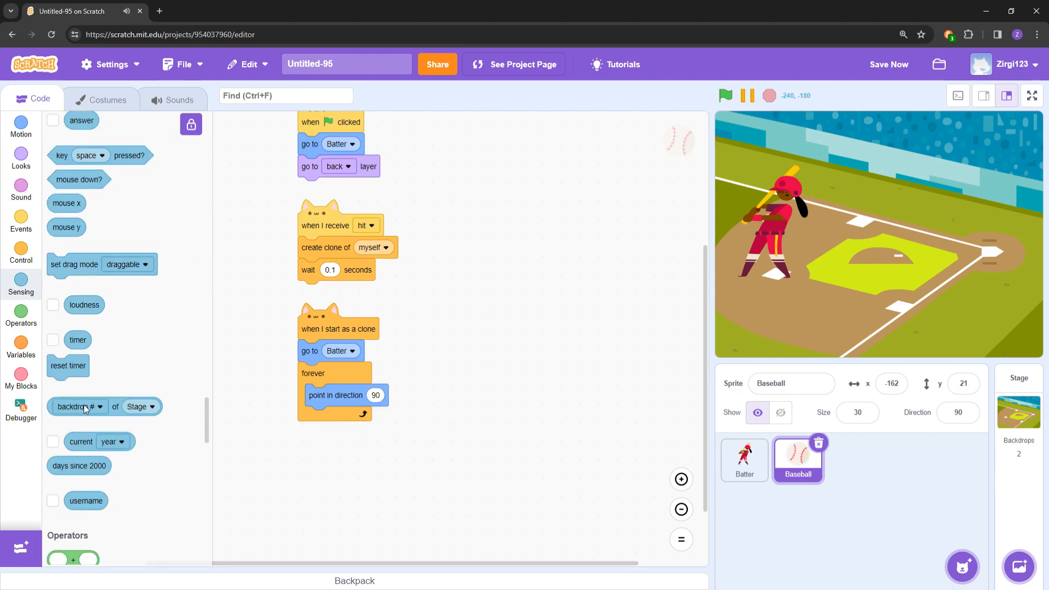
{"action": "left_click", "coordinate": [458, 394]}
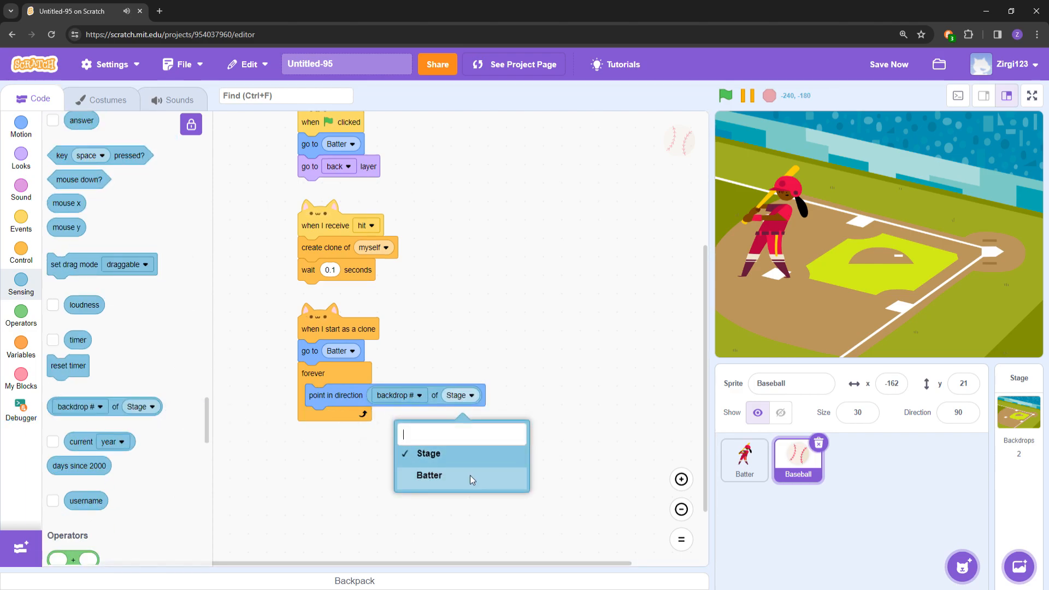
{"action": "left_click", "coordinate": [429, 476]}
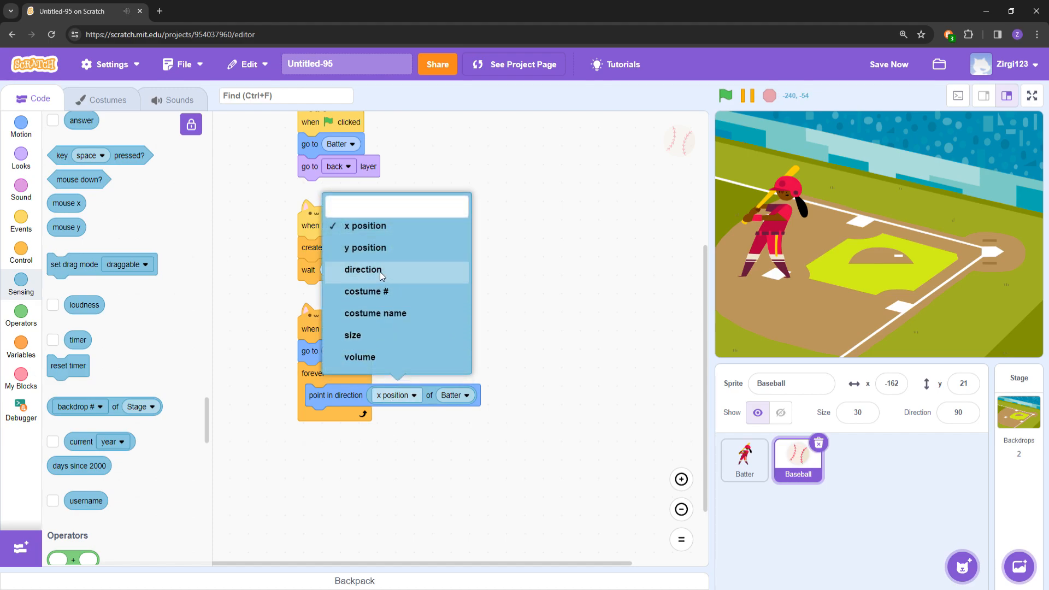
{"action": "left_click", "coordinate": [362, 270]}
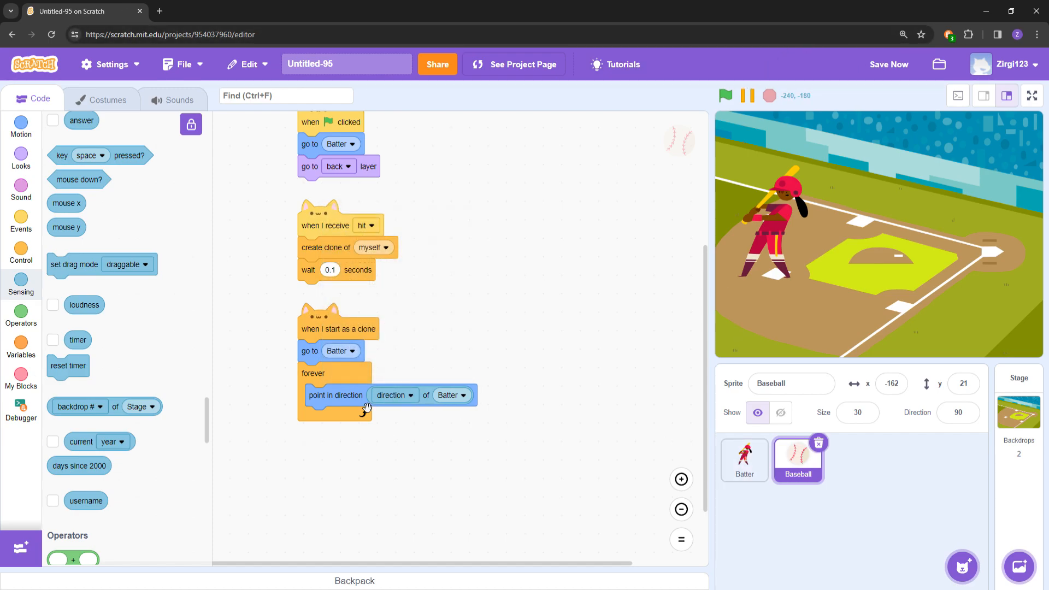
{"action": "mouse_move", "coordinate": [449, 451]}
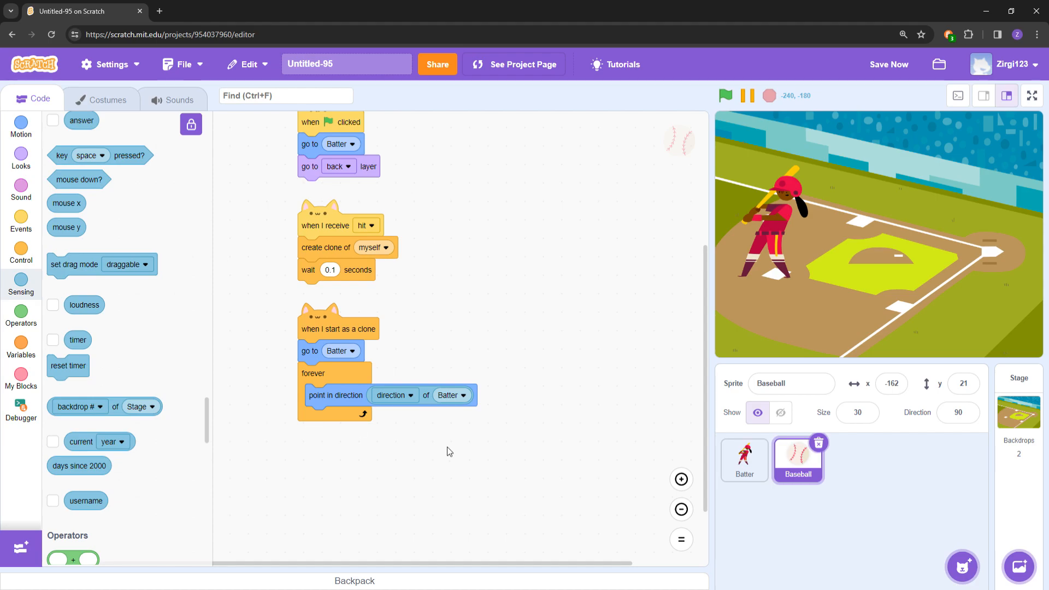
{"action": "left_click", "coordinate": [20, 127]}
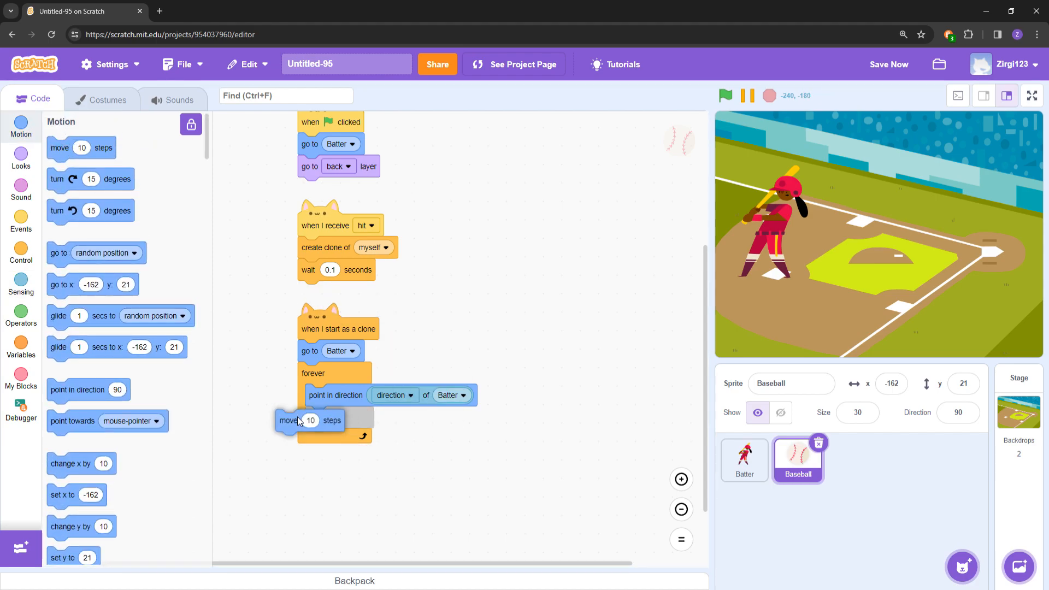
{"action": "left_click", "coordinate": [726, 97]}
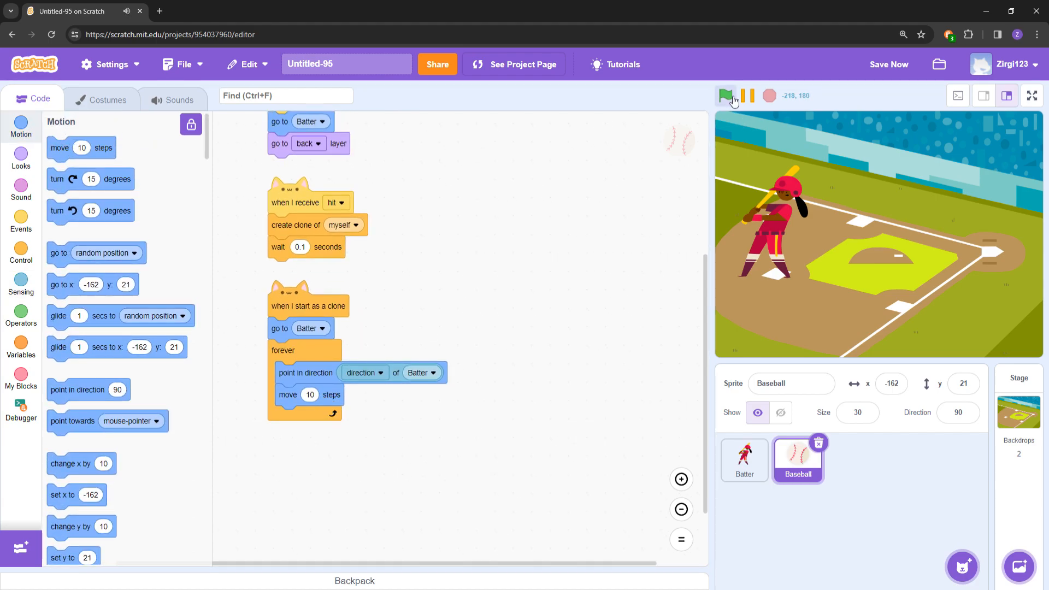
Test the game with the green flag and review the Batter and Baseball scripts.
{"action": "left_click", "coordinate": [725, 97]}
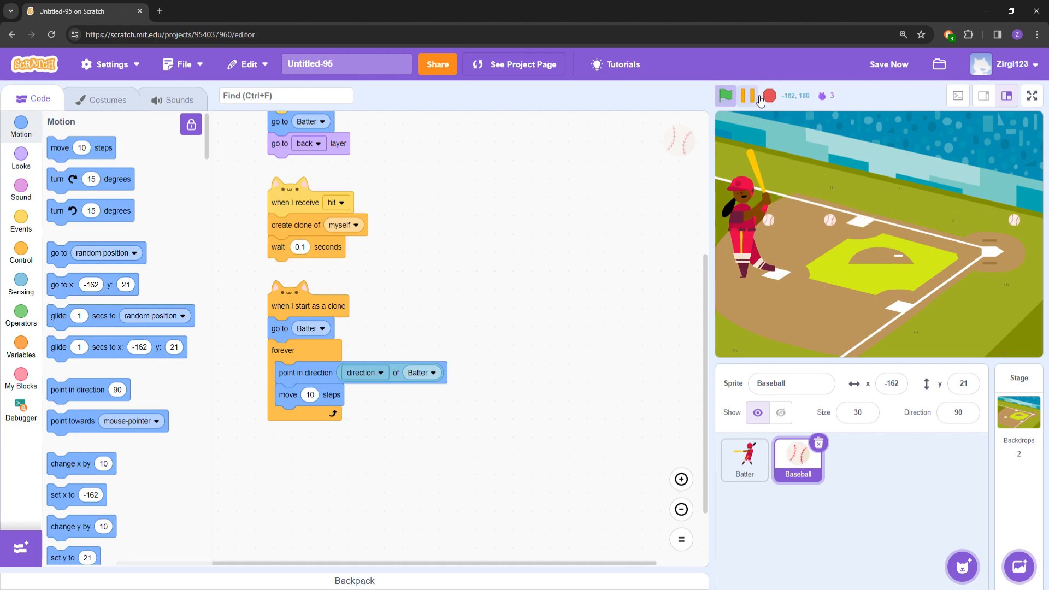
{"action": "left_click", "coordinate": [725, 96]}
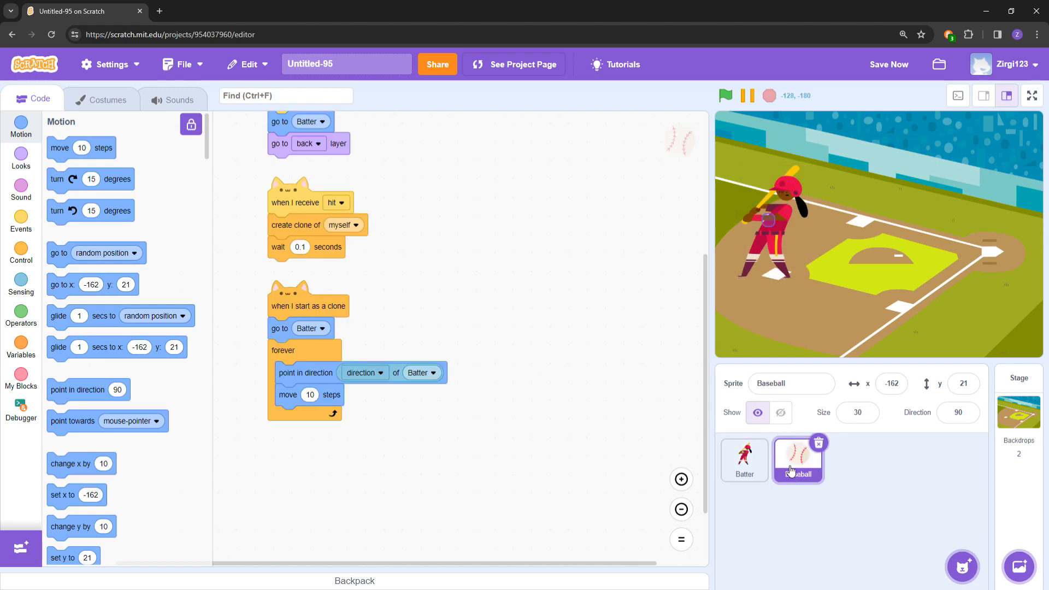
{"action": "left_click", "coordinate": [743, 460]}
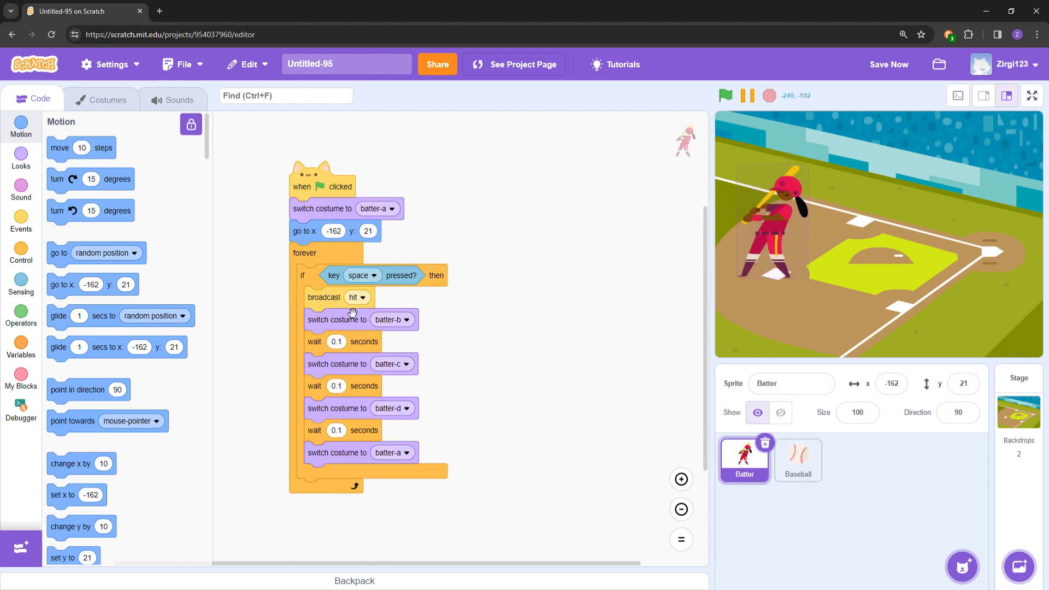
{"action": "left_click", "coordinate": [798, 461]}
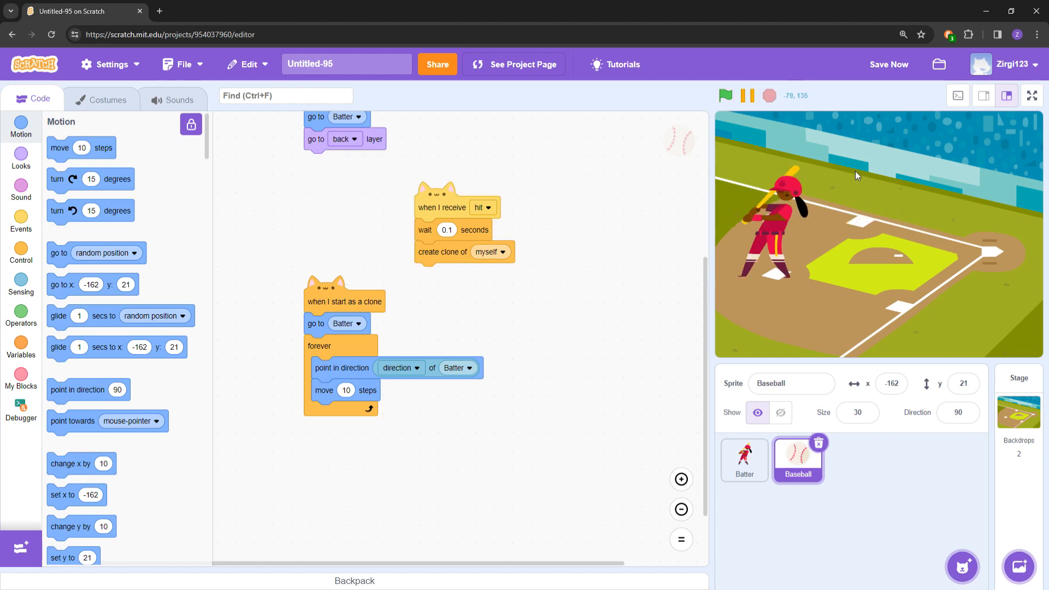
Move 'broadcast hit' after the Batter's costume switches and put 'wait 0.1' before the Baseball's clone block.
{"action": "left_click", "coordinate": [743, 460]}
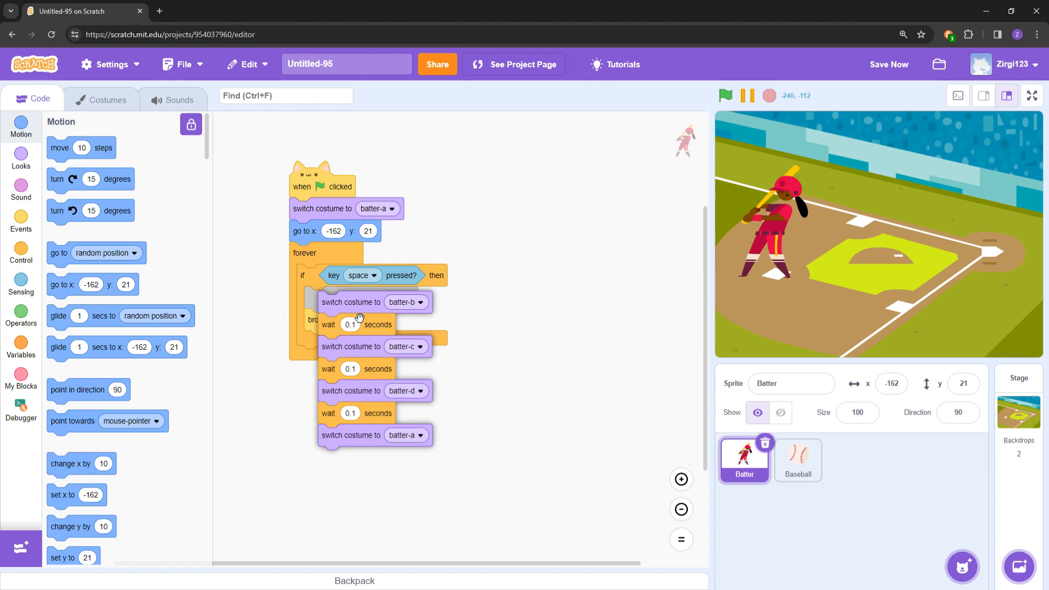
{"action": "left_click", "coordinate": [725, 95]}
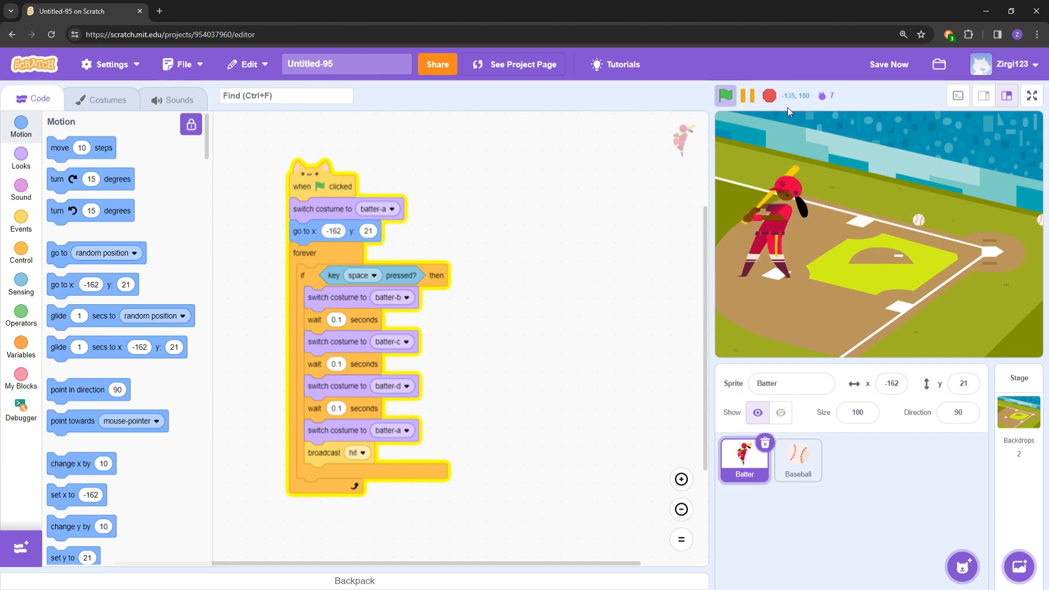
{"action": "left_click", "coordinate": [797, 460]}
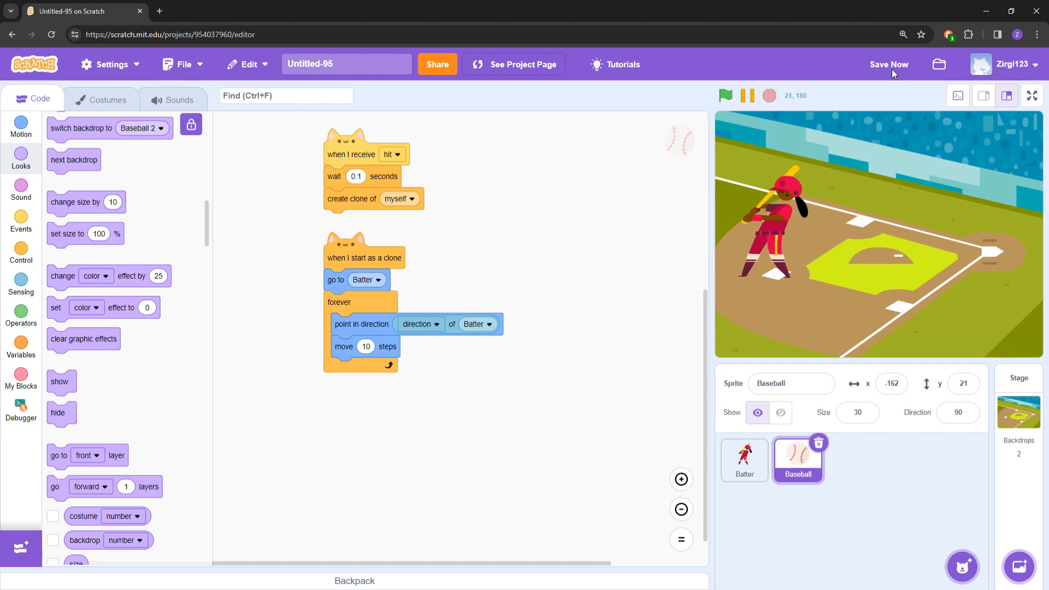
Save the project with Save Now.
{"action": "left_click", "coordinate": [889, 64]}
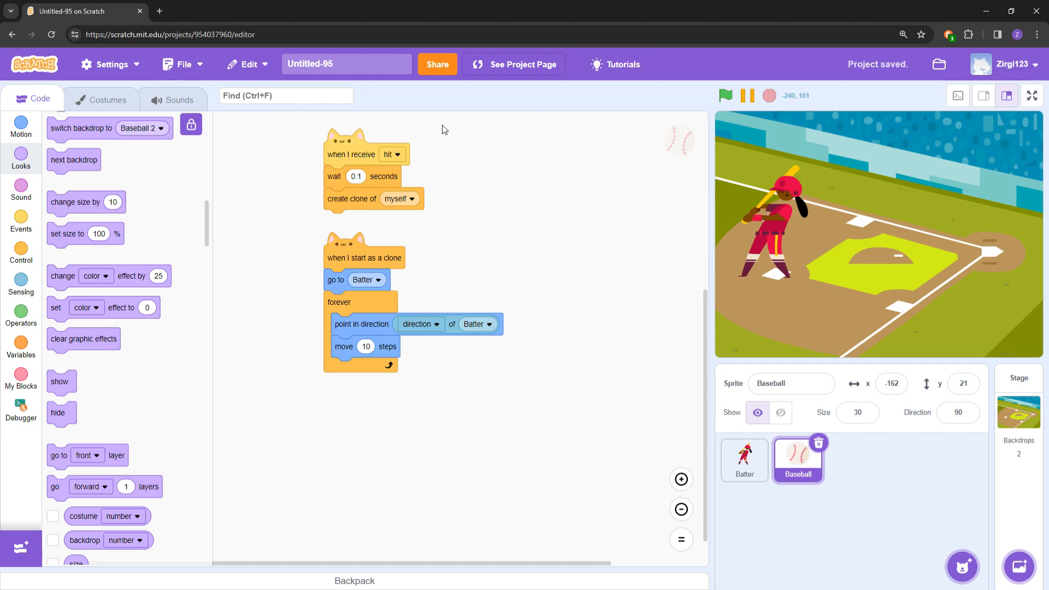
{"action": "mouse_move", "coordinate": [490, 141]}
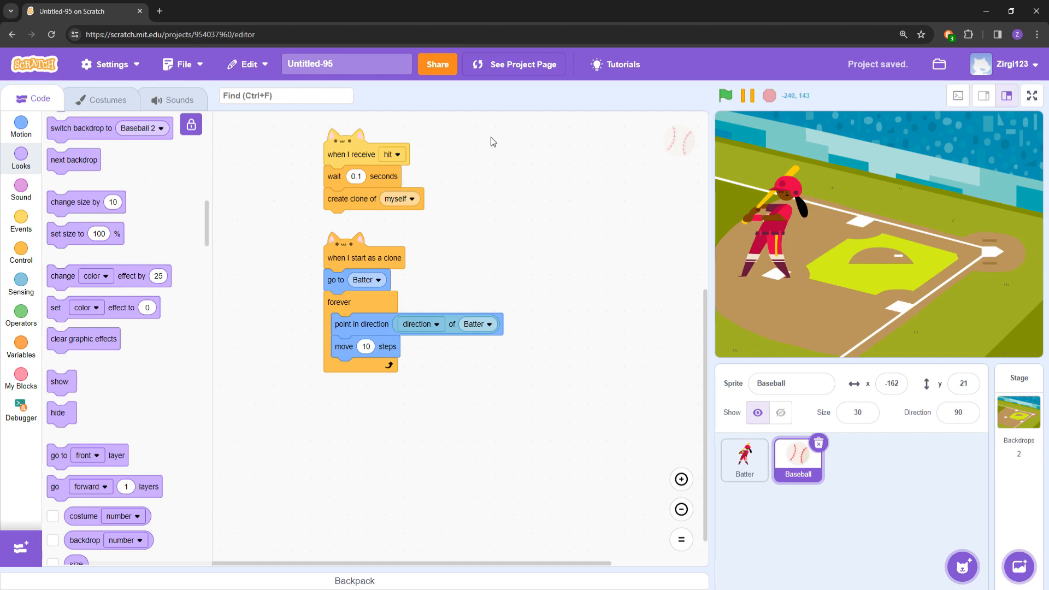
{"action": "mouse_move", "coordinate": [544, 120]}
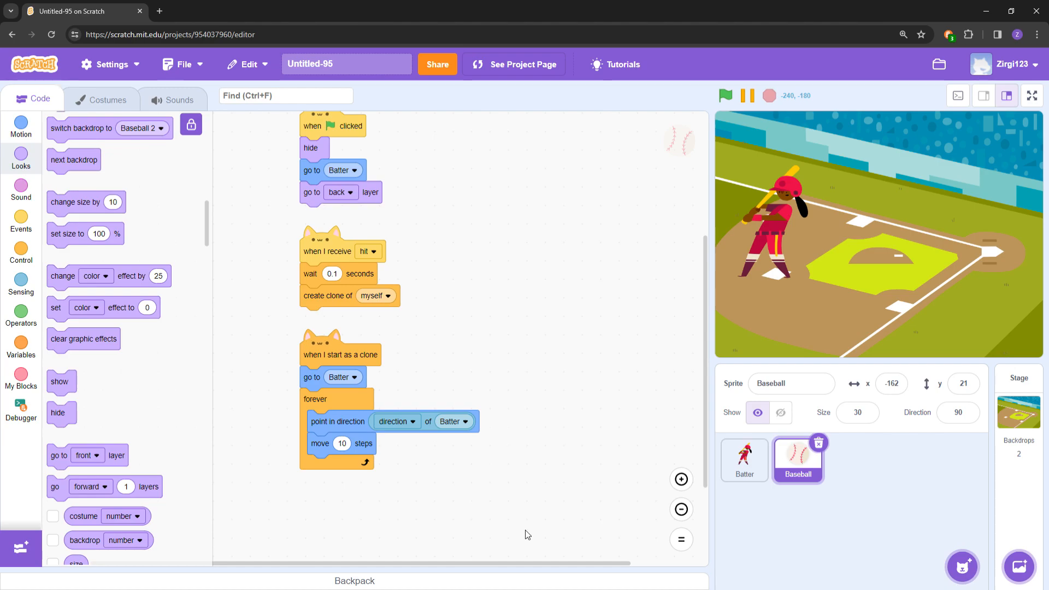
{"action": "mouse_move", "coordinate": [677, 404]}
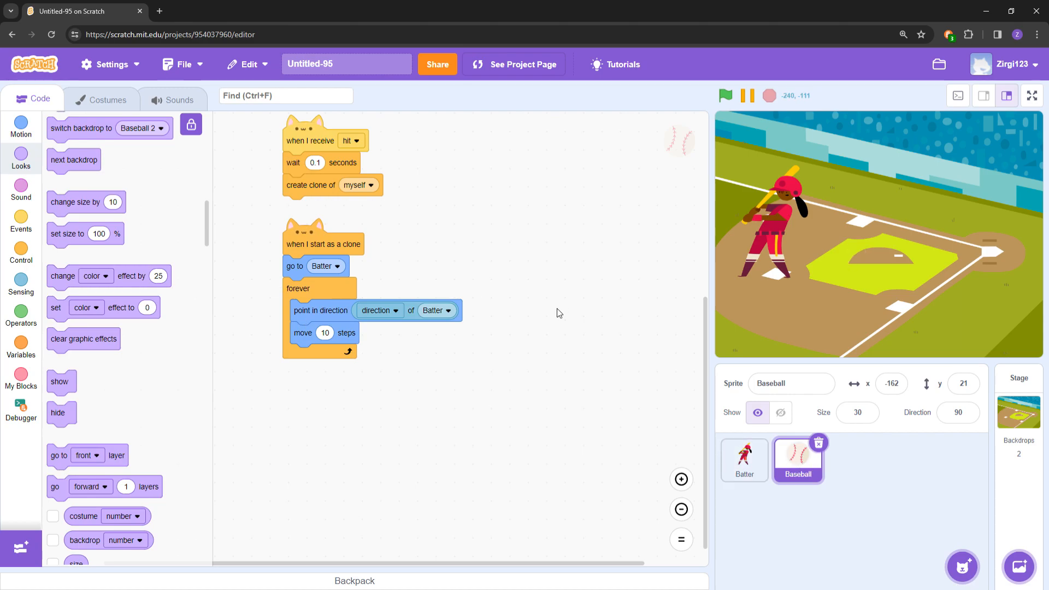
{"action": "mouse_move", "coordinate": [42, 255]}
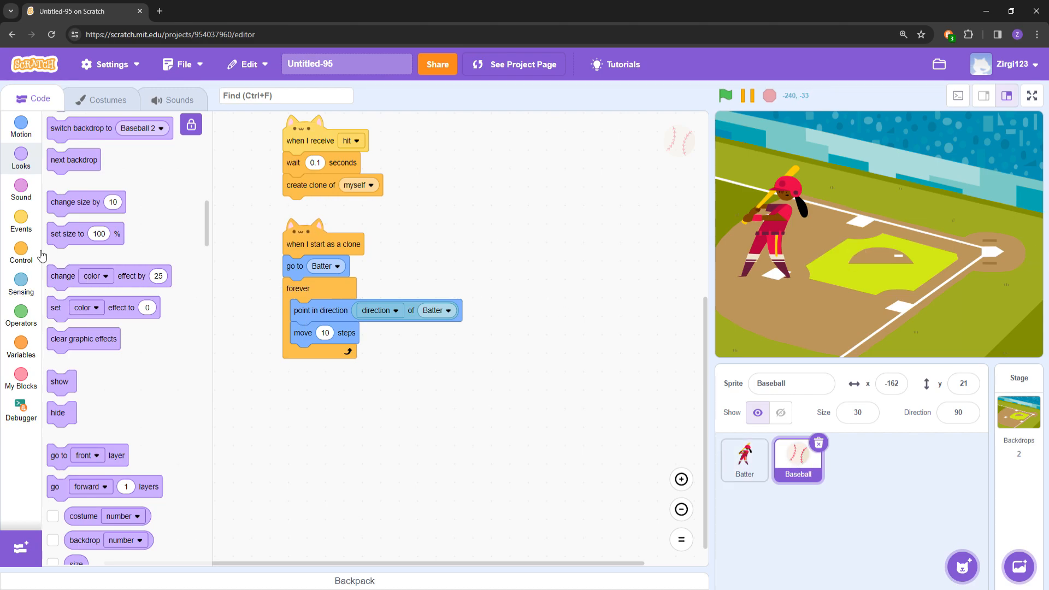
Add 'if touching edge? then delete this clone' inside the clone's forever loop.
{"action": "left_click", "coordinate": [21, 255]}
{"action": "type", "text": "t"}
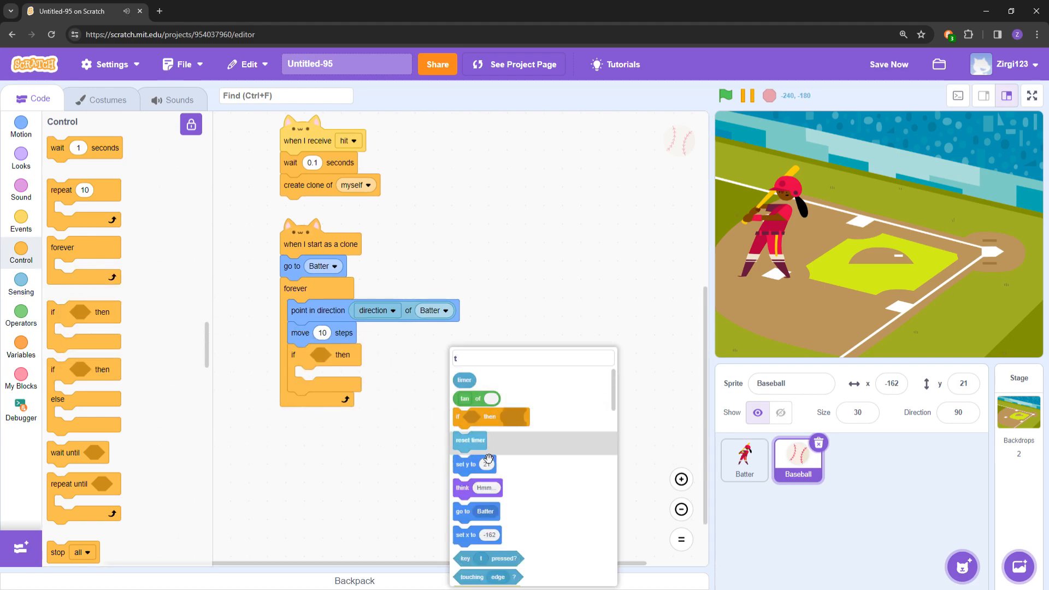
{"action": "left_click", "coordinate": [488, 576]}
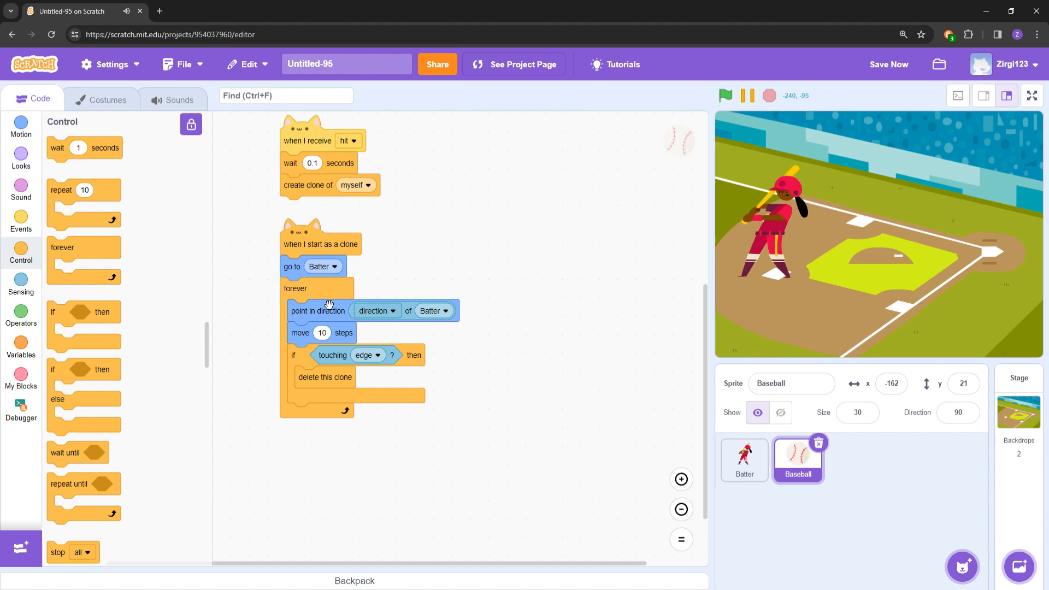
{"action": "left_click", "coordinate": [744, 461]}
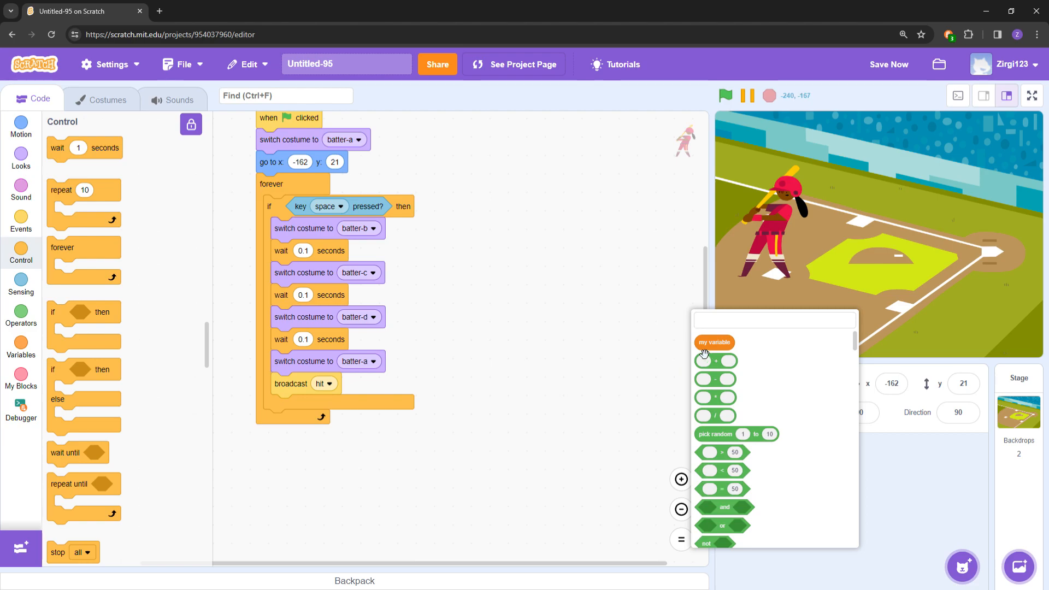
{"action": "mouse_move", "coordinate": [539, 273]}
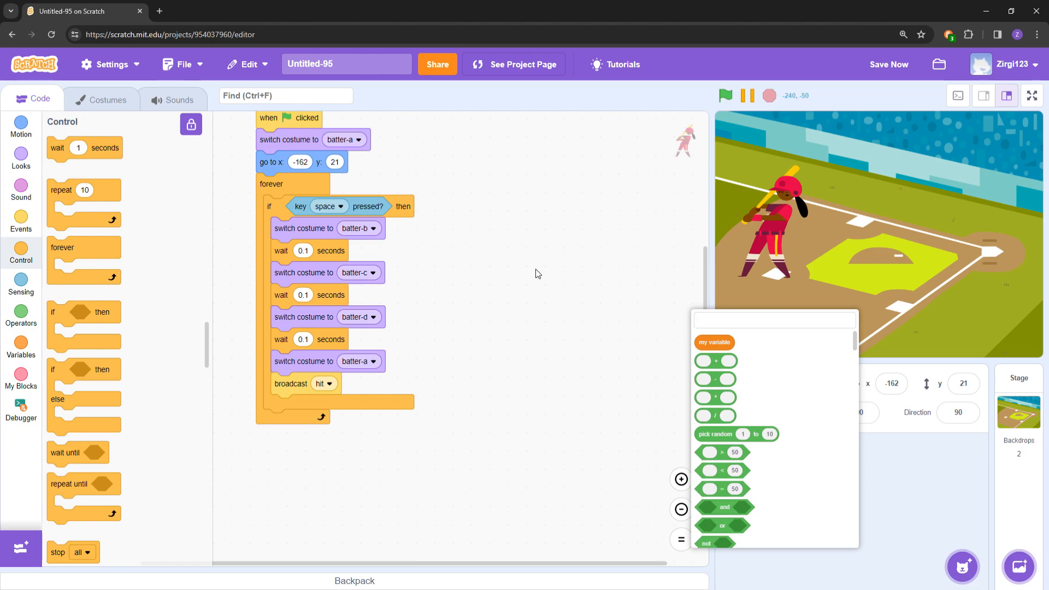
{"action": "mouse_move", "coordinate": [892, 342]}
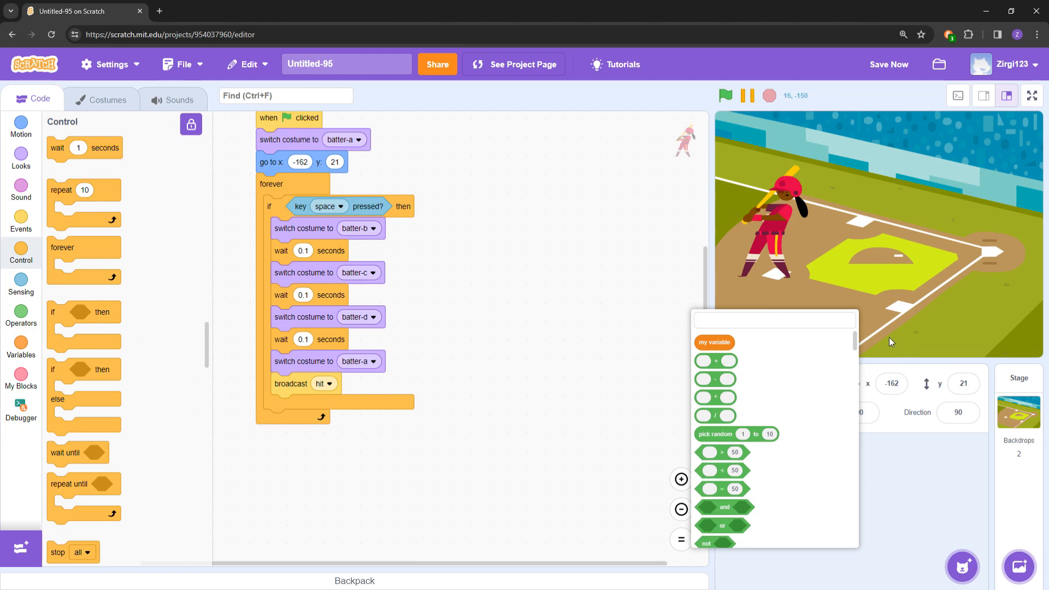
Add two if blocks checking 'up arrow pressed?' and 'down arrow pressed?' with turn blocks inside.
{"action": "left_click", "coordinate": [774, 320]}
{"action": "type", "text": "if"}
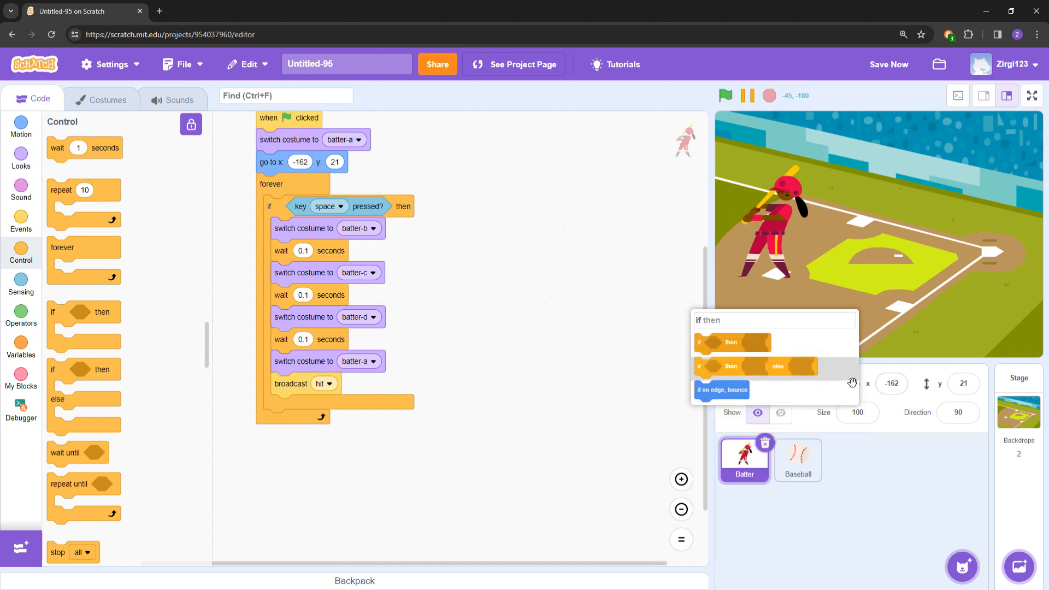
{"action": "left_click", "coordinate": [732, 342]}
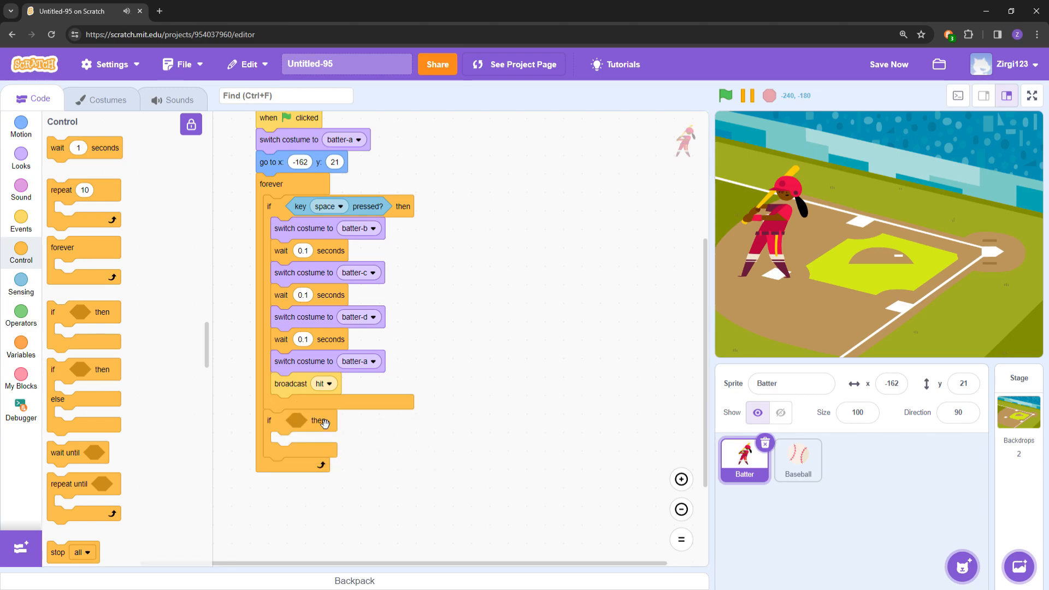
{"action": "scroll", "scroll_direction": "down", "scroll_amount": 3}
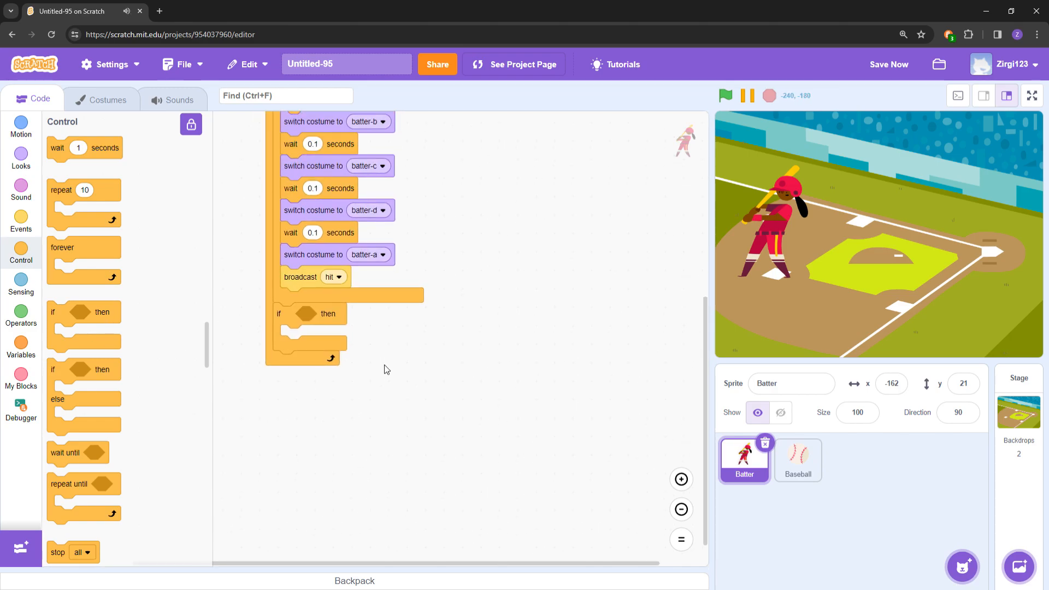
{"action": "left_click", "coordinate": [305, 314]}
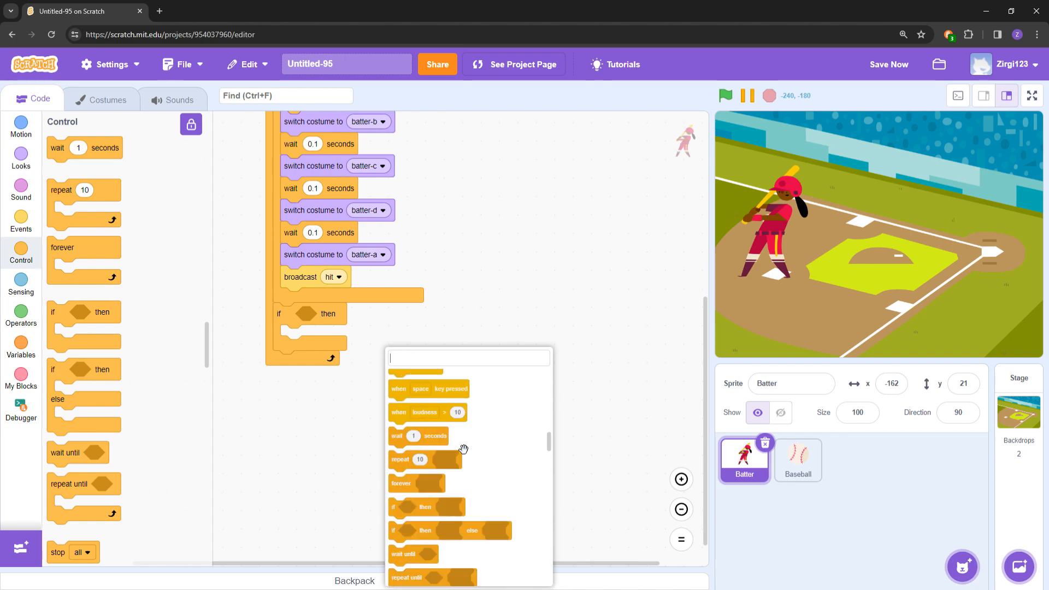
{"action": "type", "text": "arrow"}
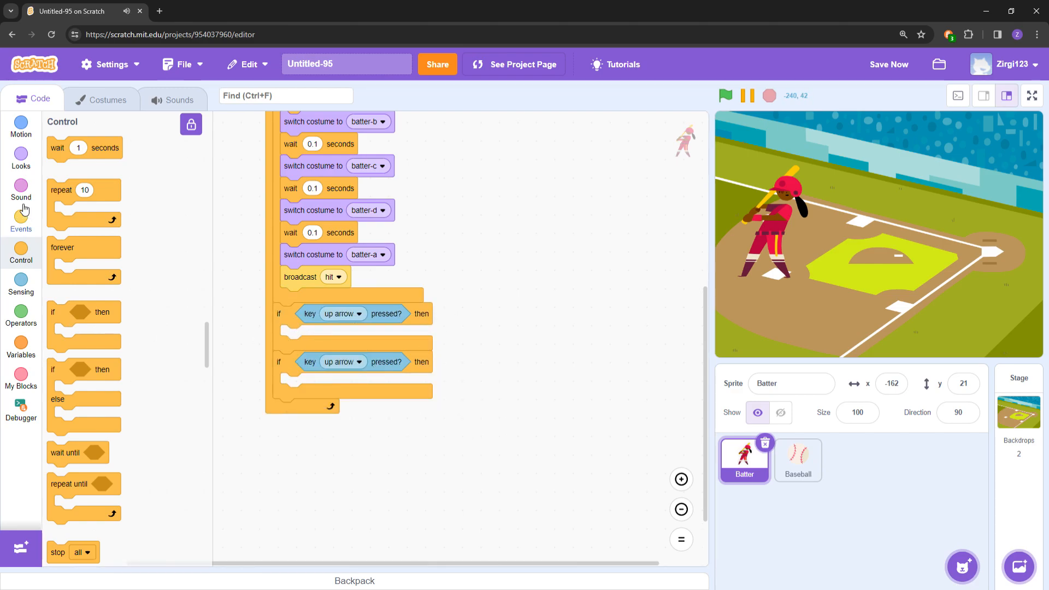
{"action": "left_click", "coordinate": [20, 126]}
{"action": "type", "text": "10"}
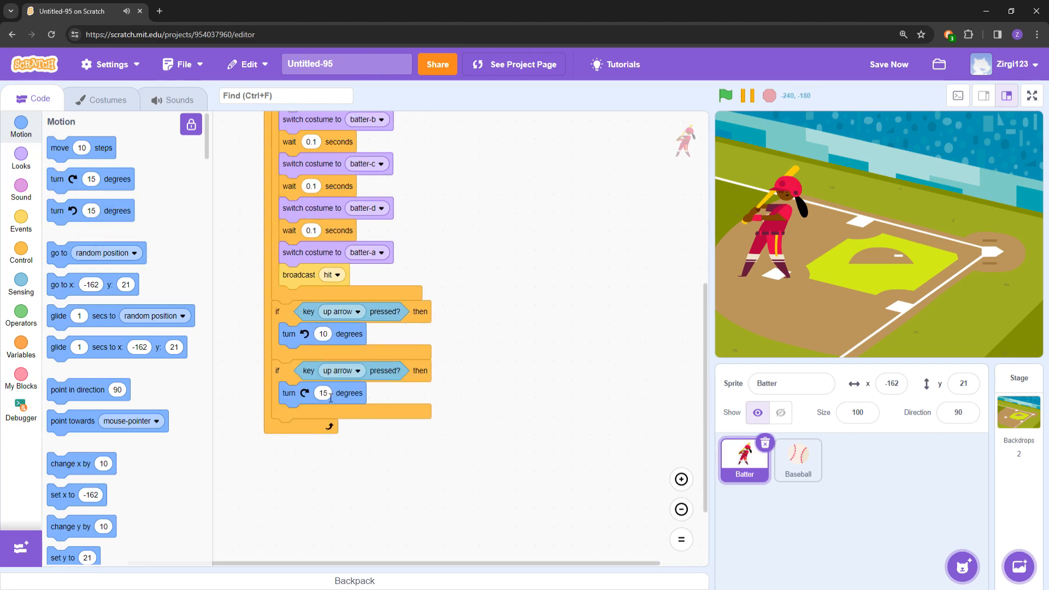
{"action": "left_click", "coordinate": [340, 312]}
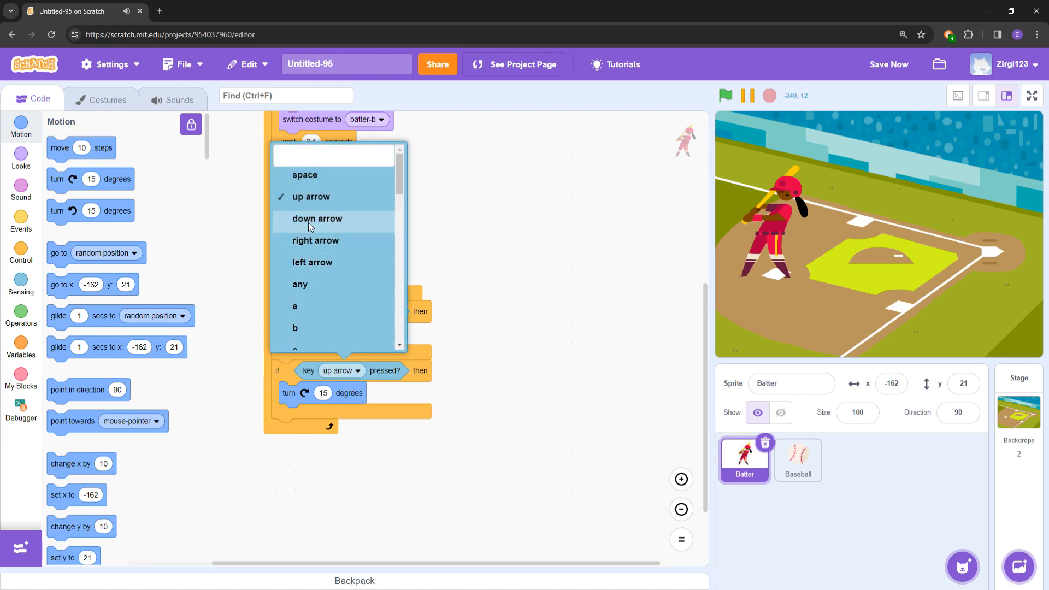
{"action": "left_click", "coordinate": [317, 219]}
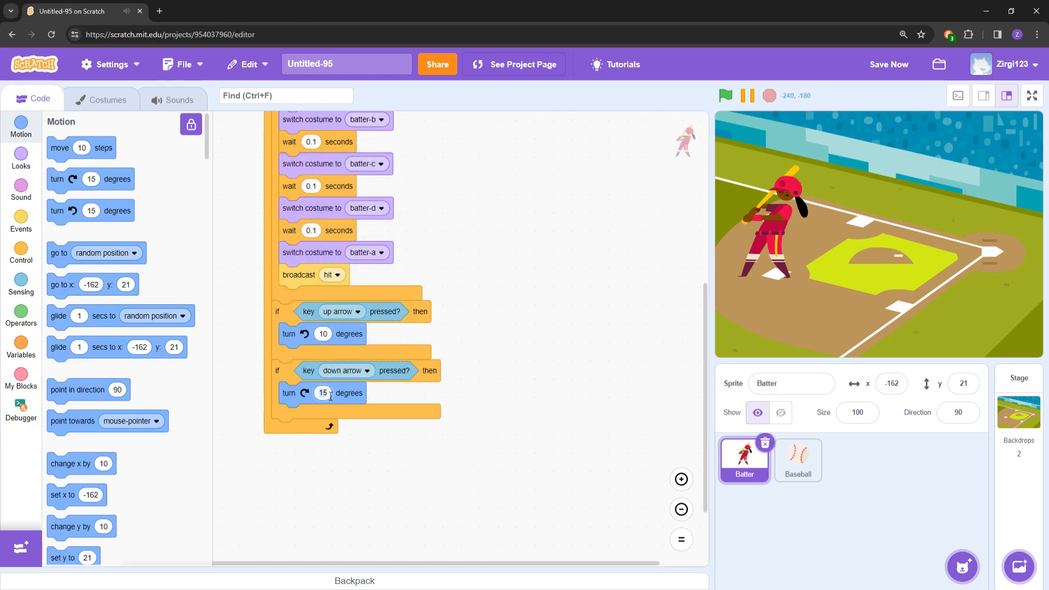
Set both turns to 5 degrees and test the Batter's rotation with the green flag.
{"action": "left_click", "coordinate": [725, 95]}
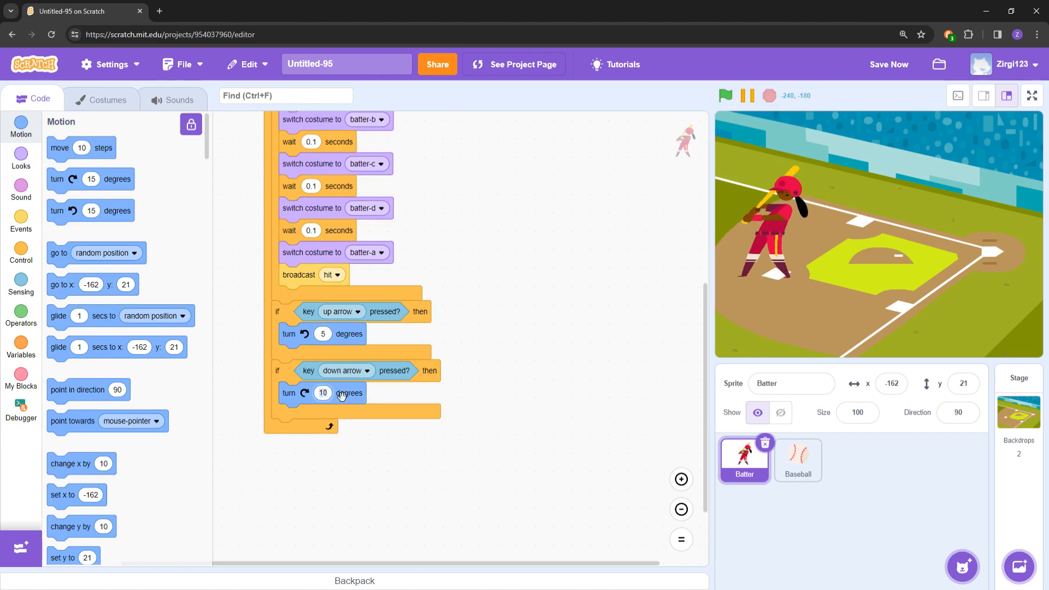
{"action": "left_click", "coordinate": [724, 95]}
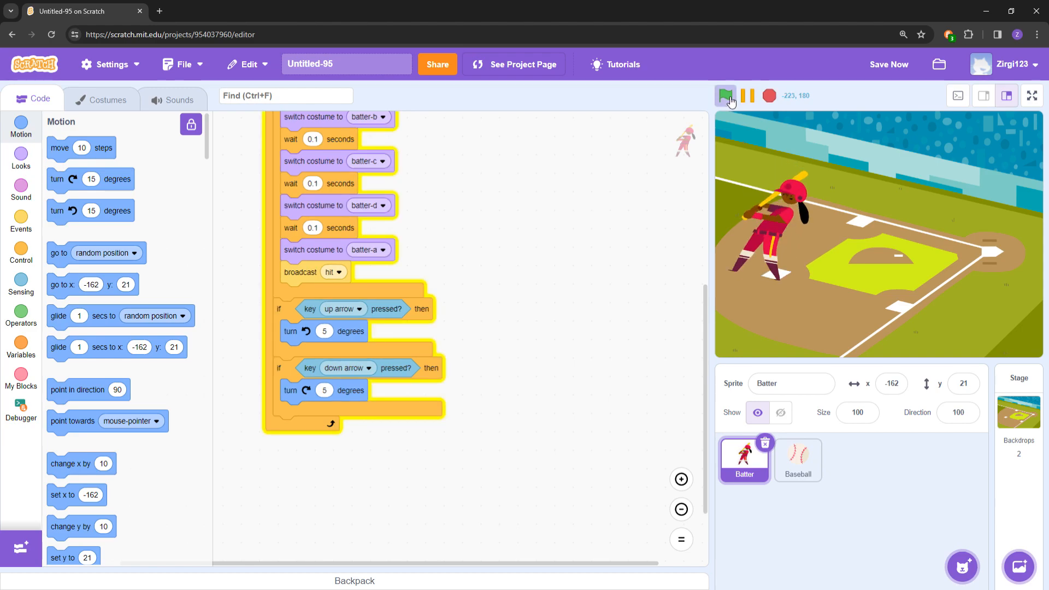
{"action": "left_click", "coordinate": [725, 97]}
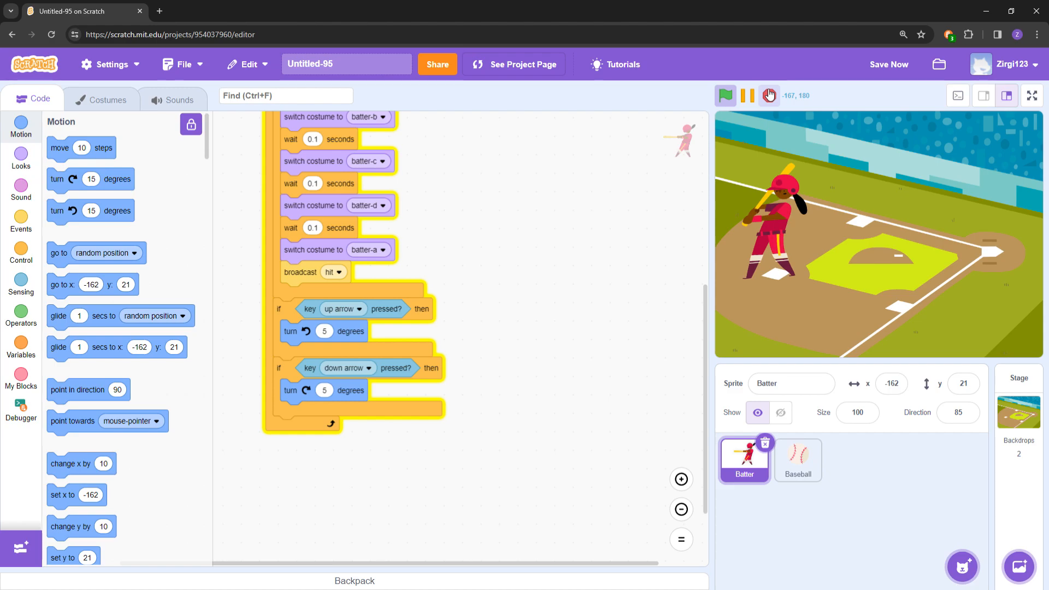
{"action": "left_click", "coordinate": [796, 460]}
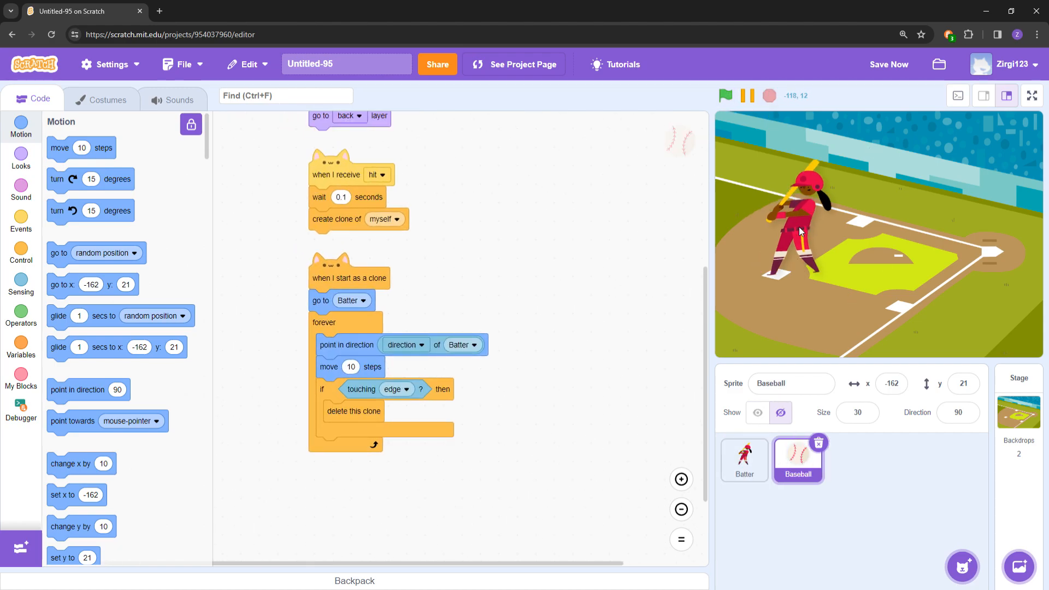
Move the arrow-key if blocks above the space-key check in the Batter's loop.
{"action": "left_click", "coordinate": [743, 460]}
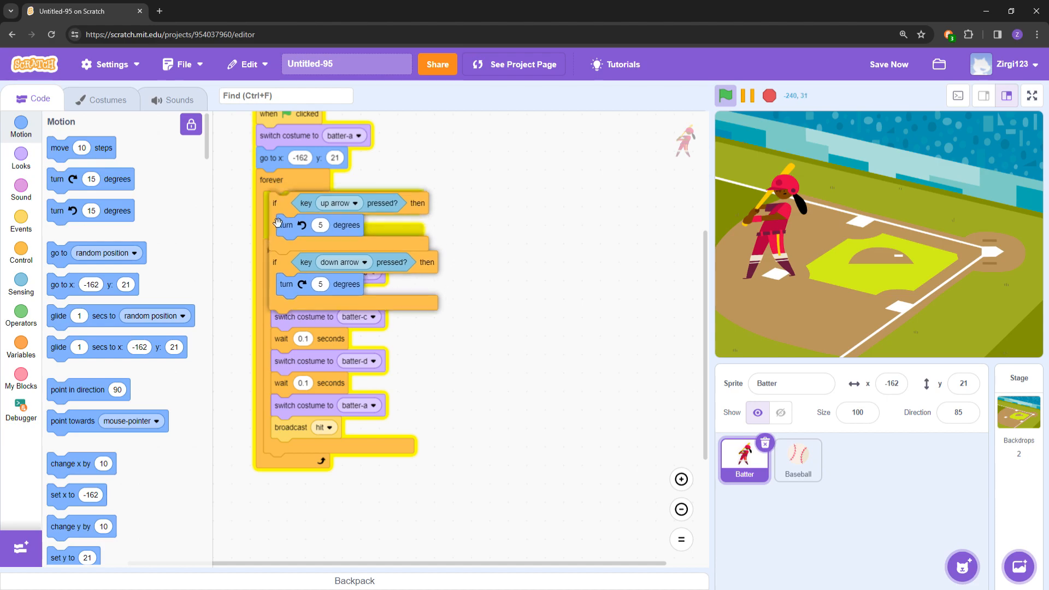
{"action": "left_click", "coordinate": [769, 96]}
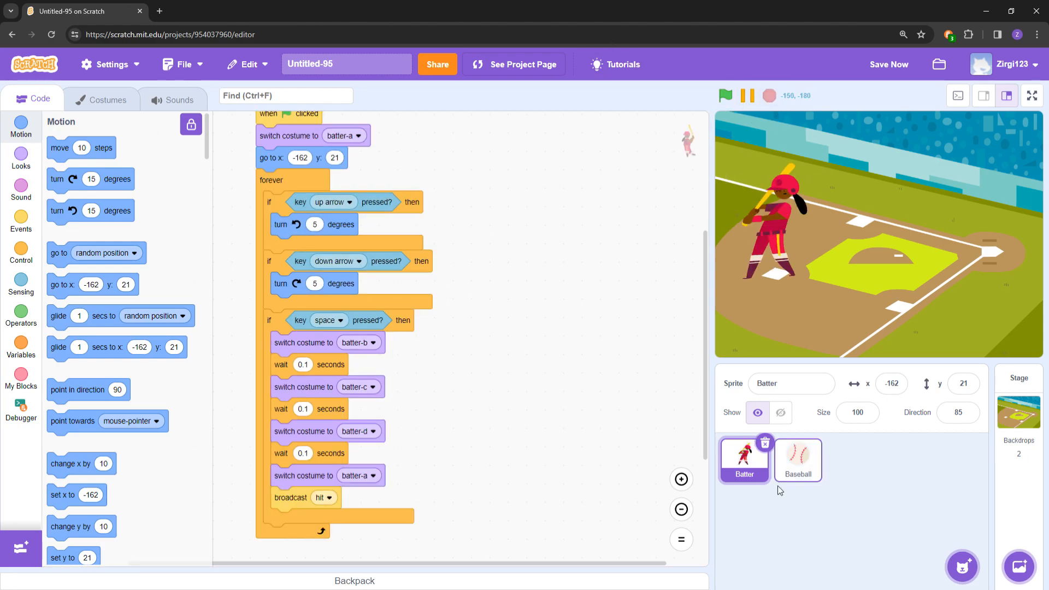
{"action": "left_click", "coordinate": [797, 460]}
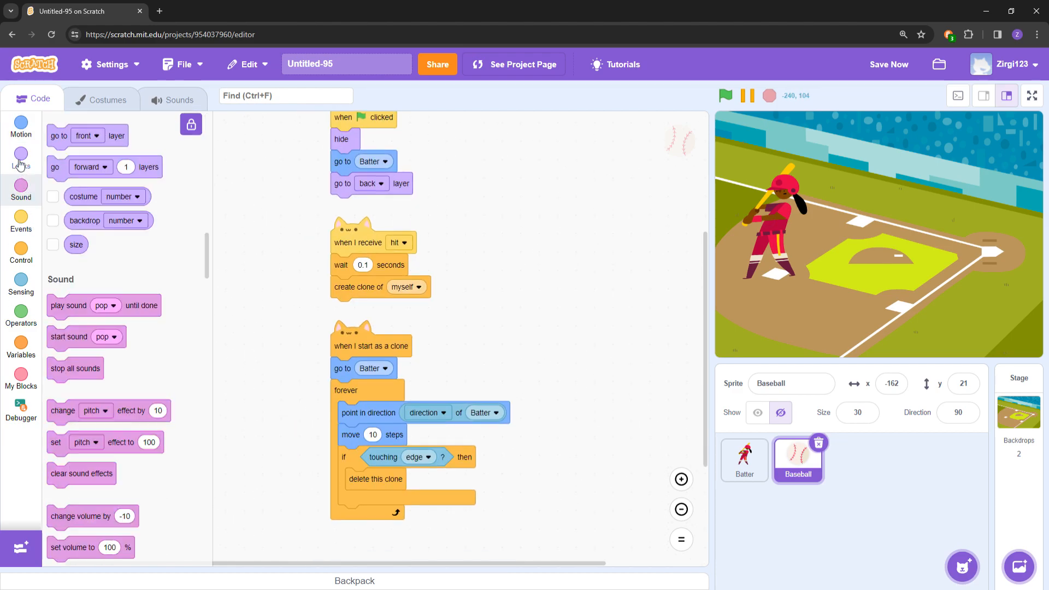
Make Baseball clones show and point in the Batter's direction once before the forever loop, then test.
{"action": "left_click", "coordinate": [20, 156]}
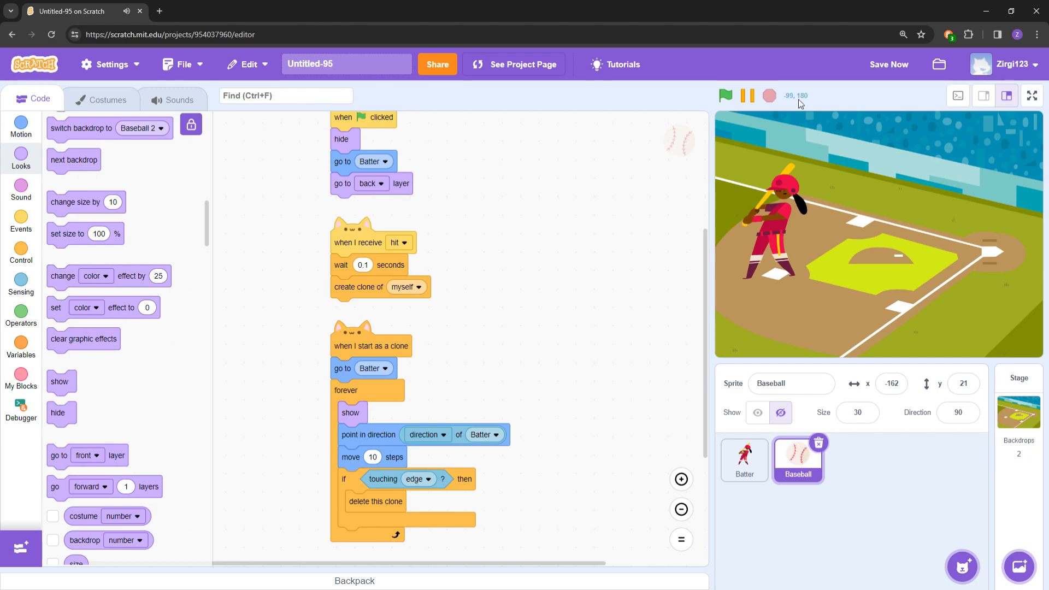
{"action": "left_click", "coordinate": [726, 95]}
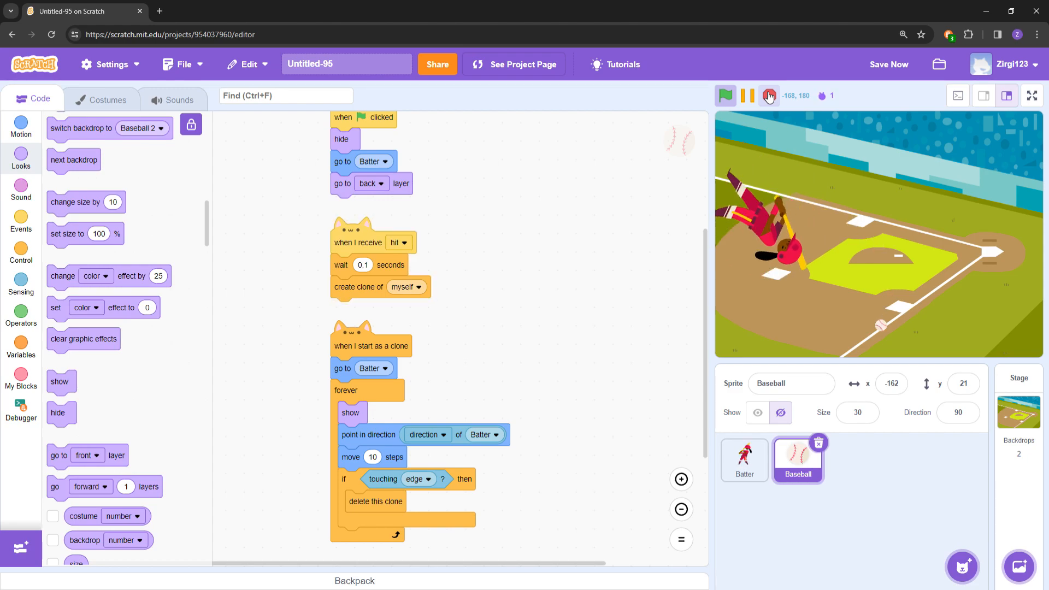
{"action": "left_click", "coordinate": [768, 97]}
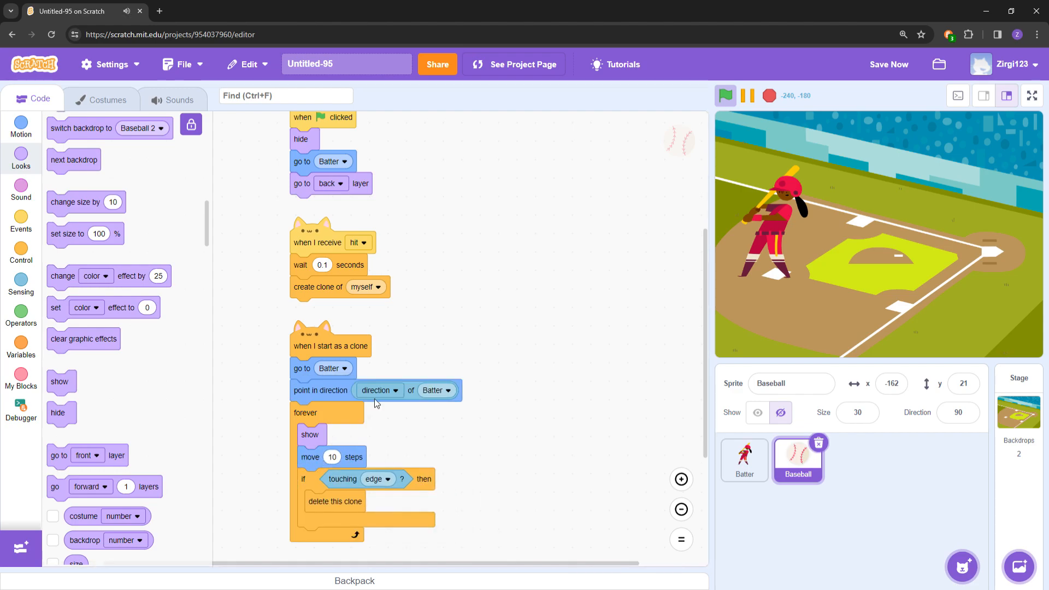
{"action": "left_click", "coordinate": [724, 96]}
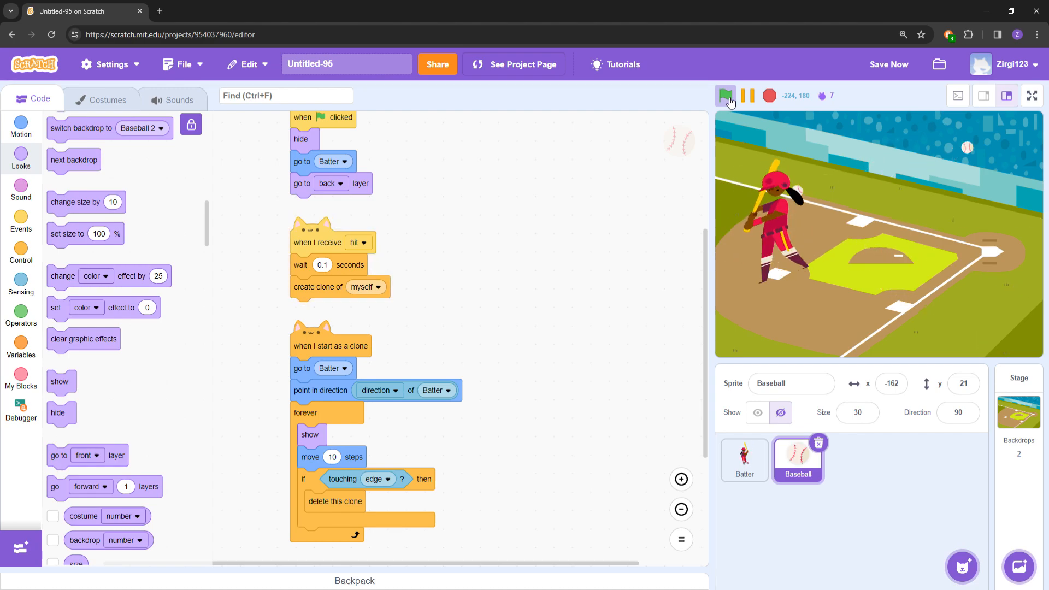
{"action": "left_click", "coordinate": [726, 96]}
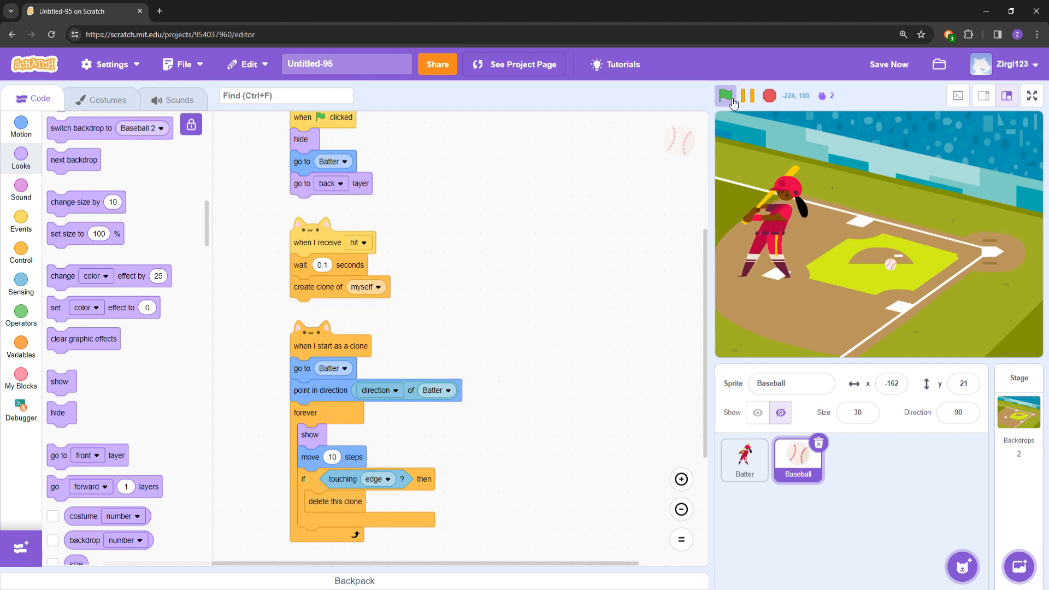
{"action": "left_click", "coordinate": [726, 96]}
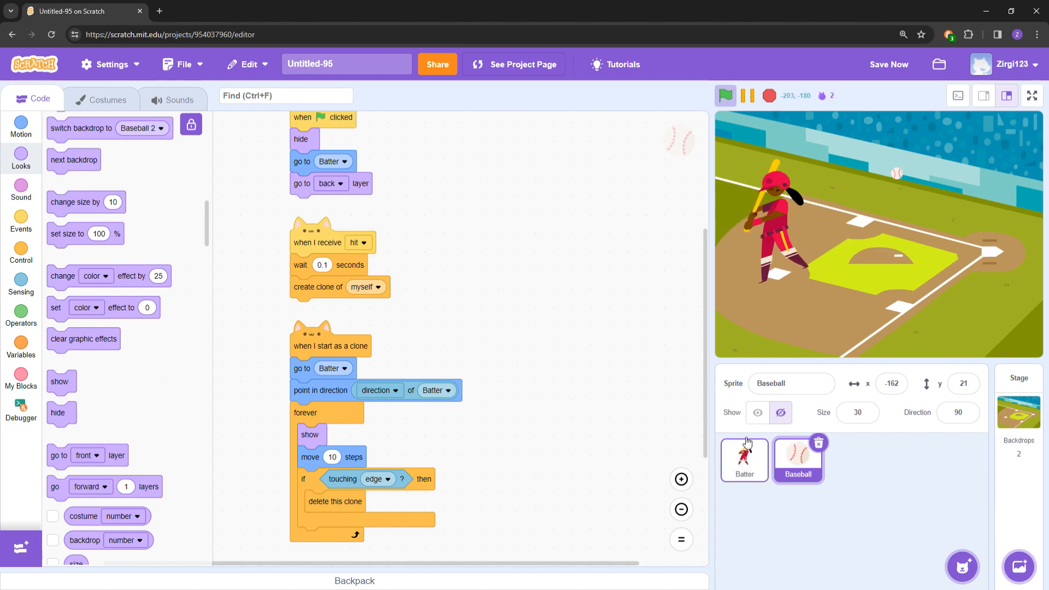
{"action": "left_click", "coordinate": [743, 461]}
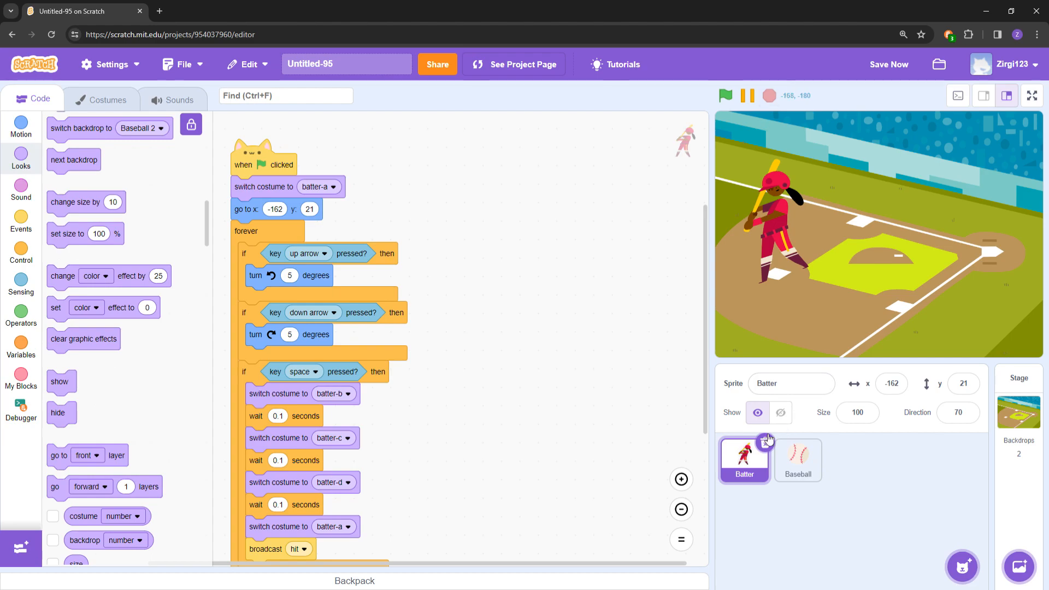
{"action": "left_click", "coordinate": [796, 460]}
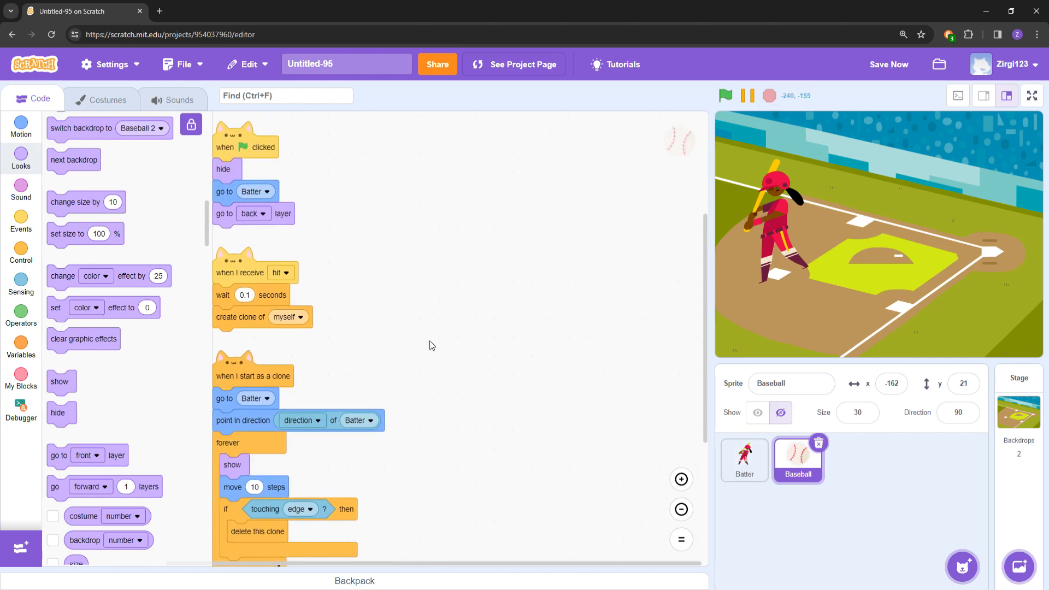